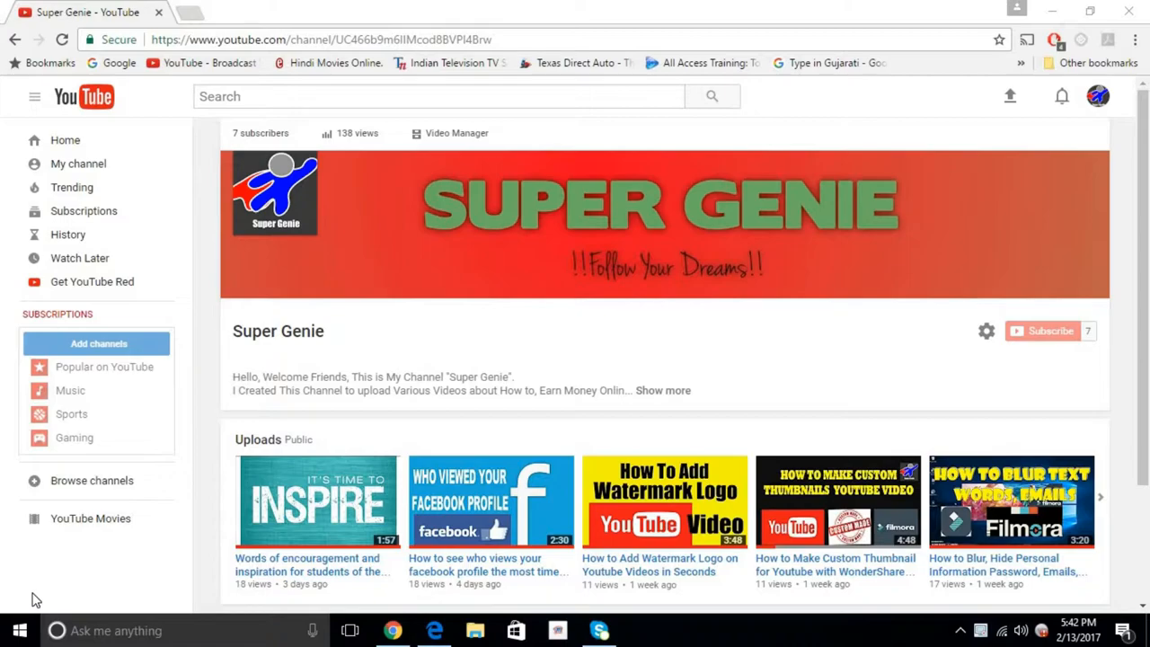
mouse_move(159, 204)
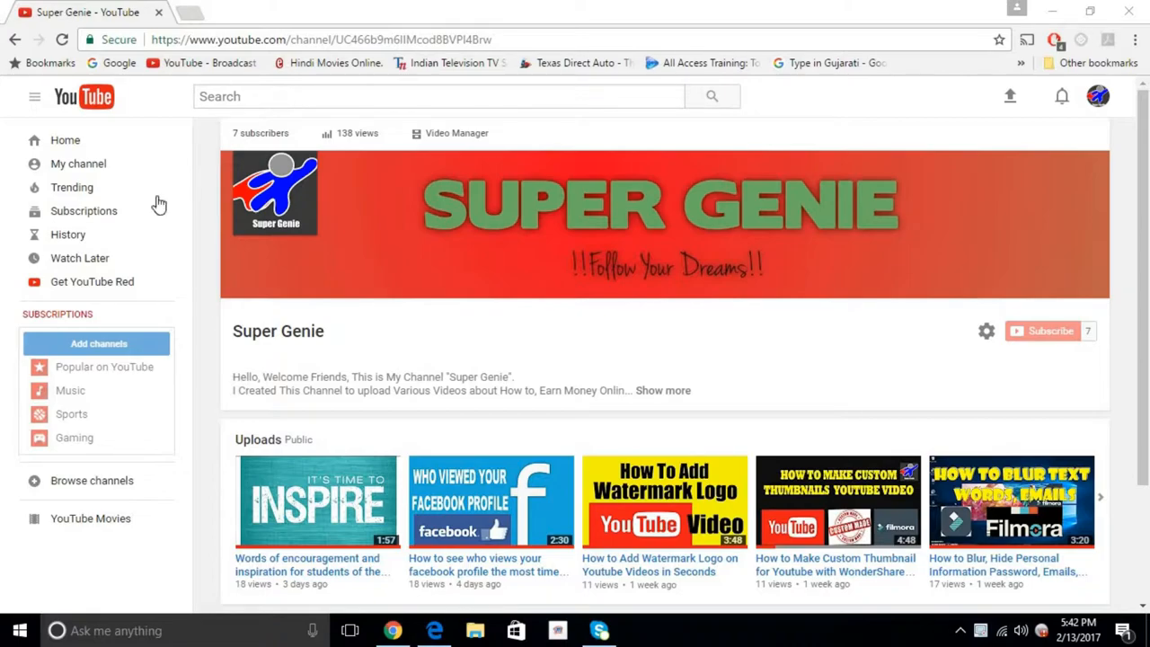
mouse_move(204, 180)
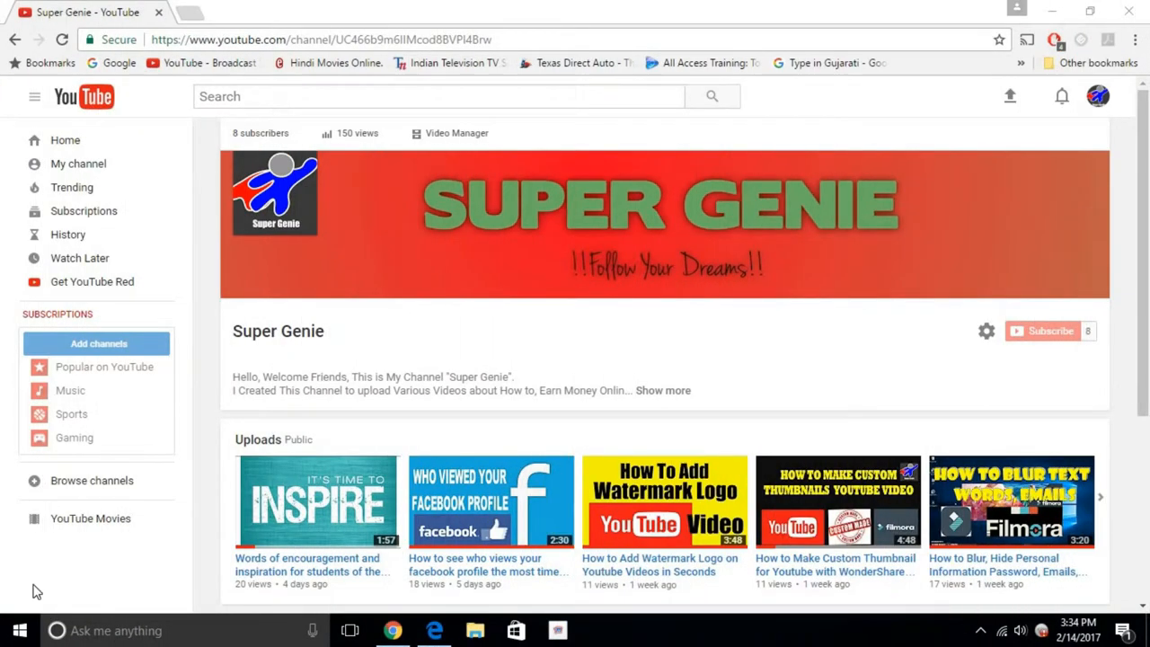
mouse_move(78, 163)
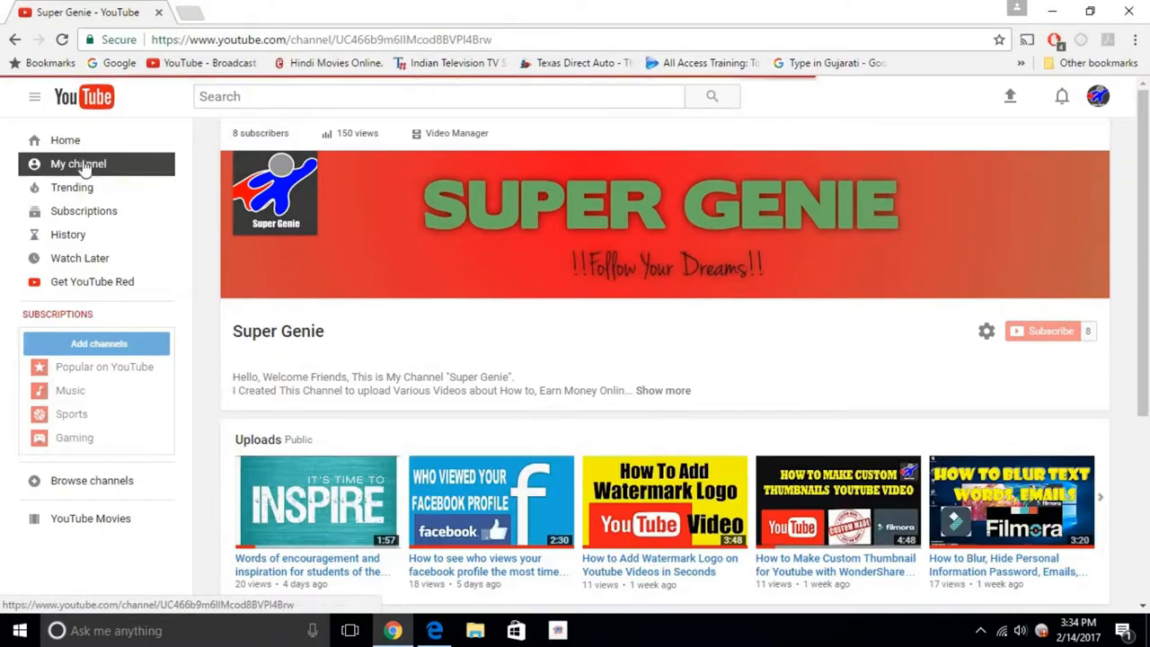
mouse_move(466, 138)
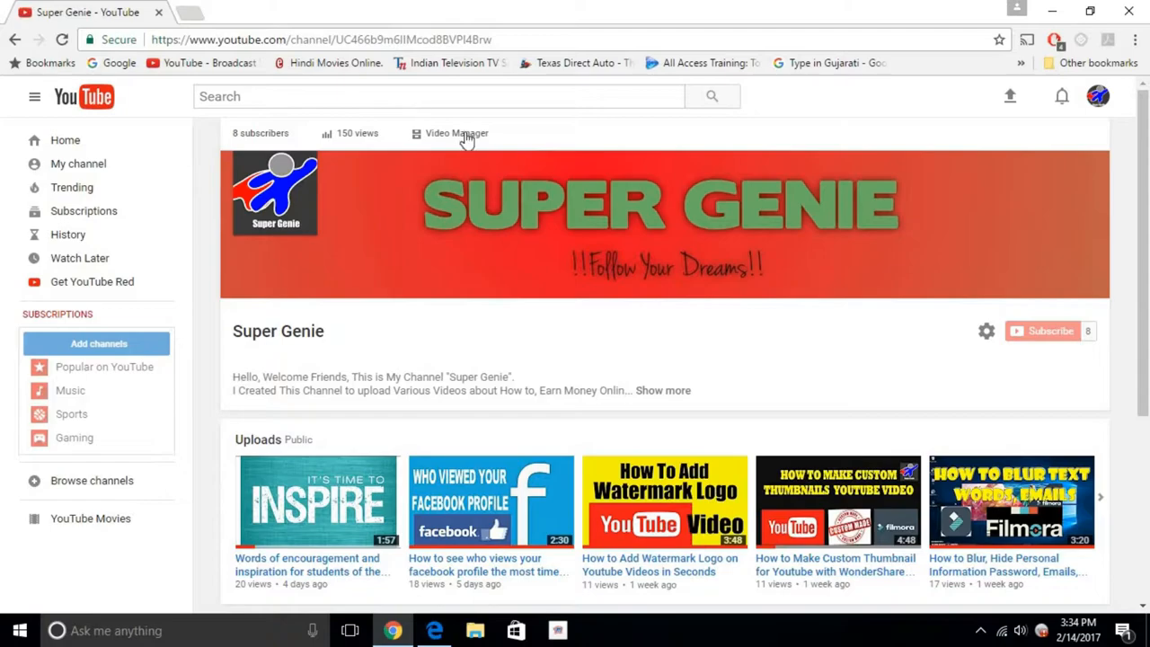
Open Video Manager from the Super Genie channel page header
click(456, 133)
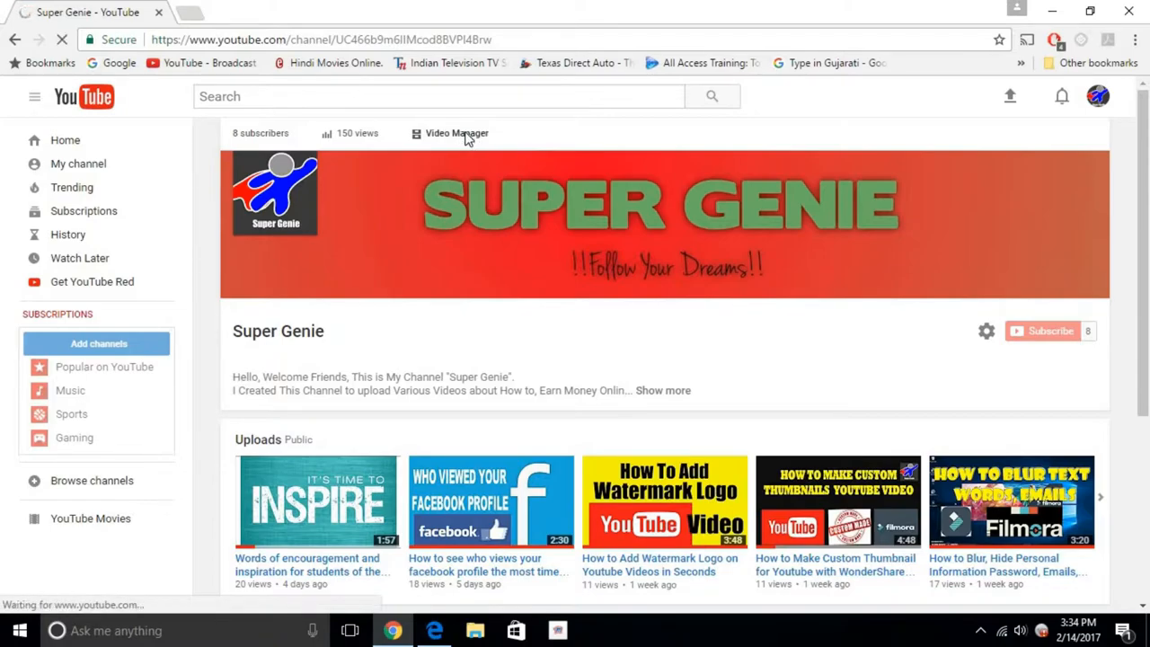
Open the Creator Studio Playlists page, which shows no playlists yet
click(456, 133)
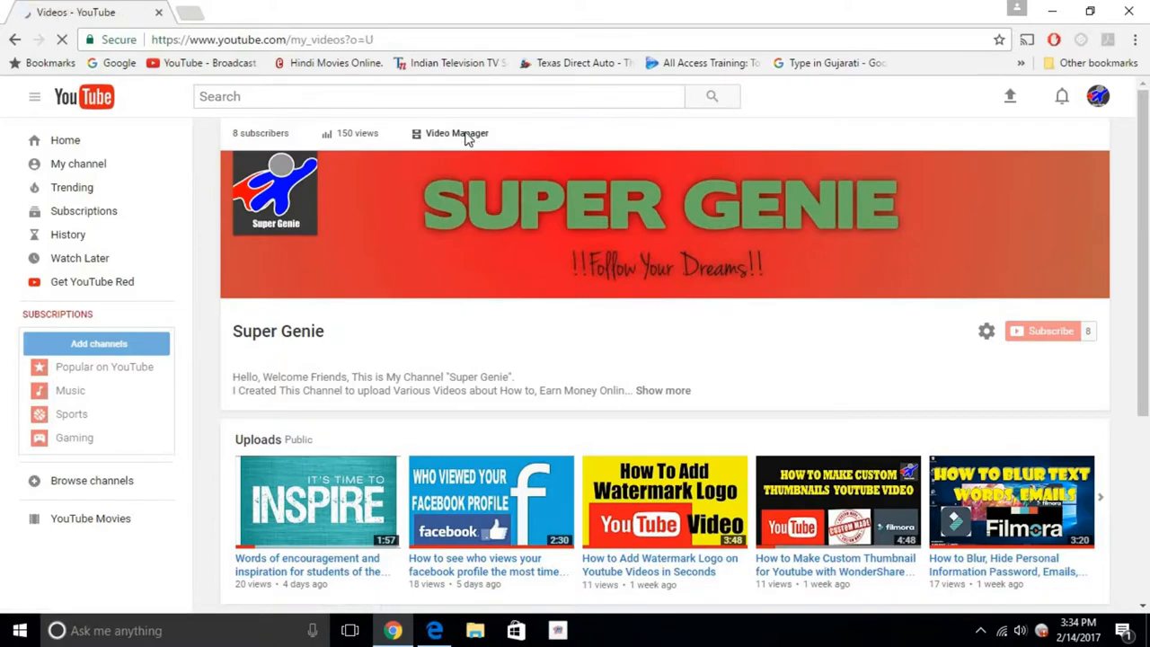
click(456, 133)
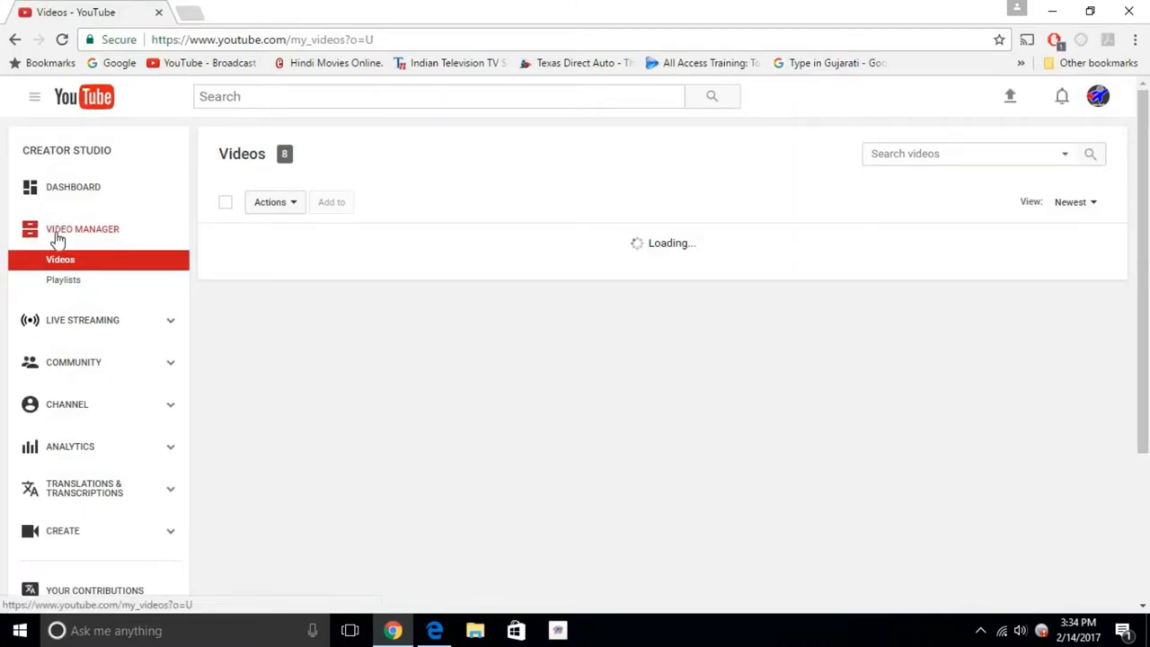
mouse_move(63, 279)
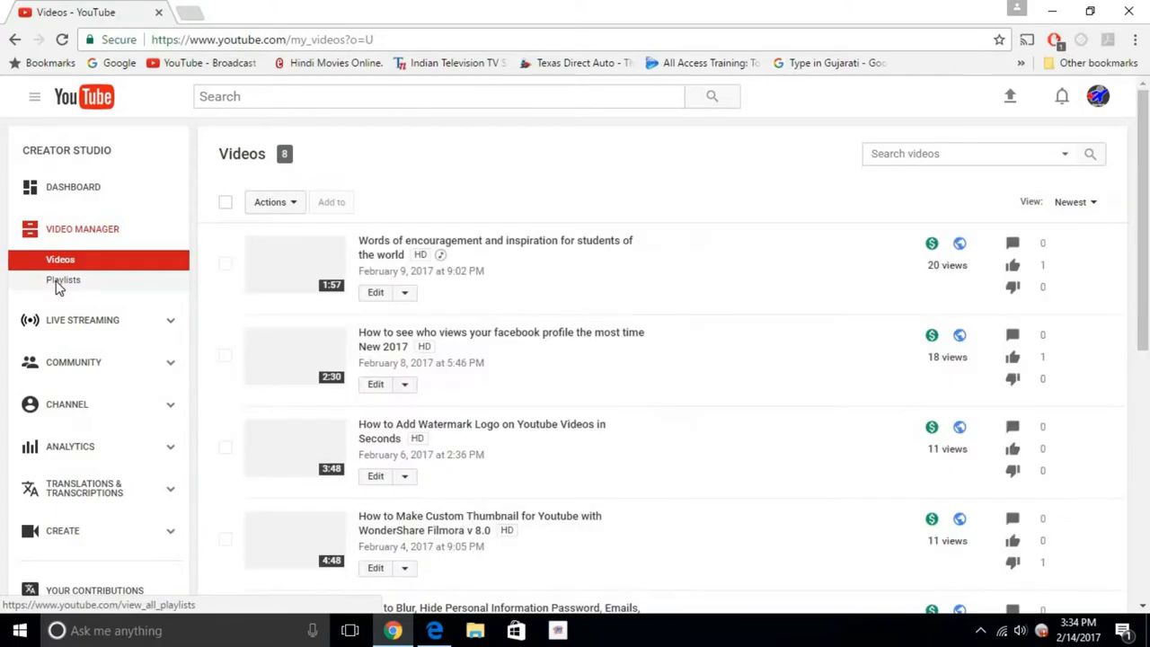
click(63, 279)
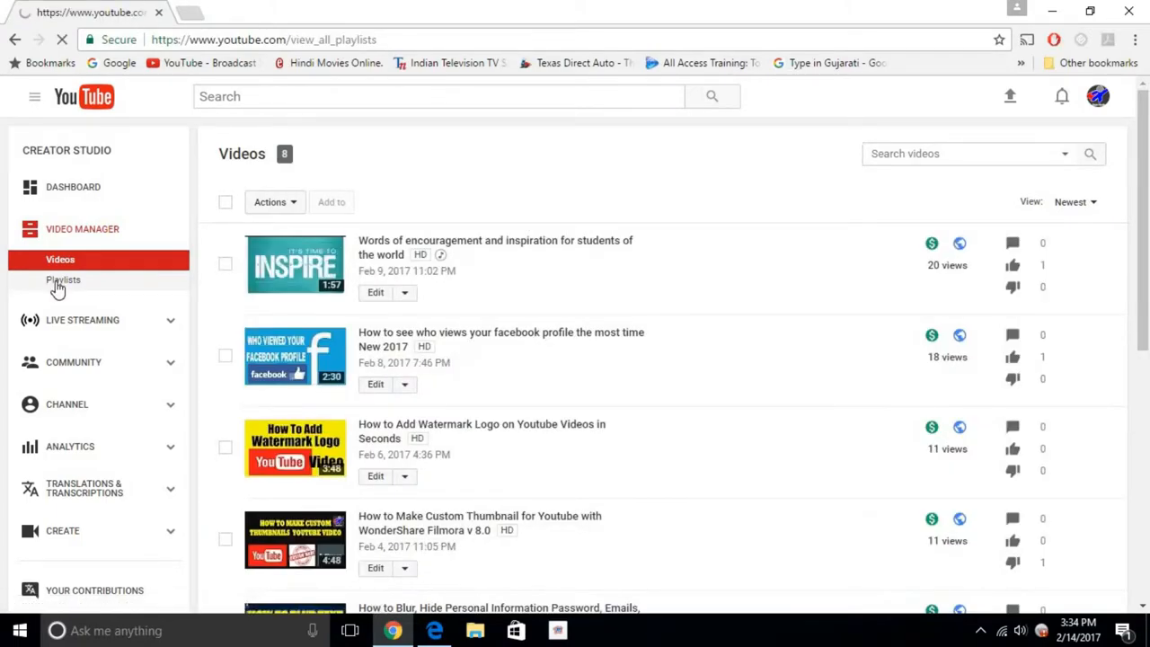
click(63, 280)
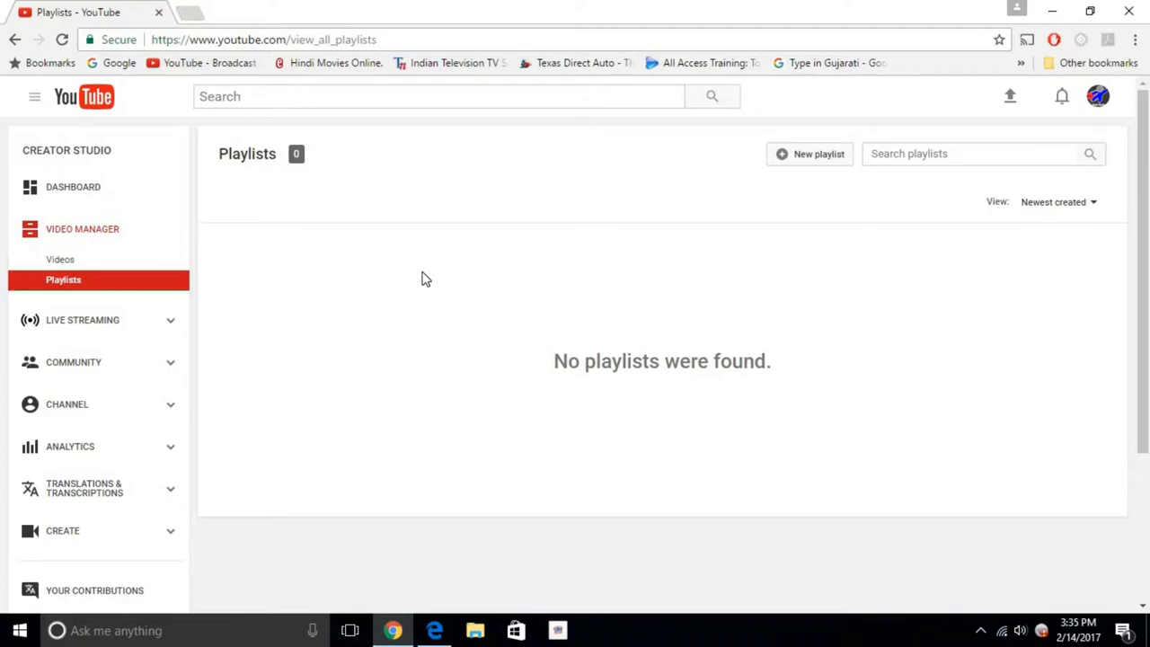
mouse_move(509, 468)
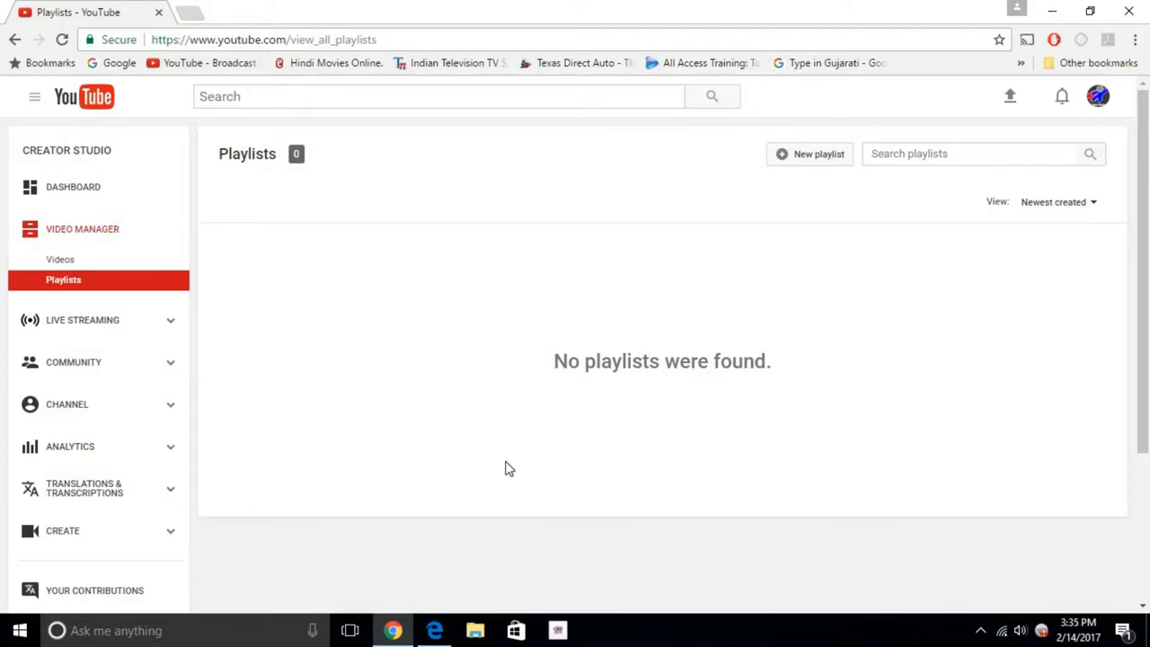
mouse_move(822, 309)
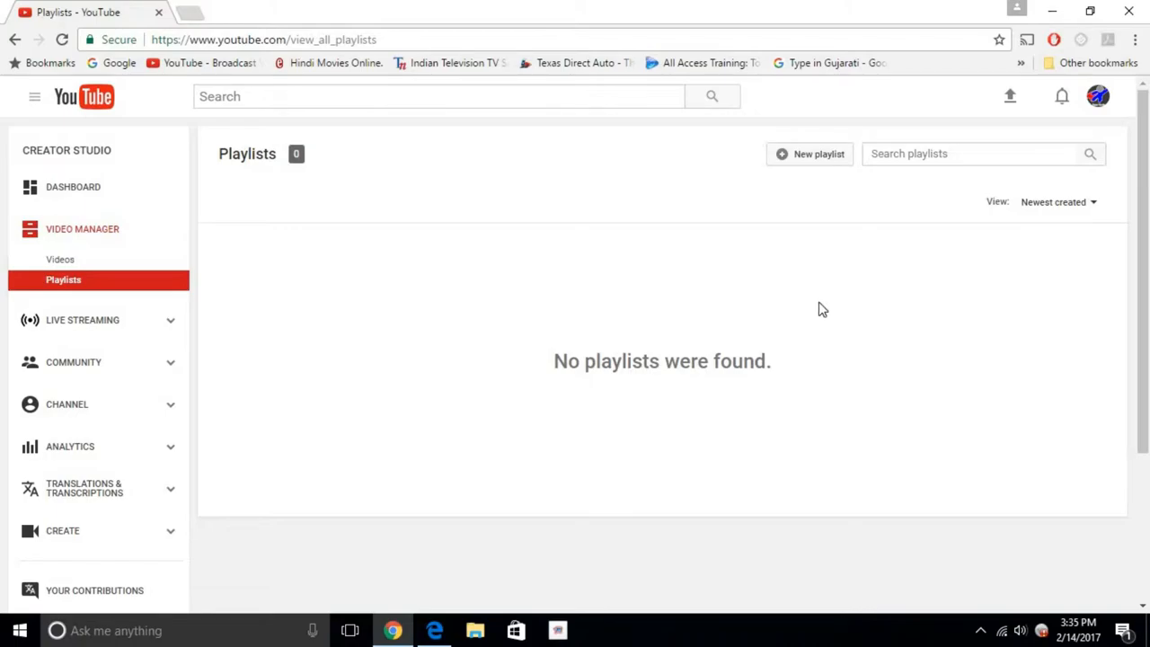
mouse_move(789, 176)
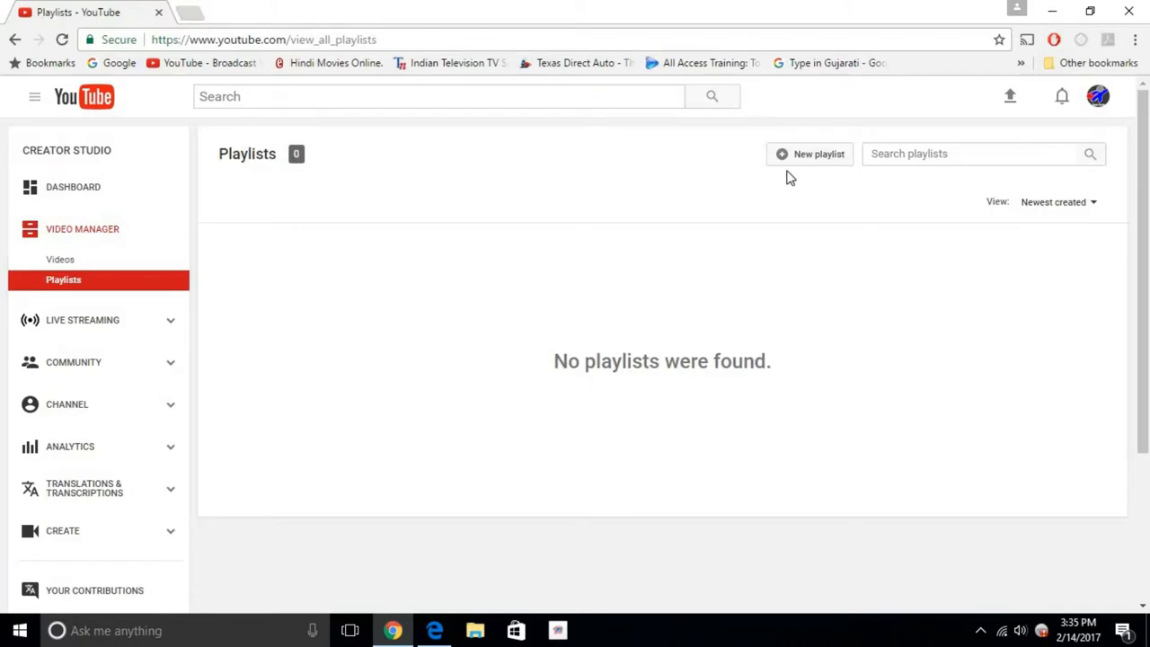
mouse_move(791, 156)
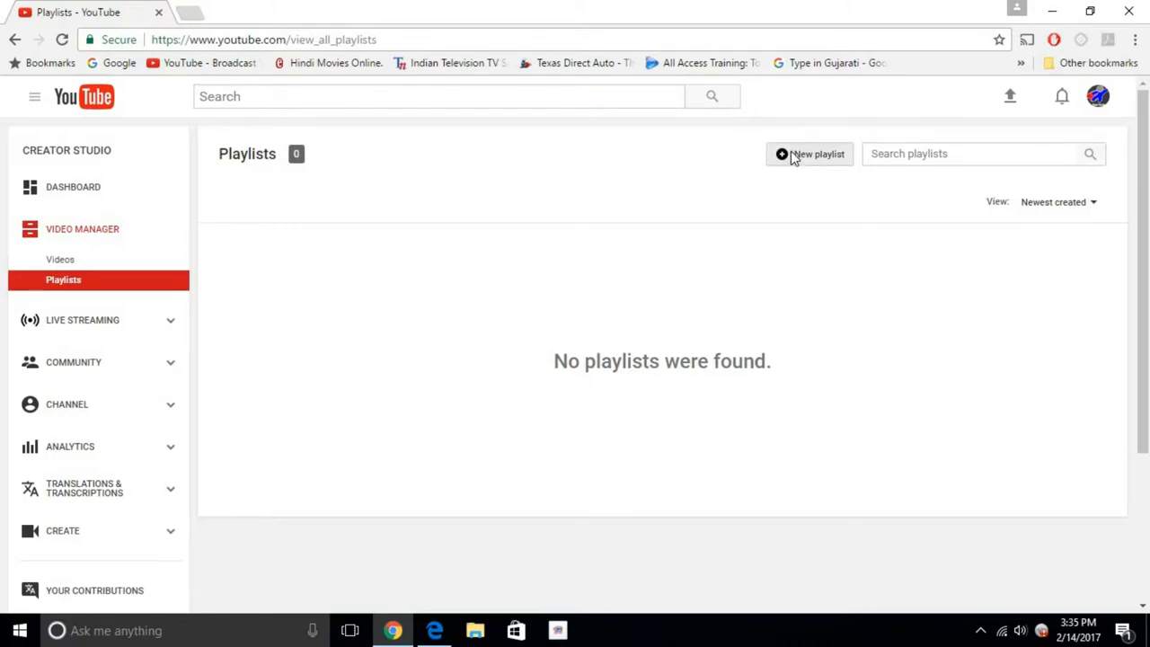
Create a playlist titled 'new videos 1' with Public privacy
click(808, 154)
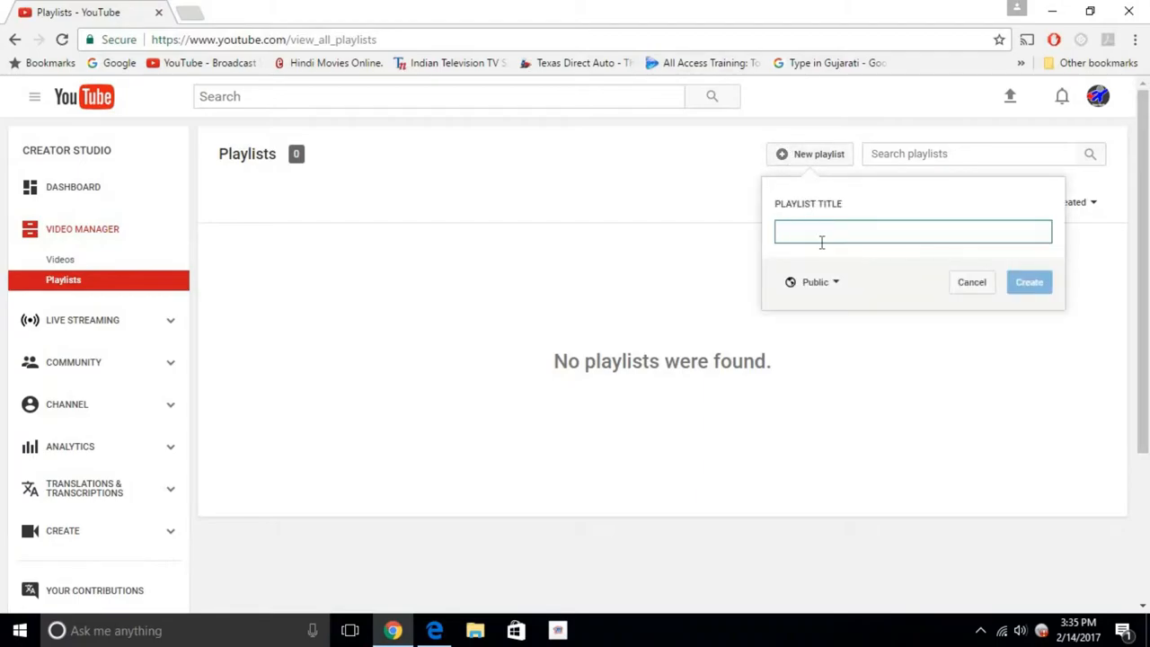
click(912, 231)
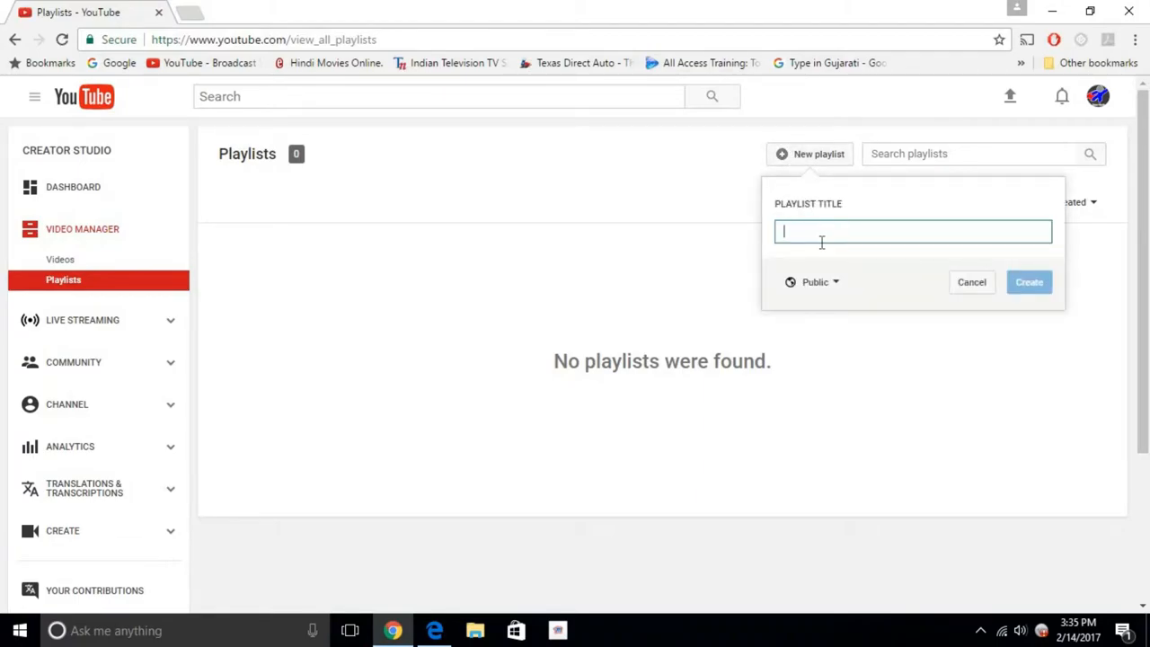
text(new)
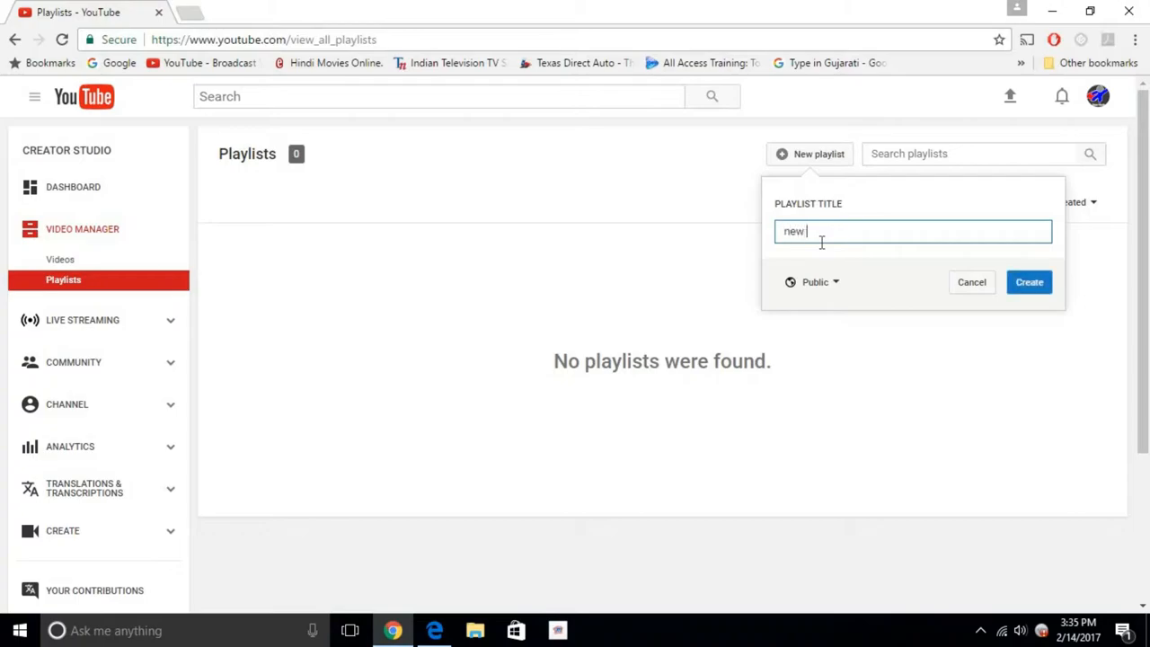
text(videos)
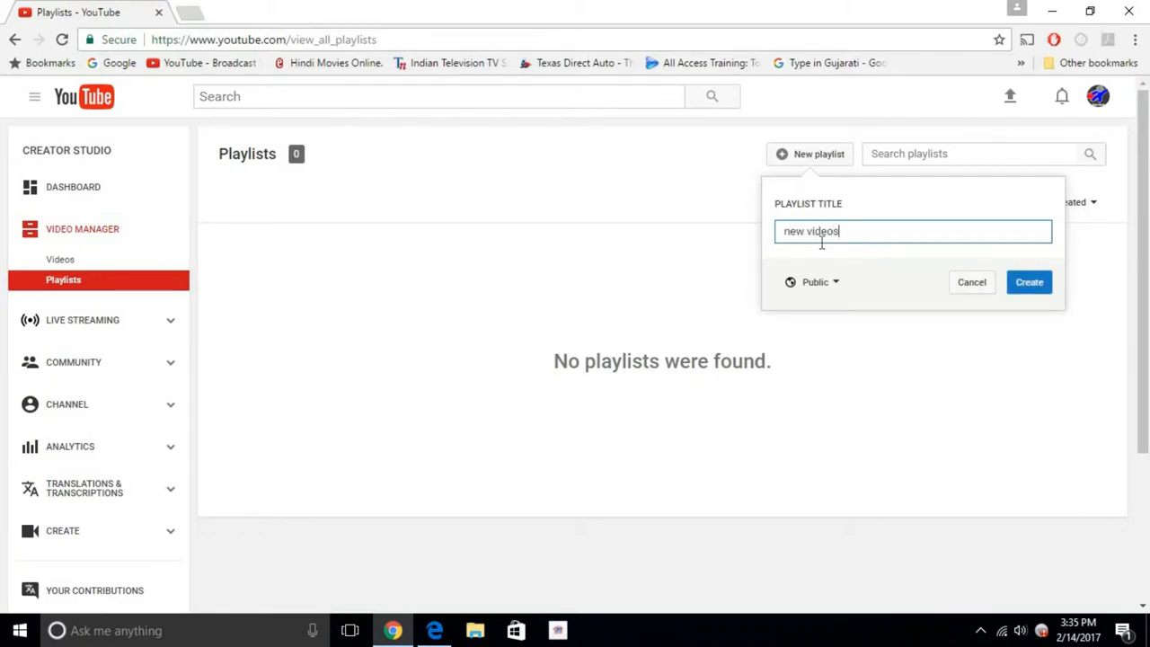
text(1)
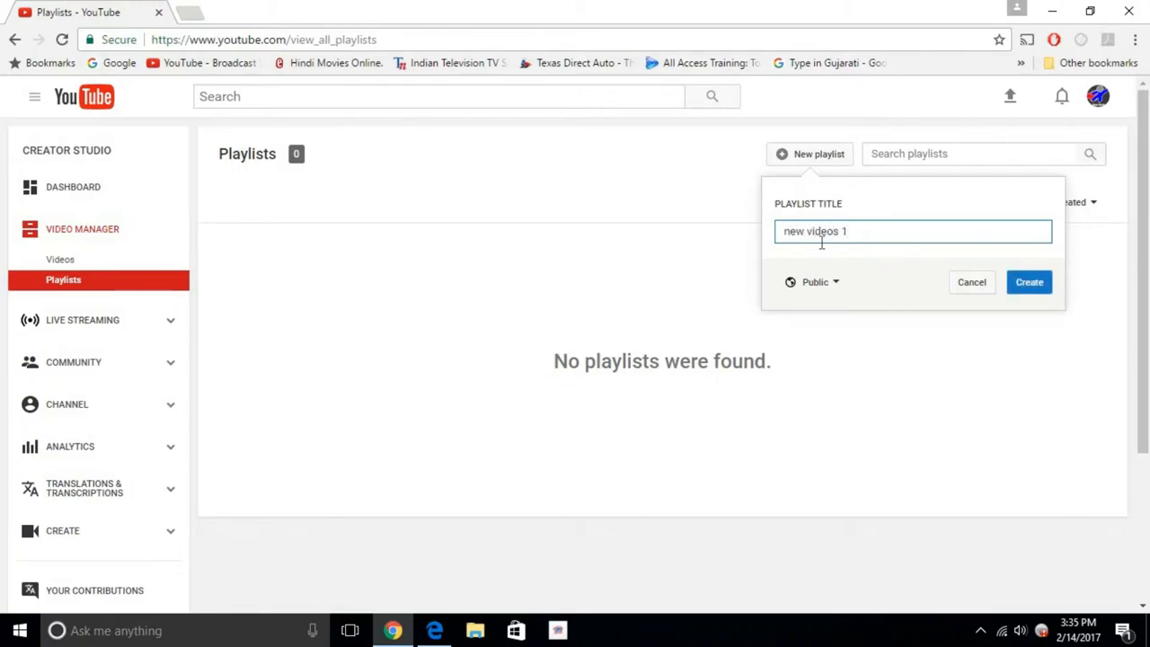
mouse_move(813, 282)
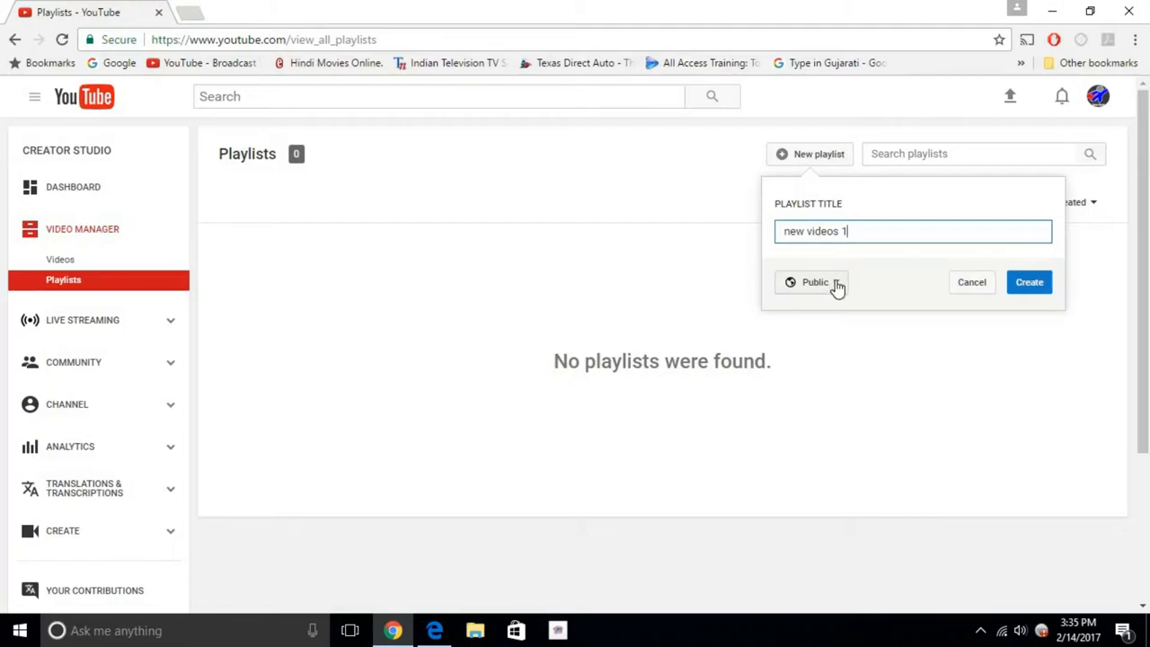
click(812, 282)
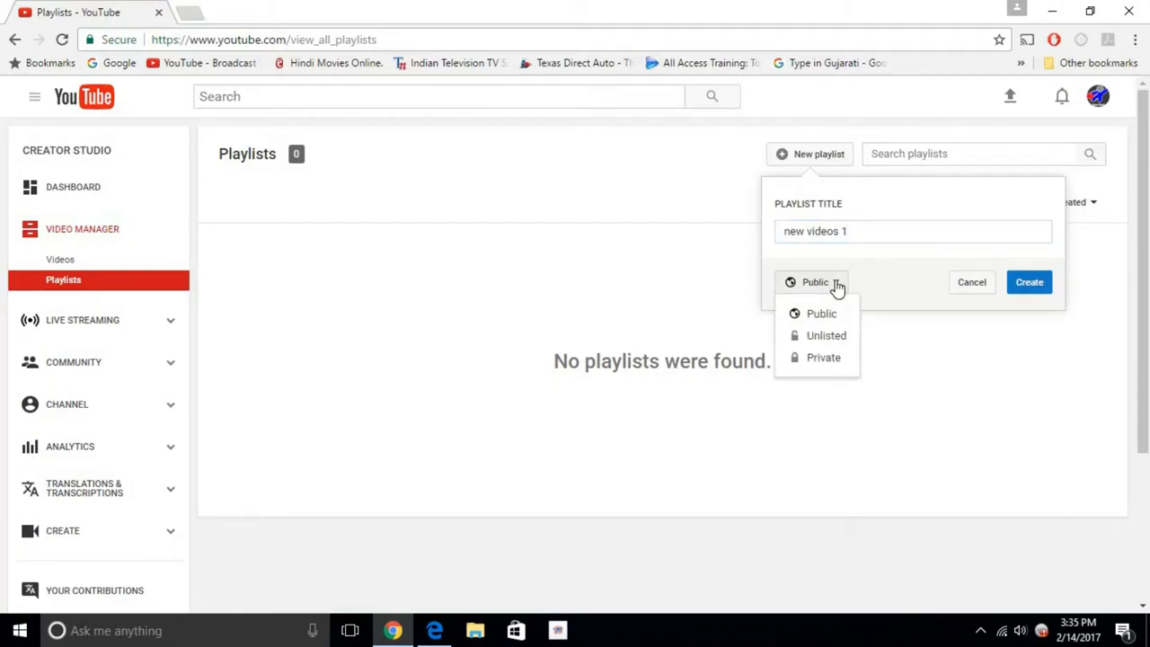
mouse_move(822, 335)
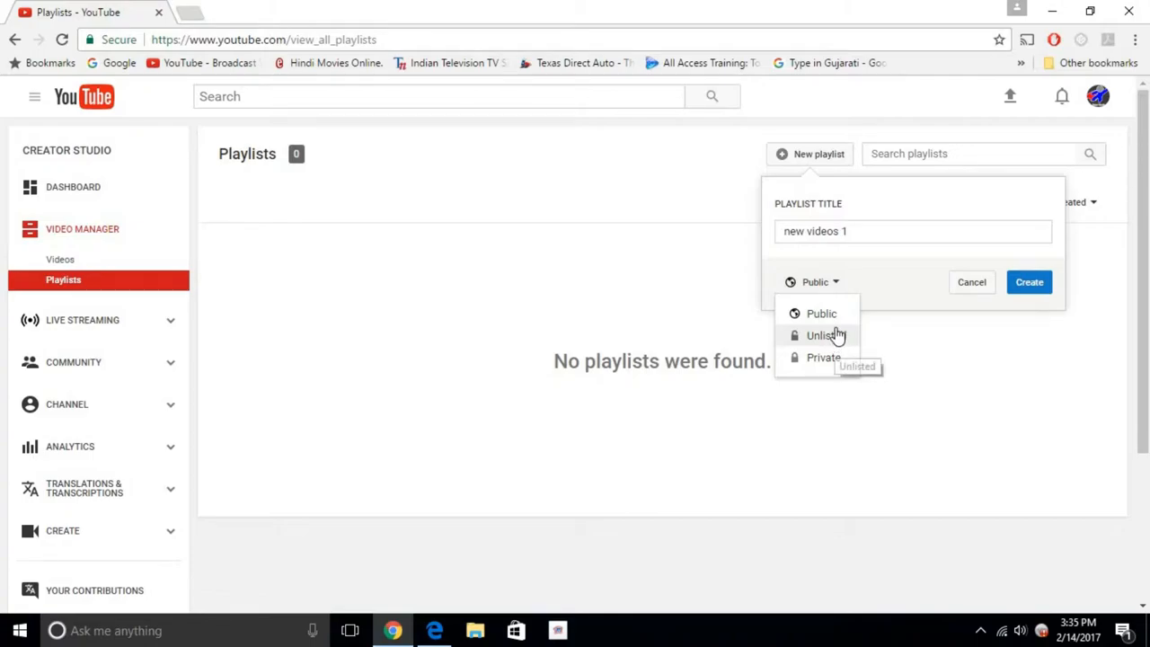
mouse_move(821, 314)
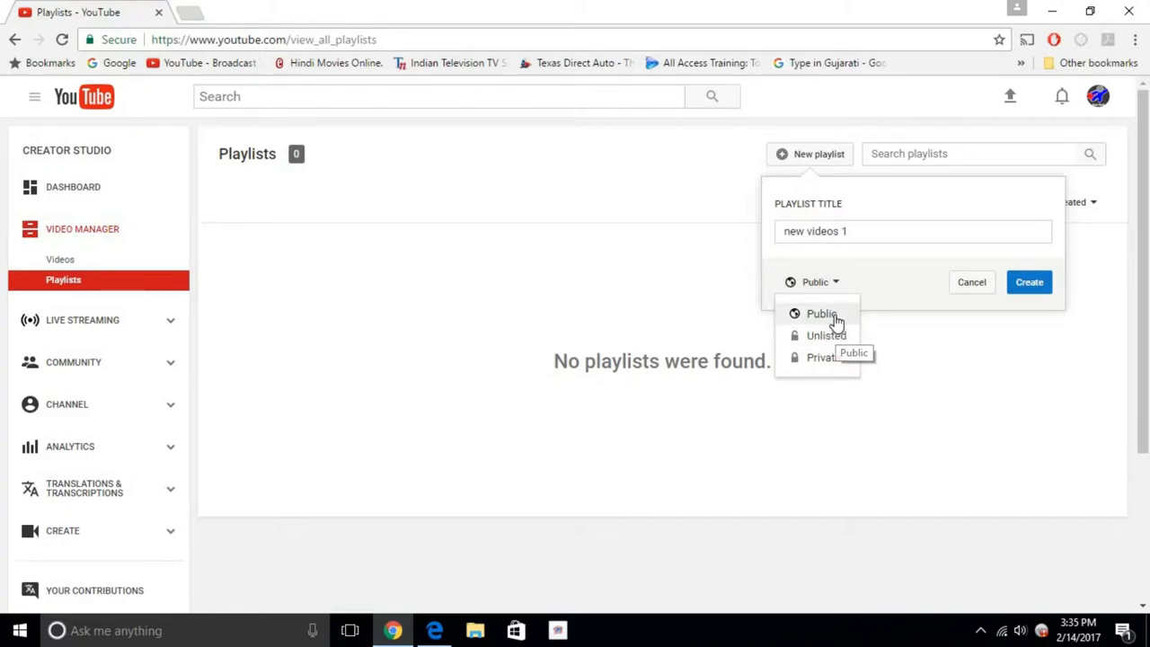
click(820, 314)
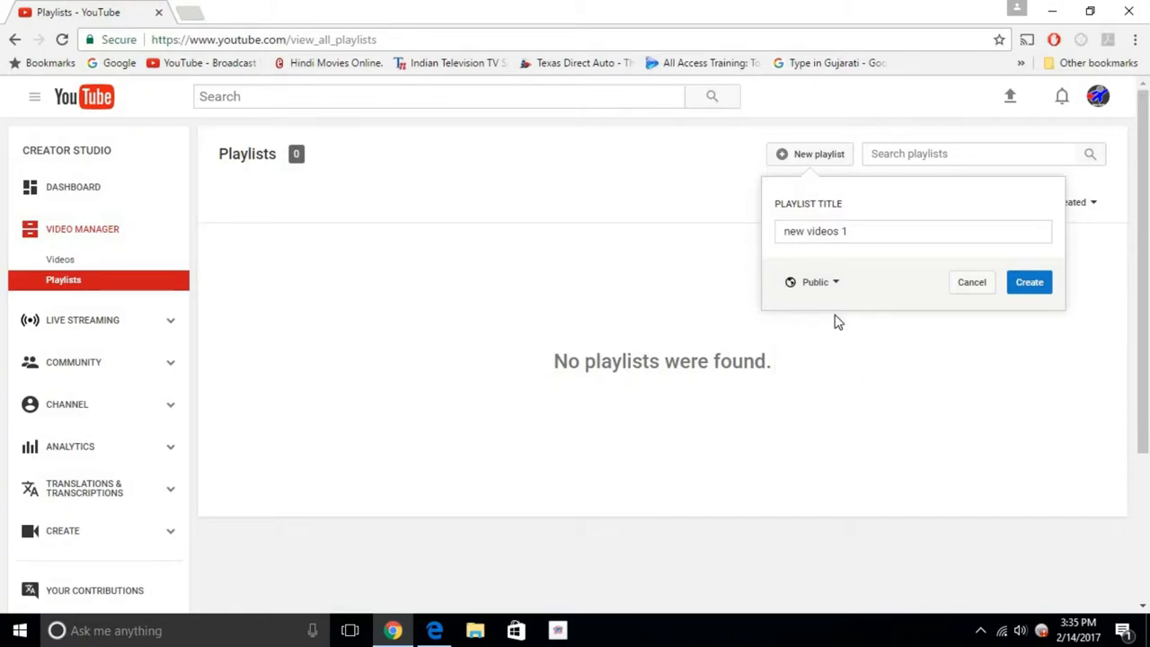
mouse_move(1029, 282)
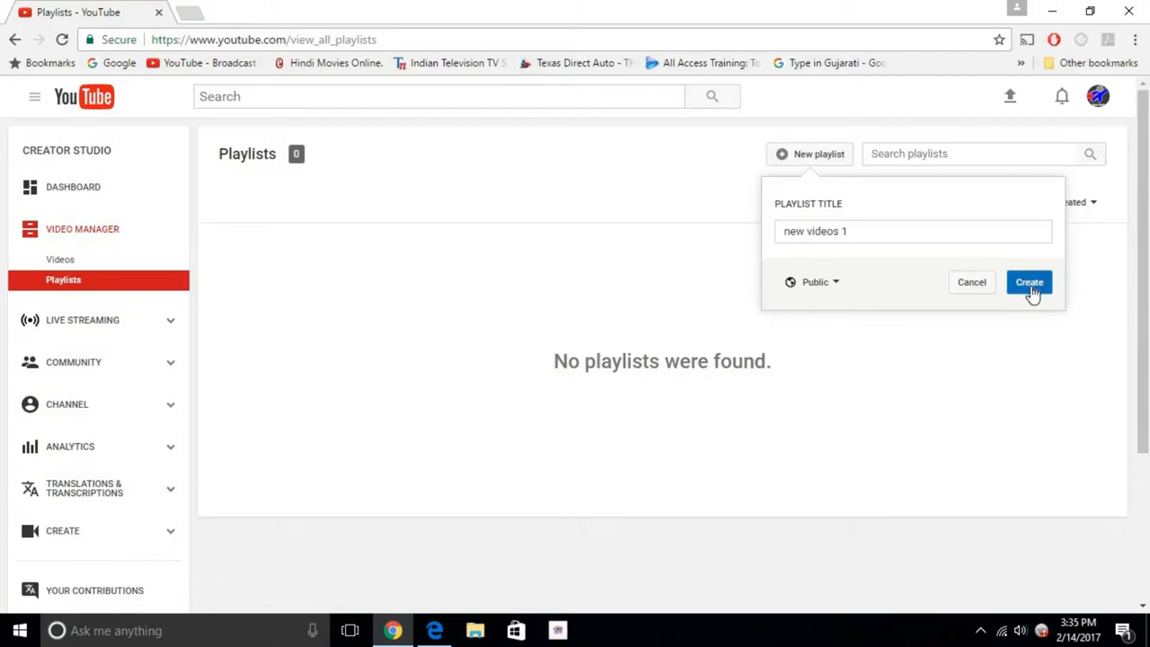
click(1028, 281)
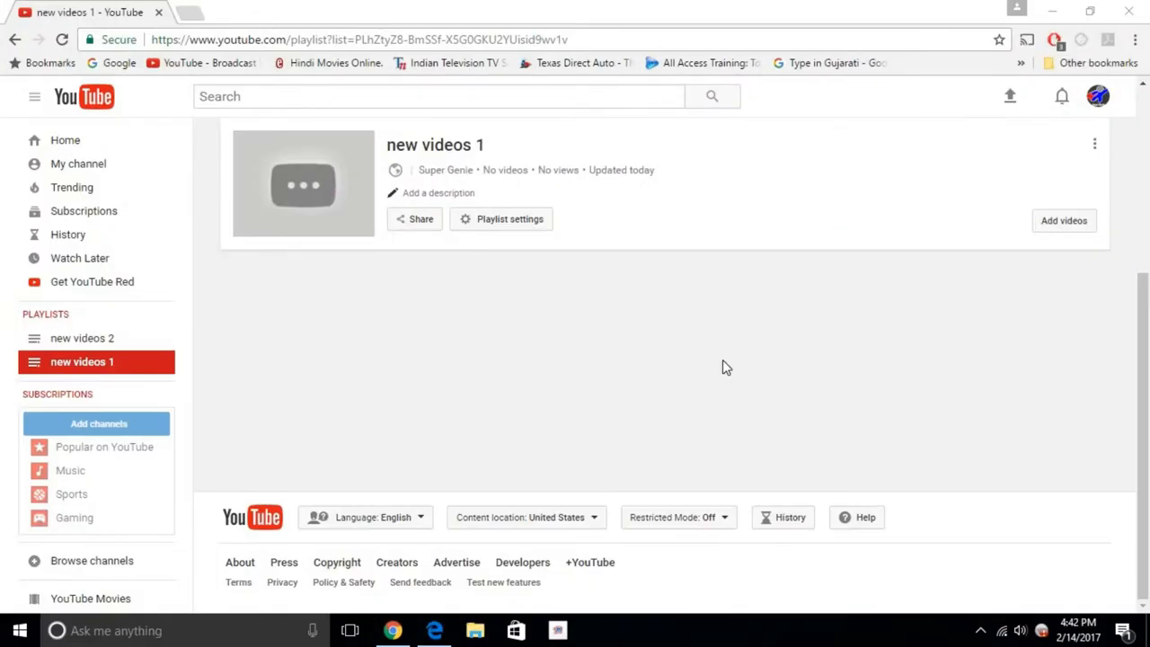
mouse_move(534, 169)
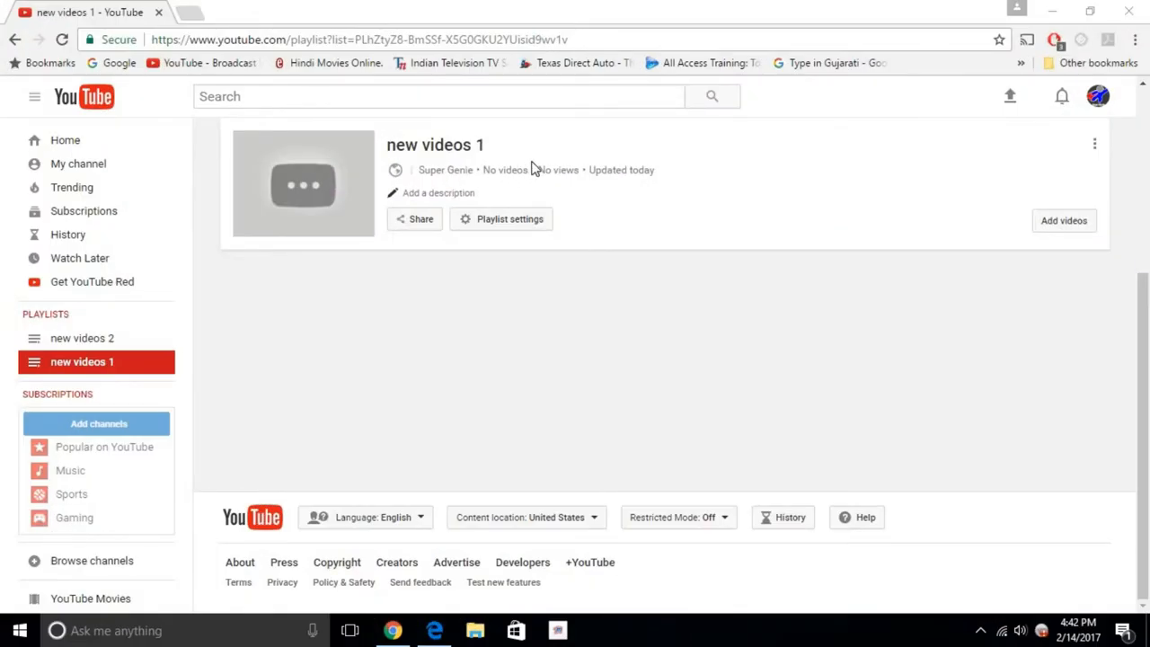
mouse_move(1066, 188)
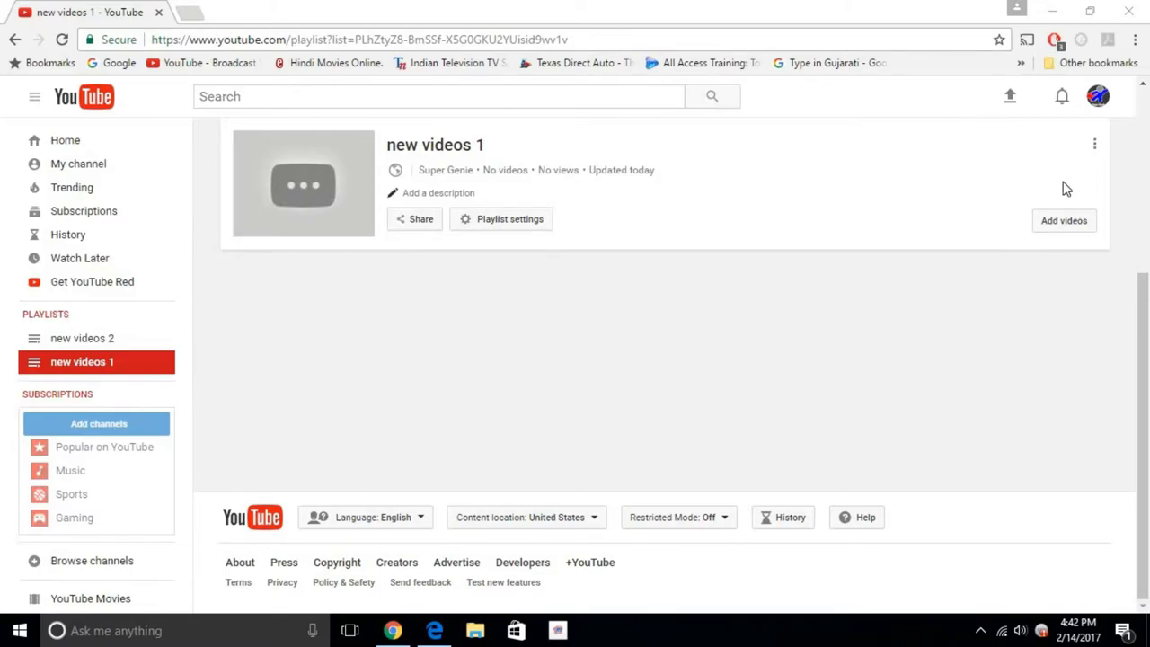
mouse_move(1063, 221)
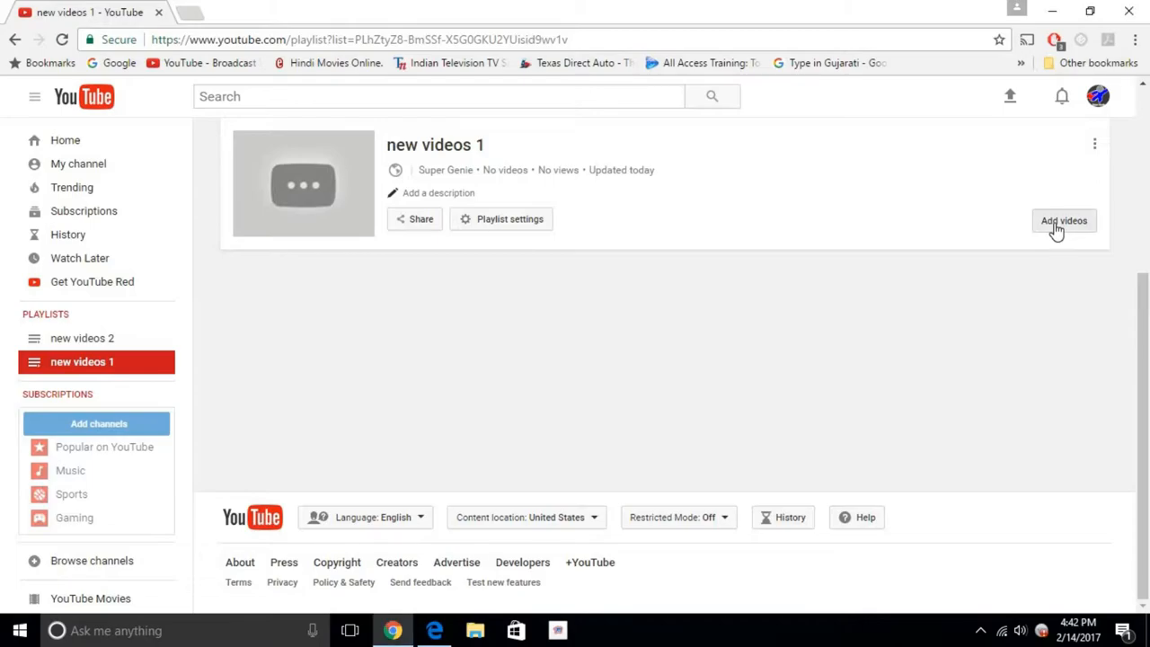
Add the encouragement, Facebook profile and watermark logo uploads to 'new videos 1'
click(1064, 220)
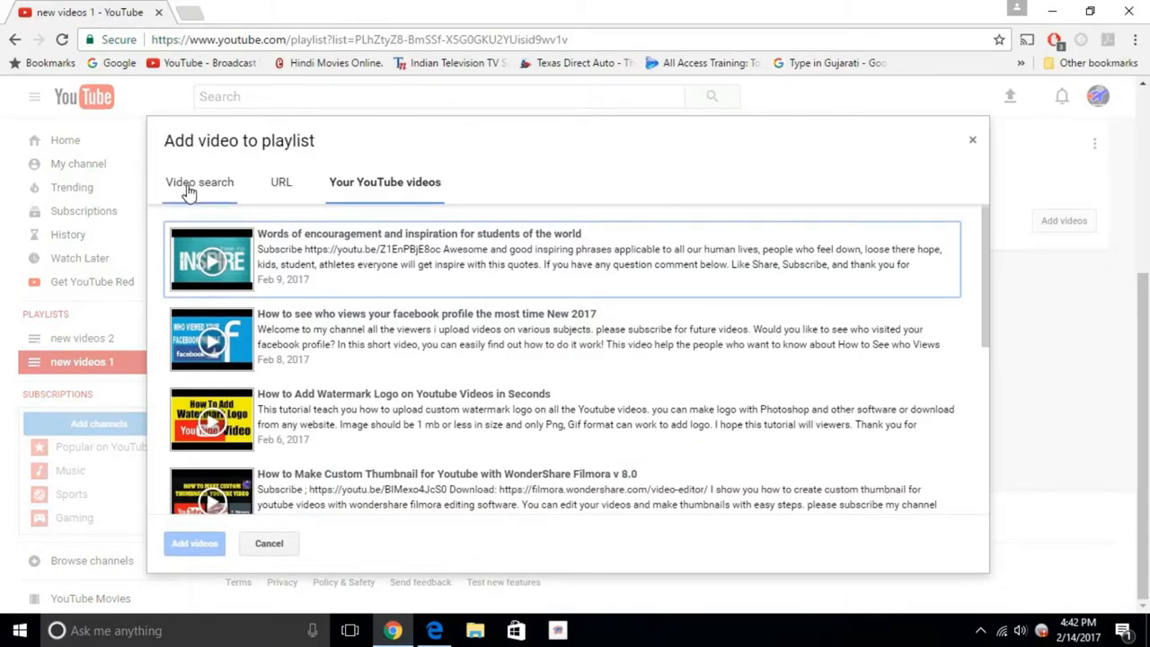
click(280, 182)
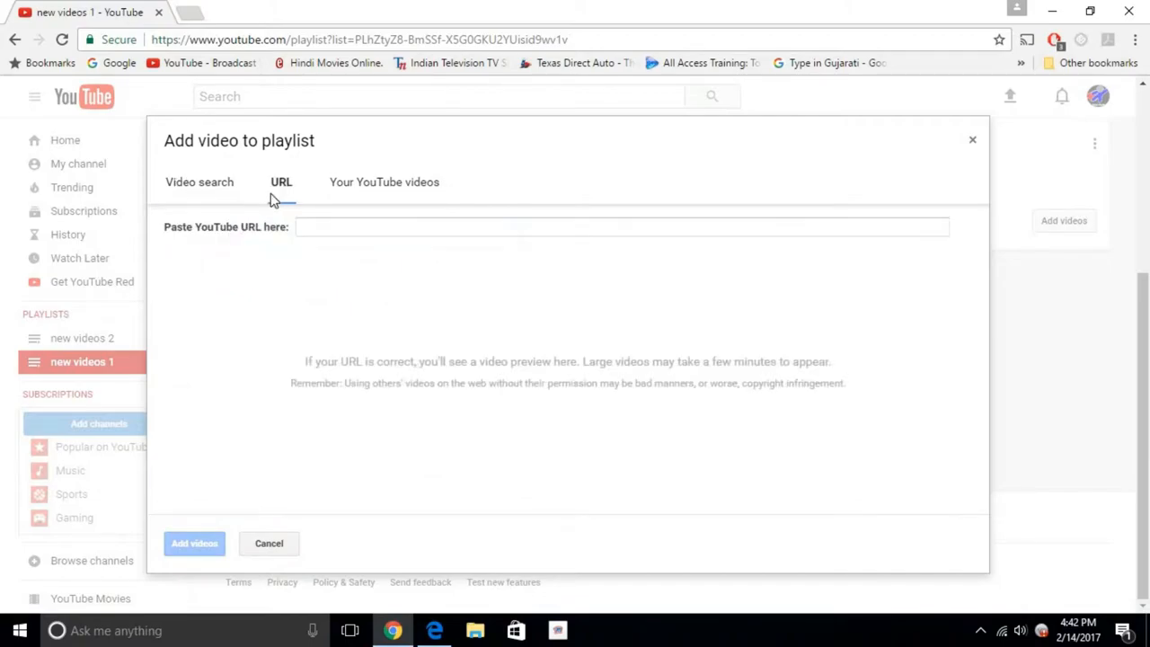
click(385, 182)
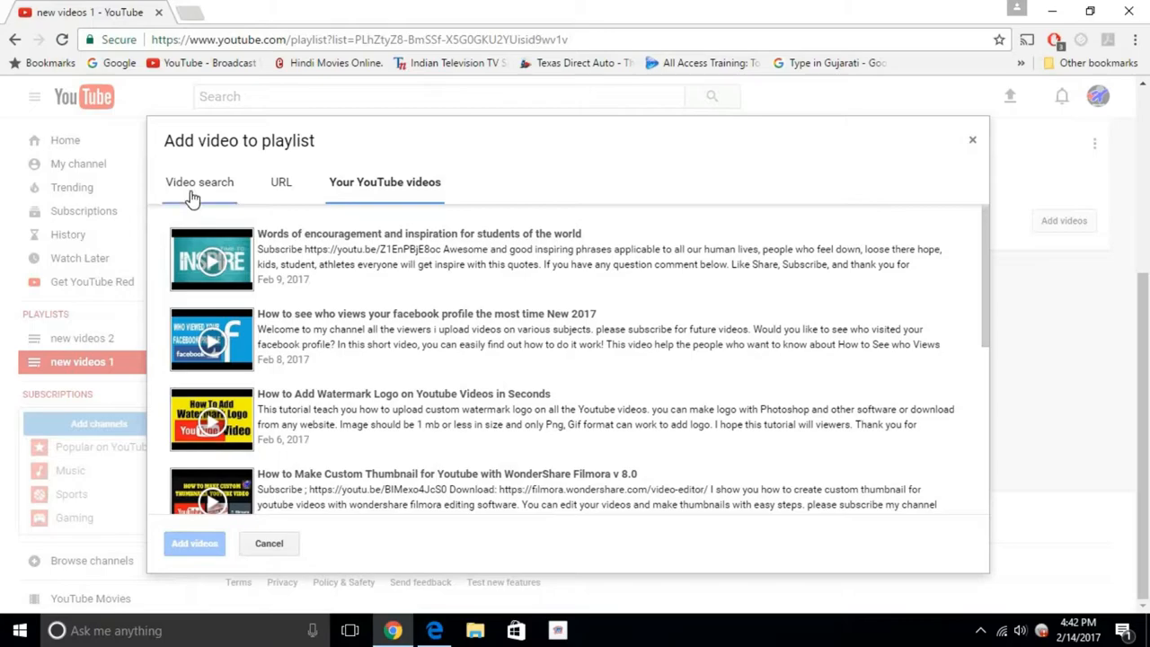
click(200, 182)
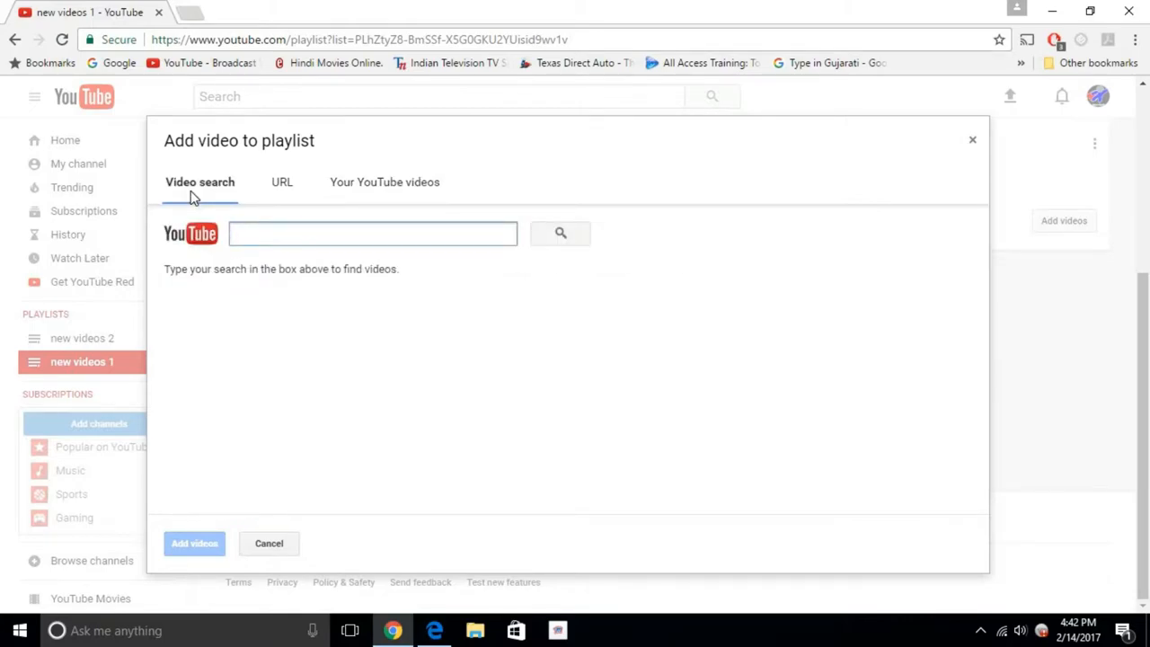
click(371, 233)
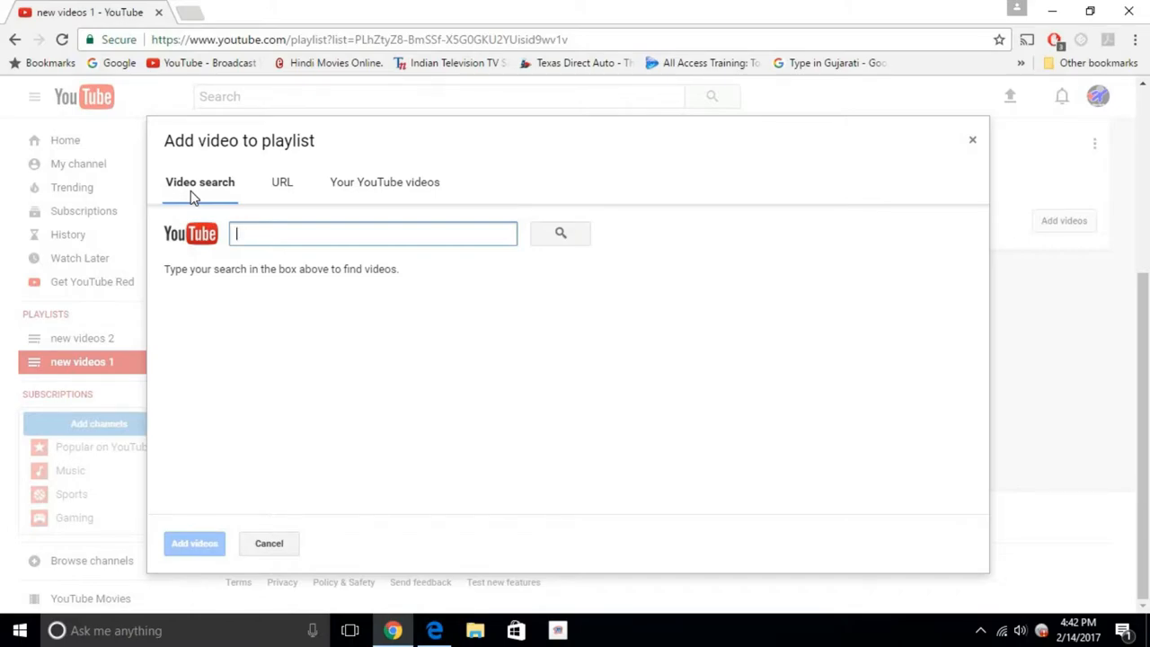
click(281, 182)
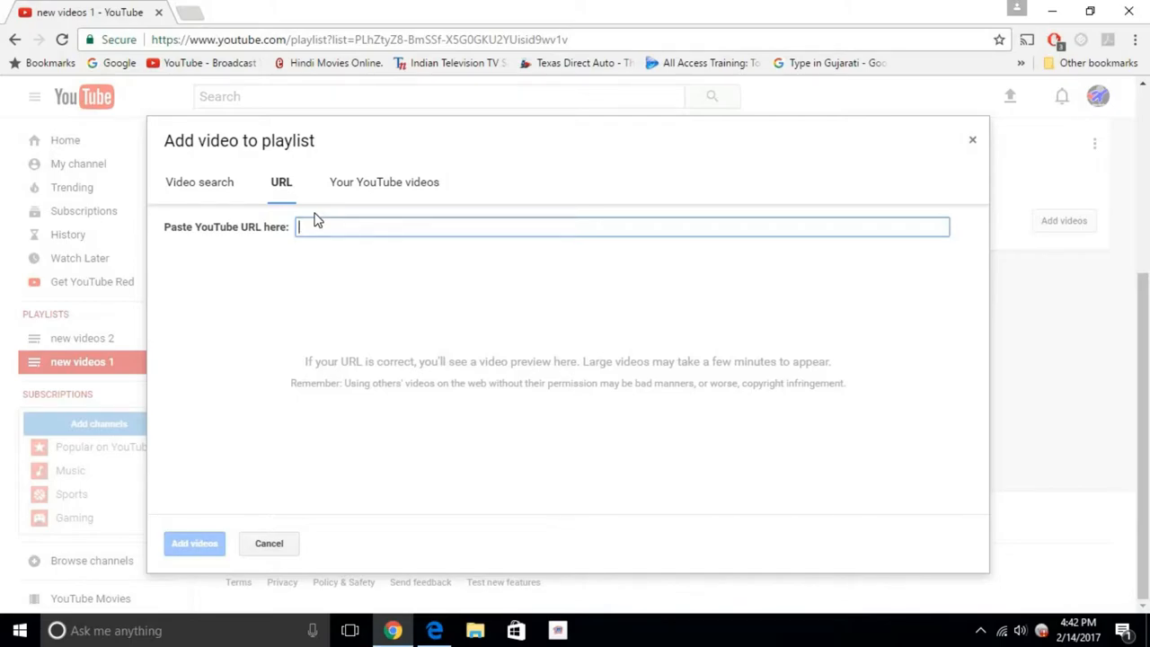
click(384, 181)
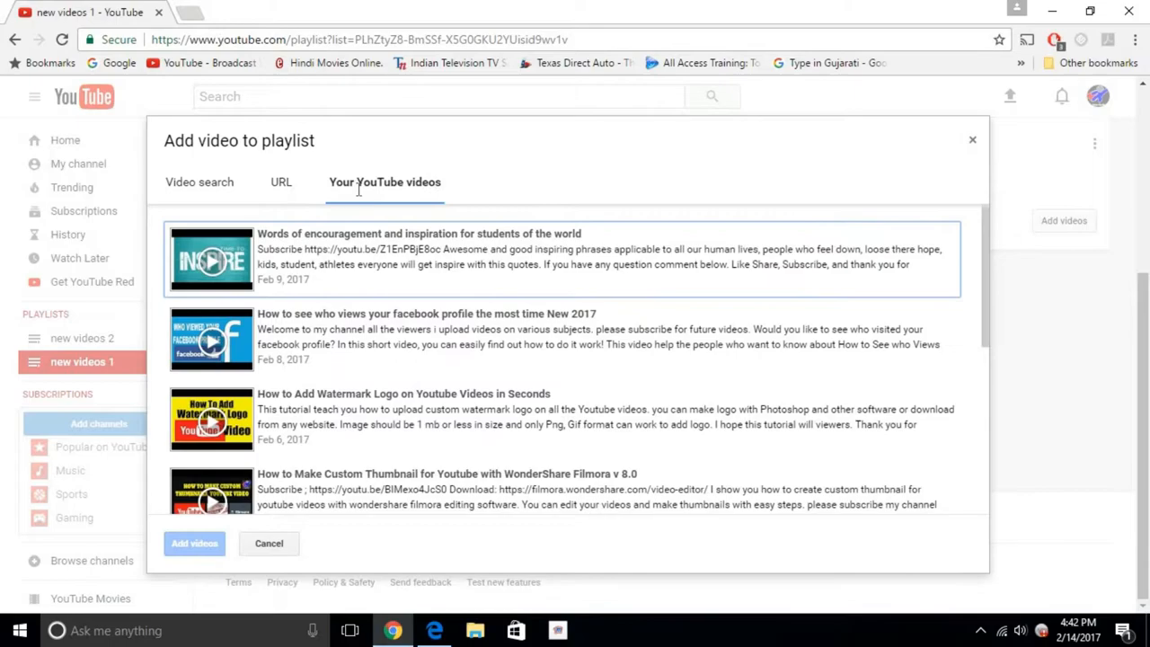
mouse_move(260, 261)
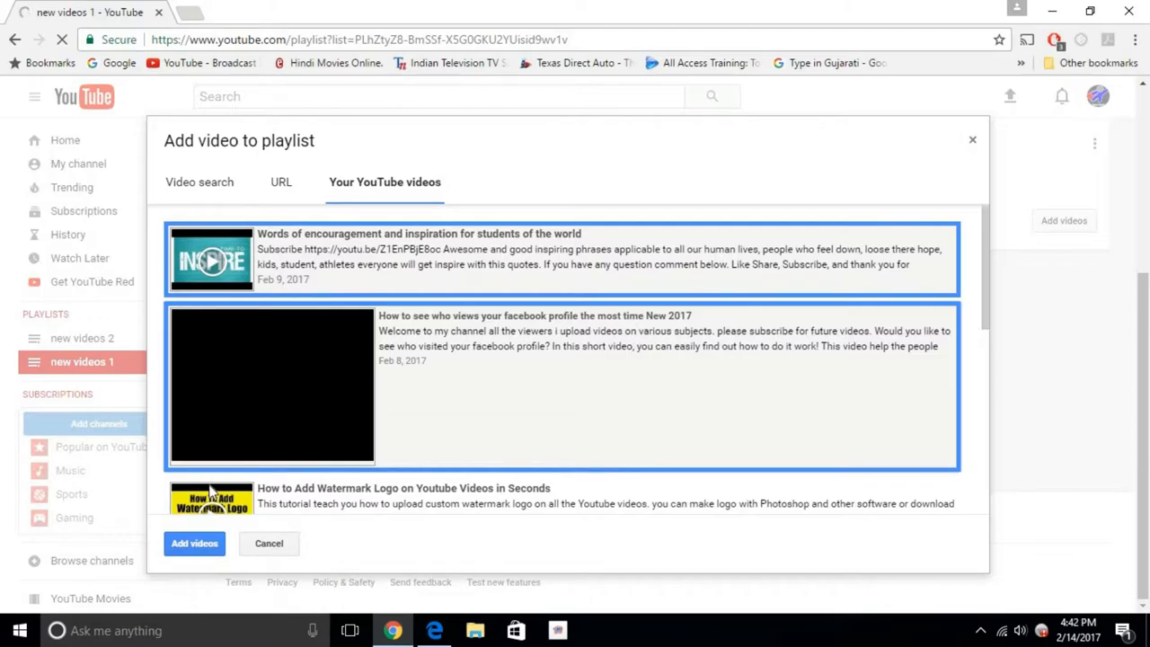
scroll(down, 3)
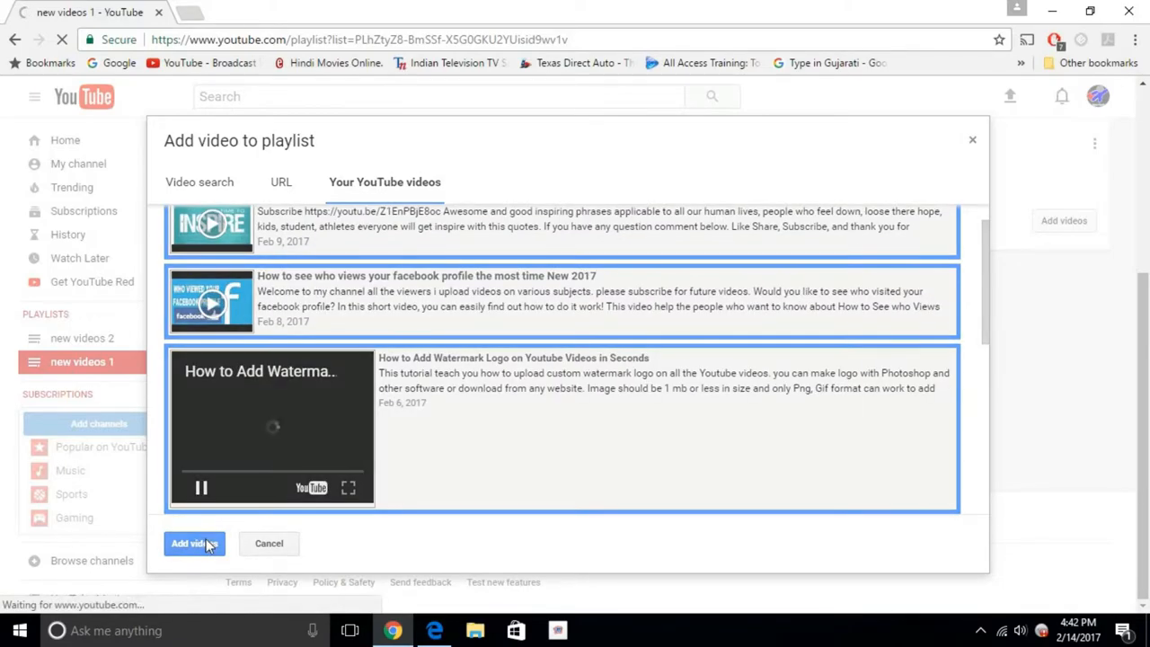
click(189, 543)
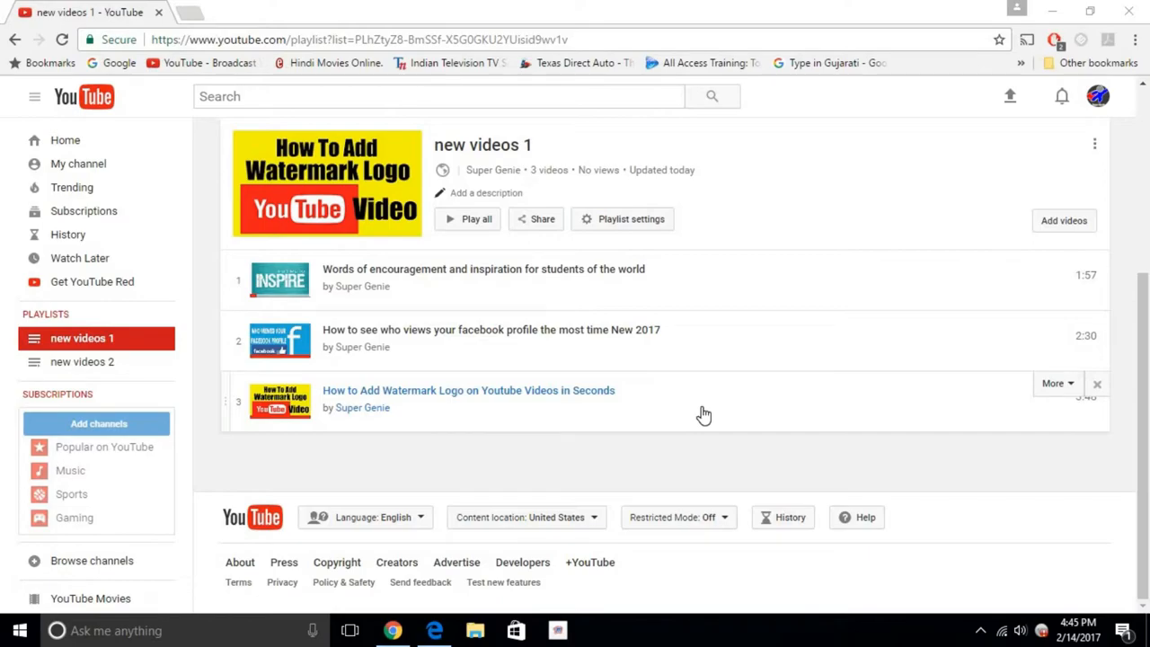
mouse_move(1016, 145)
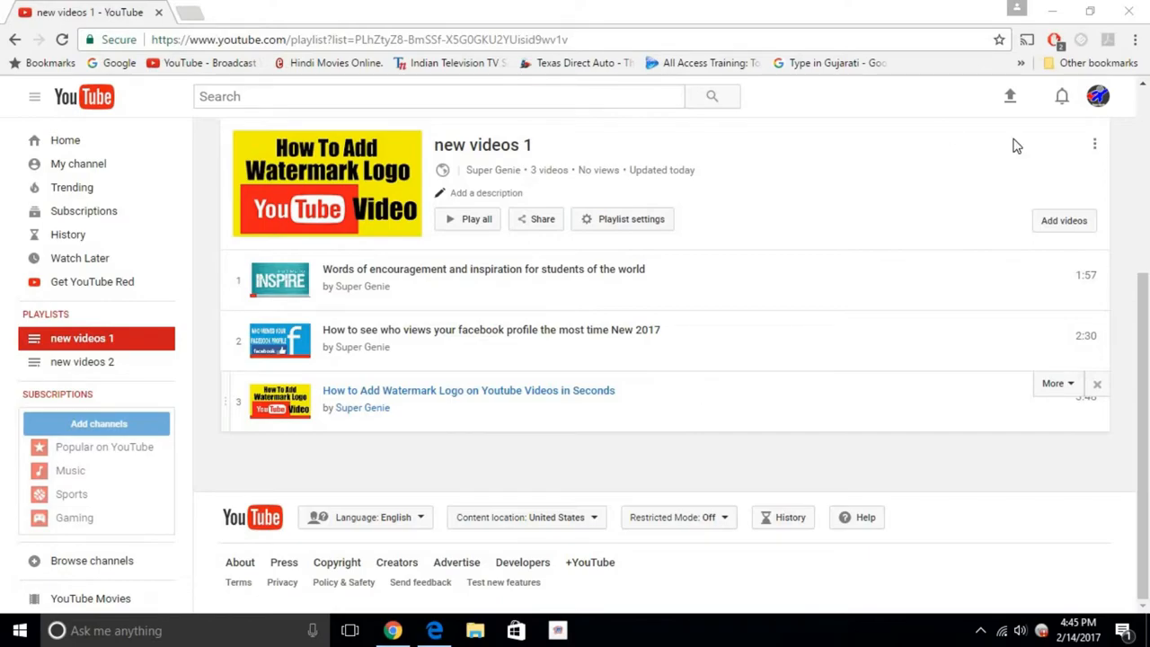
mouse_move(1061, 306)
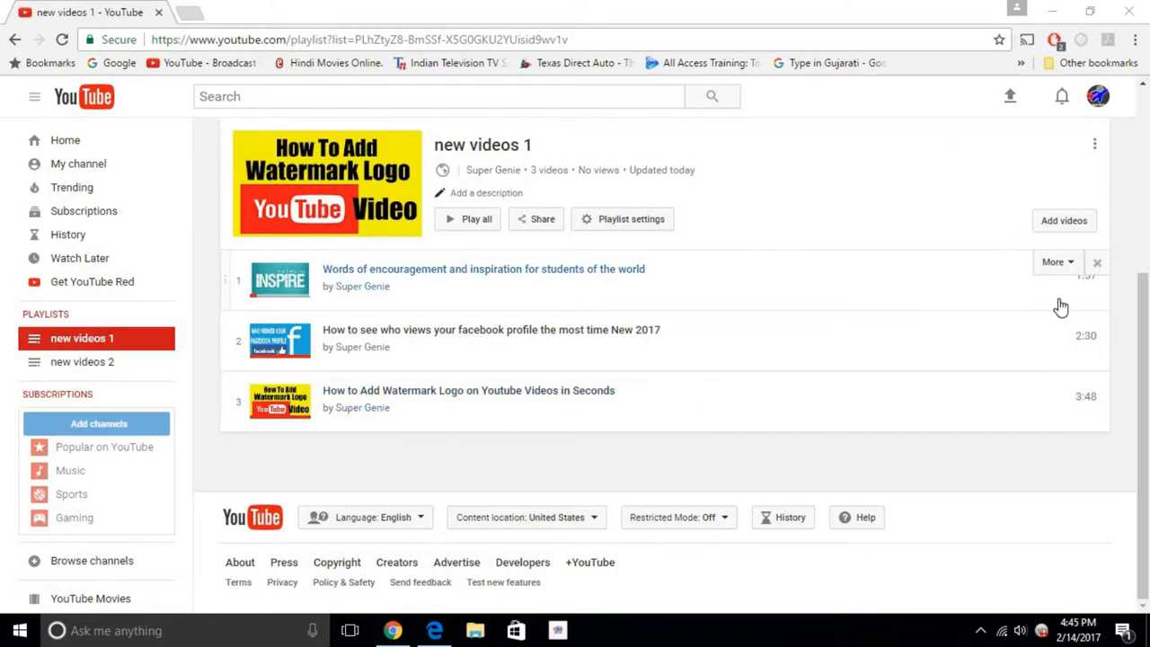
mouse_move(1036, 372)
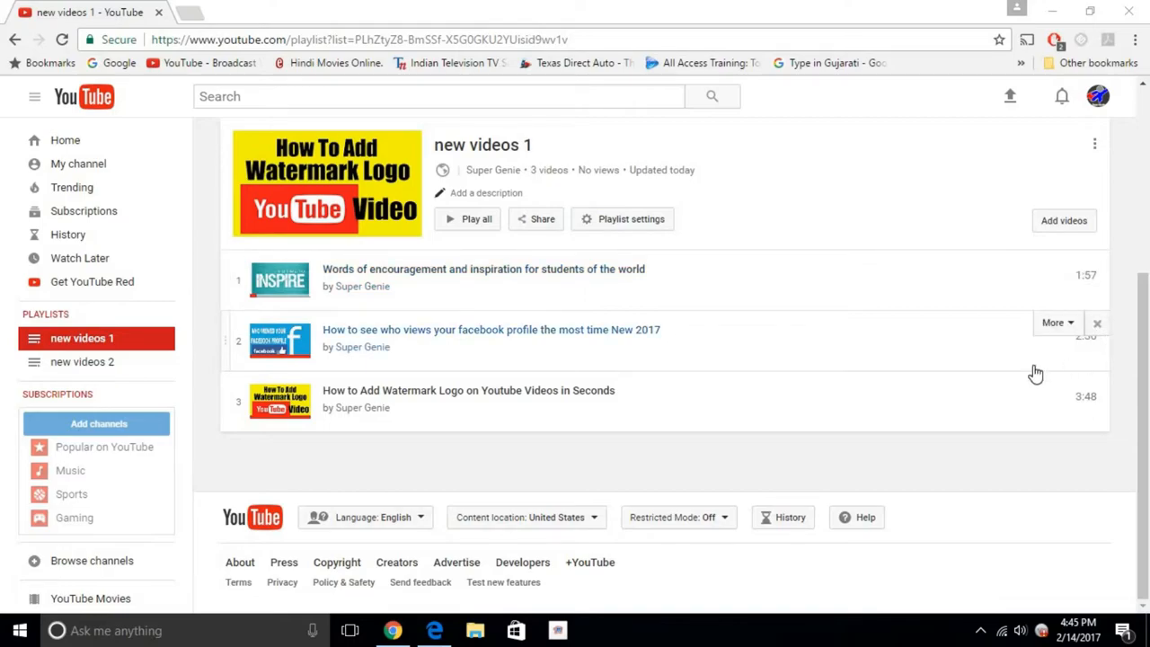
mouse_move(900, 292)
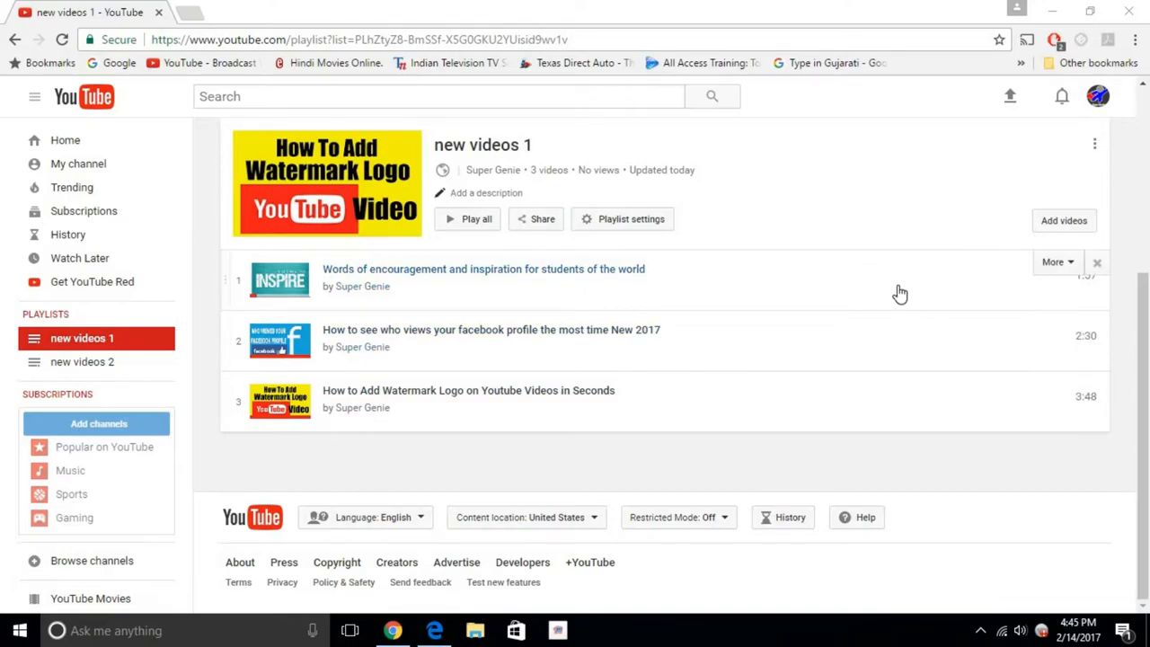
mouse_move(525, 211)
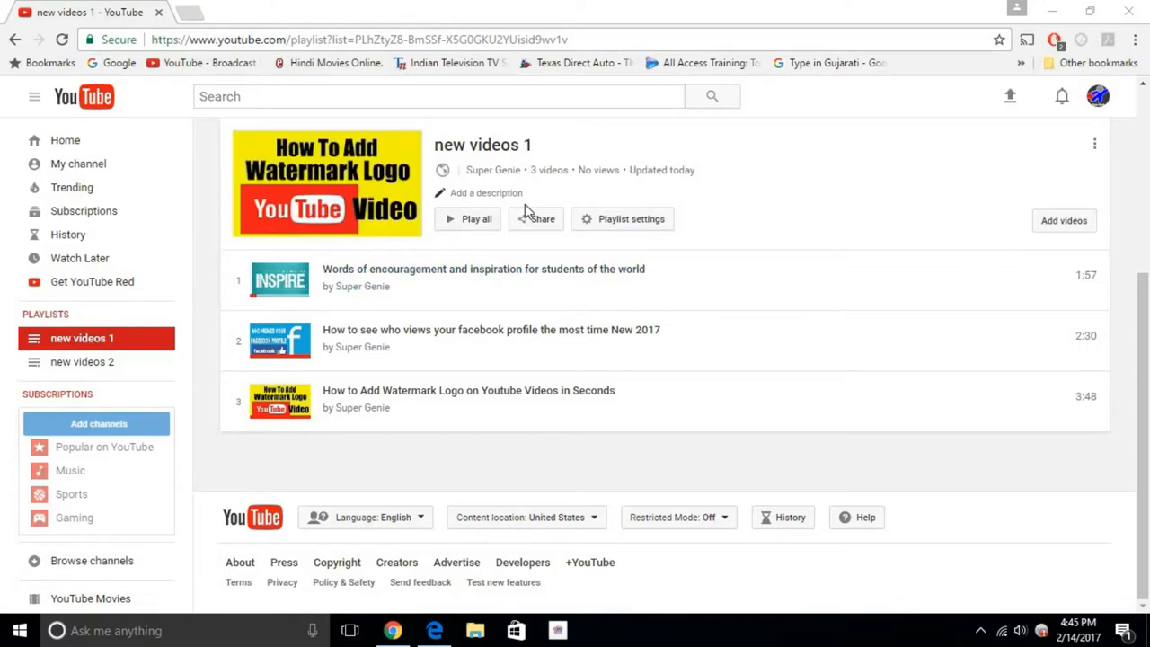
mouse_move(667, 357)
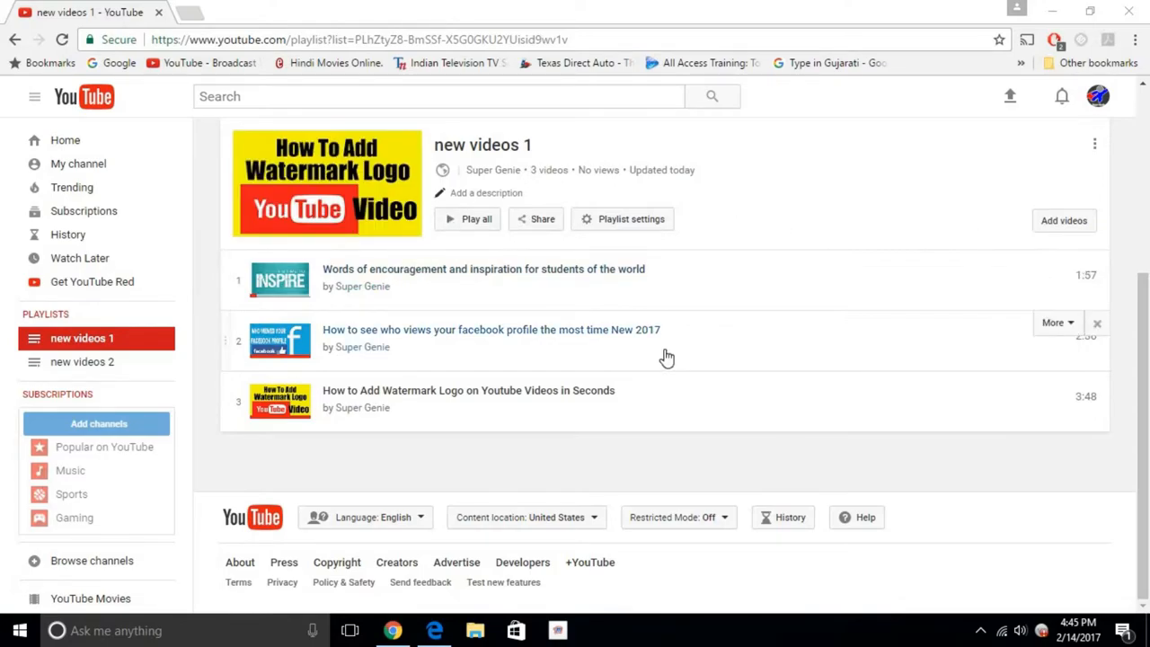
mouse_move(831, 411)
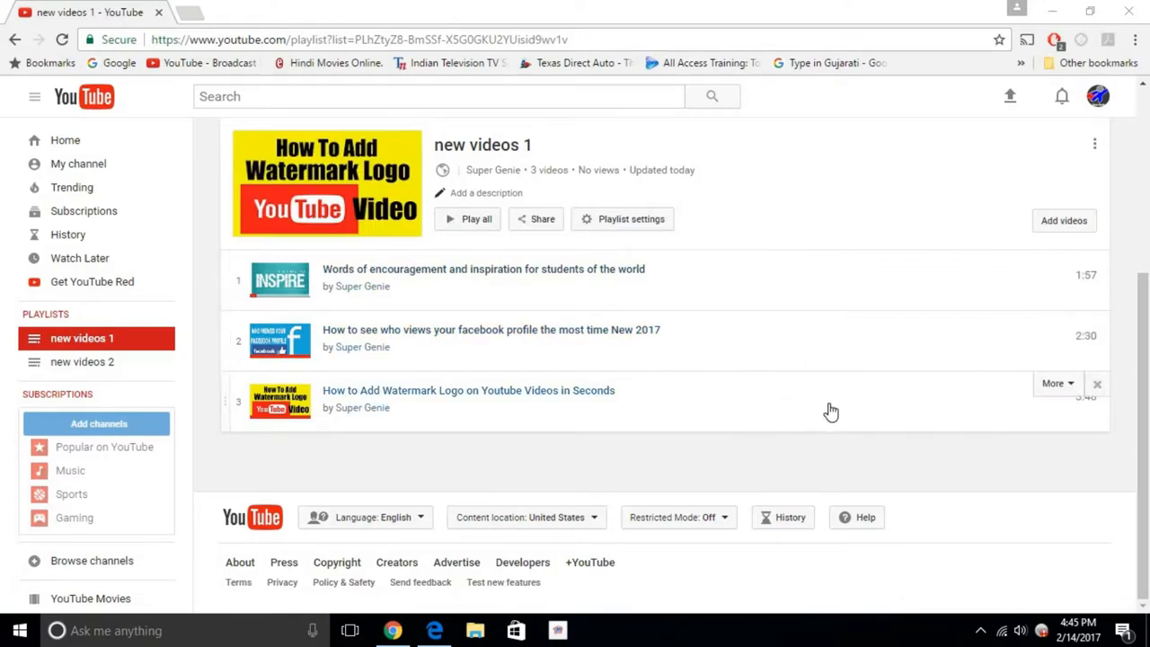
mouse_move(1077, 341)
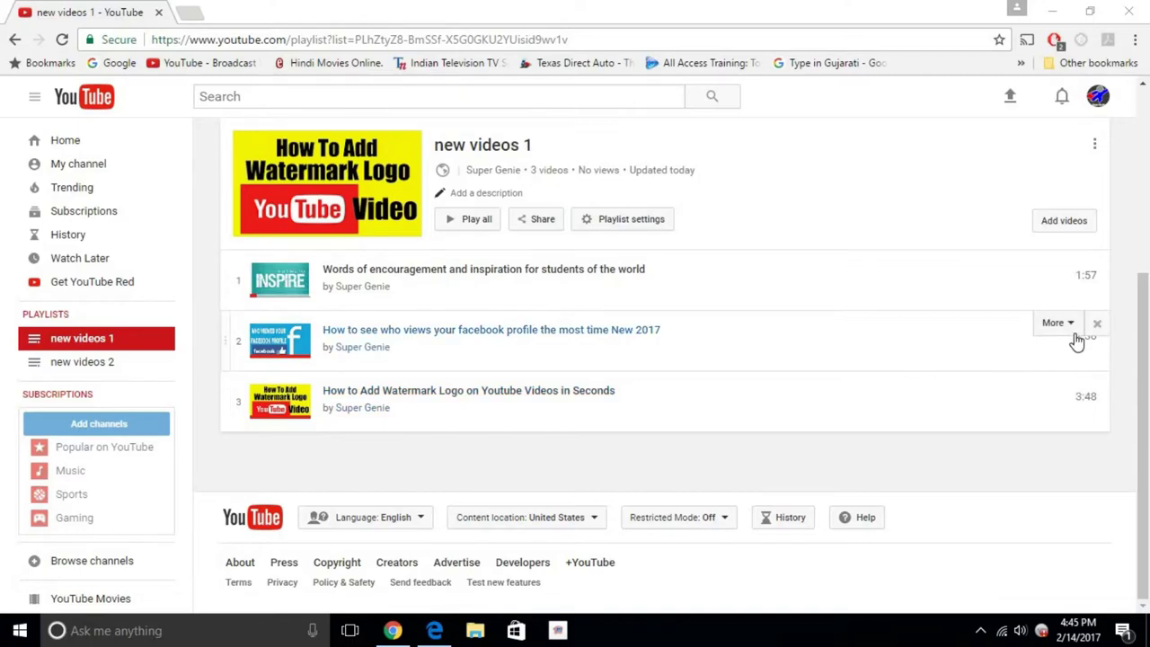
Make the Facebook profile video the thumbnail and move the encouragement video last
click(1057, 322)
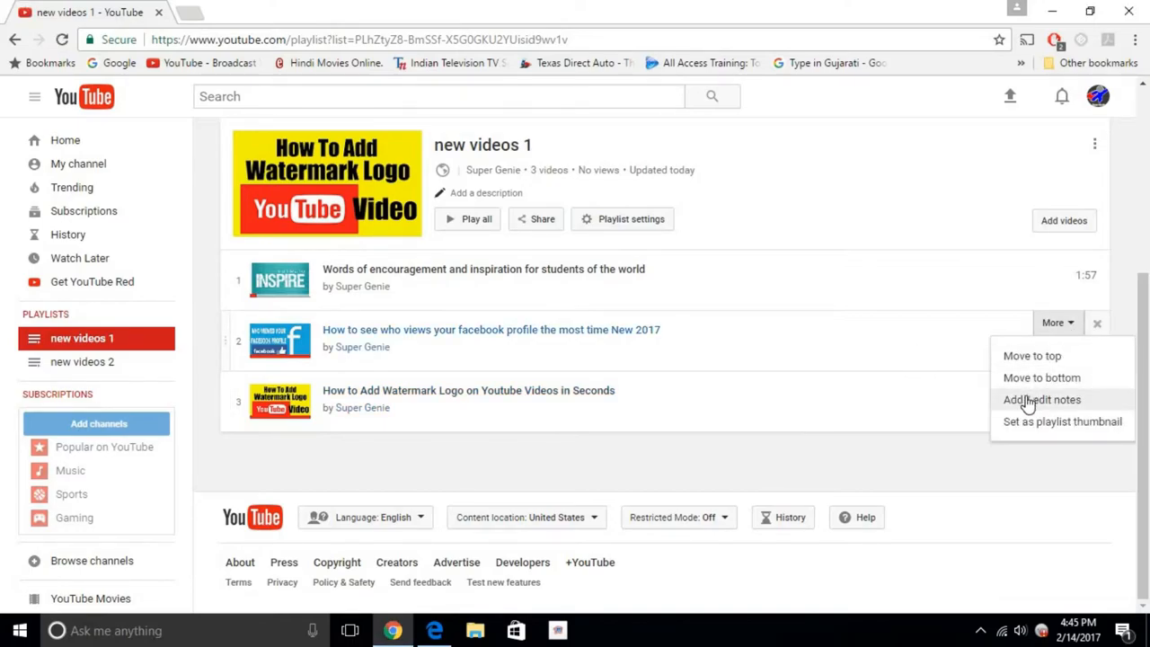
click(1062, 421)
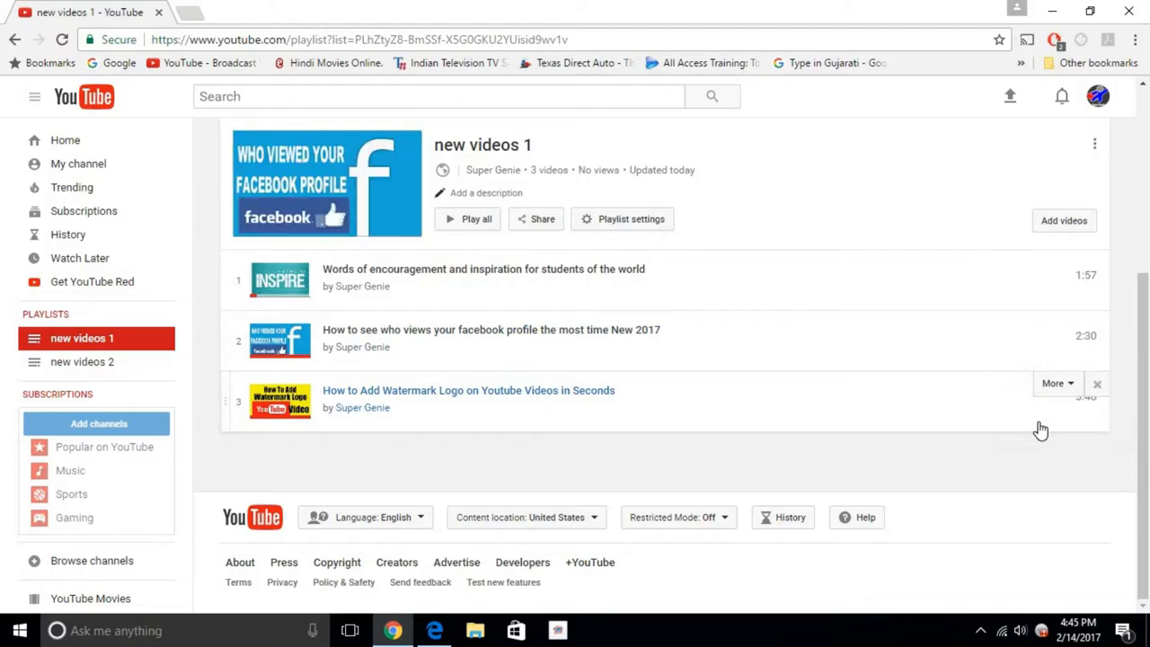
mouse_move(604, 307)
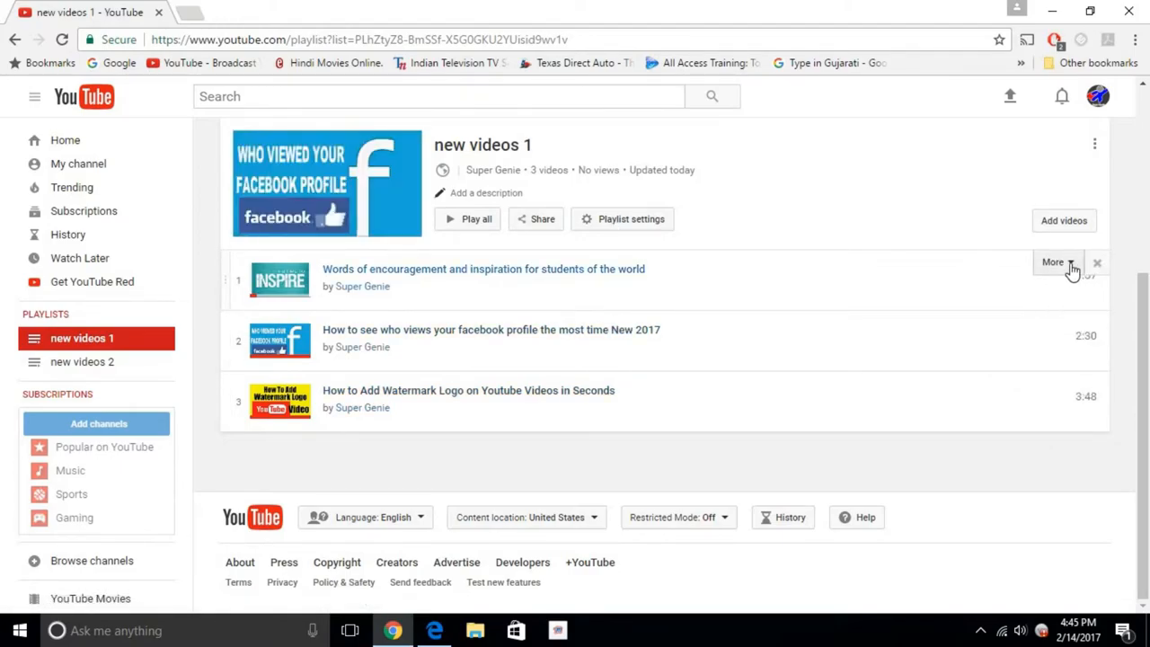
click(1053, 261)
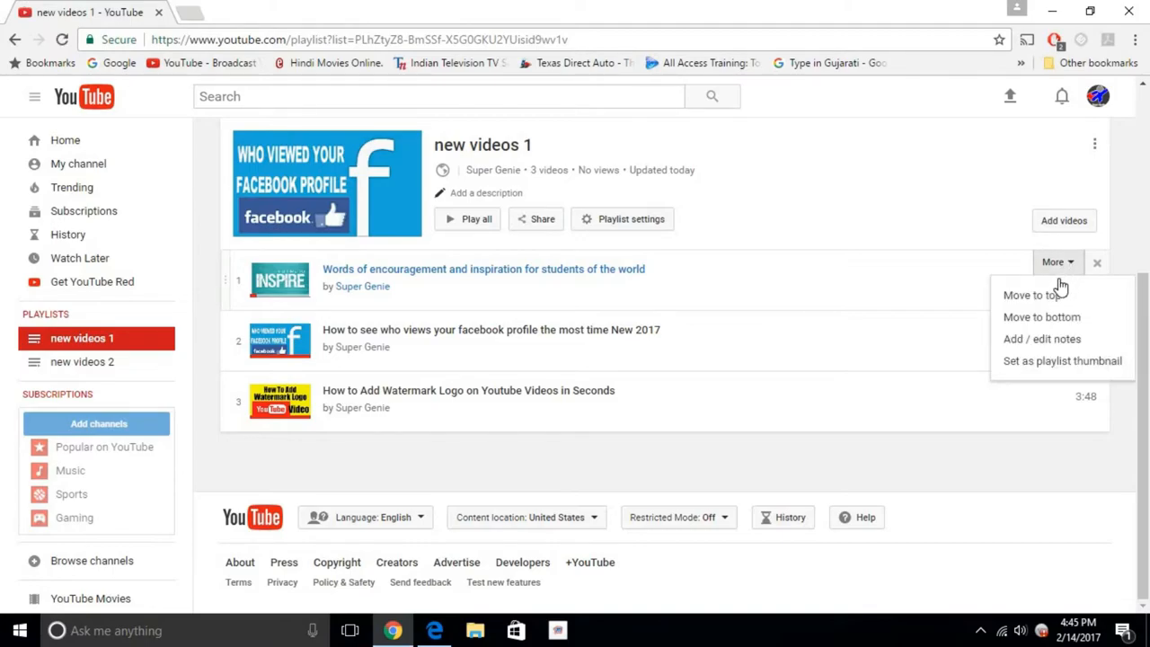
mouse_move(1031, 295)
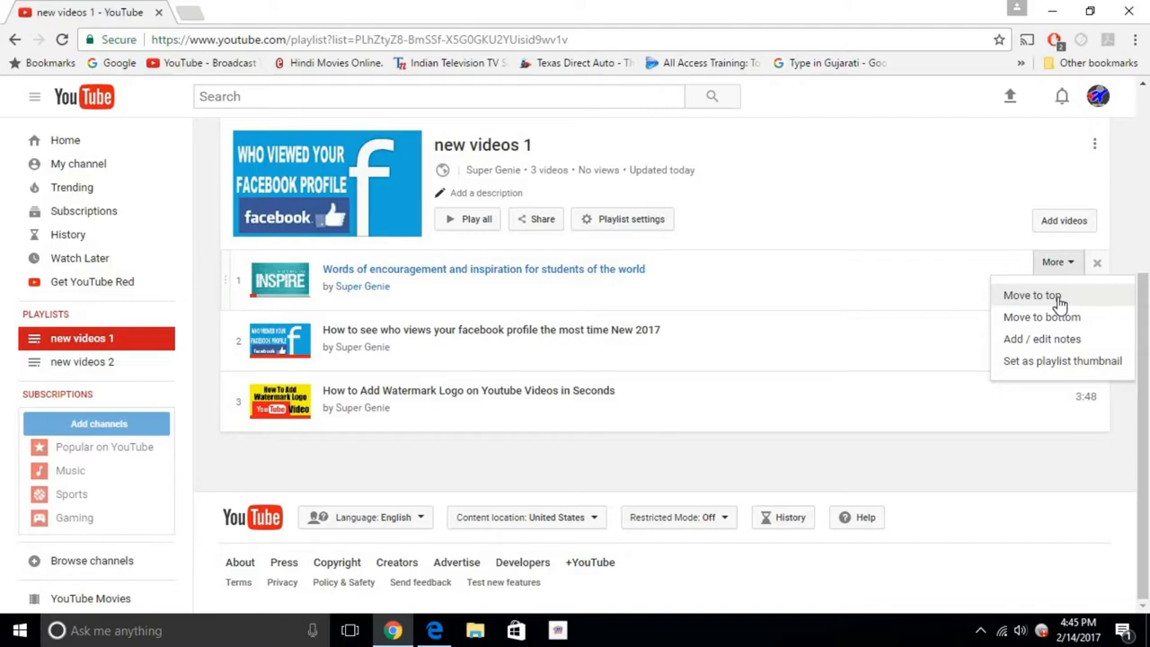
click(1041, 316)
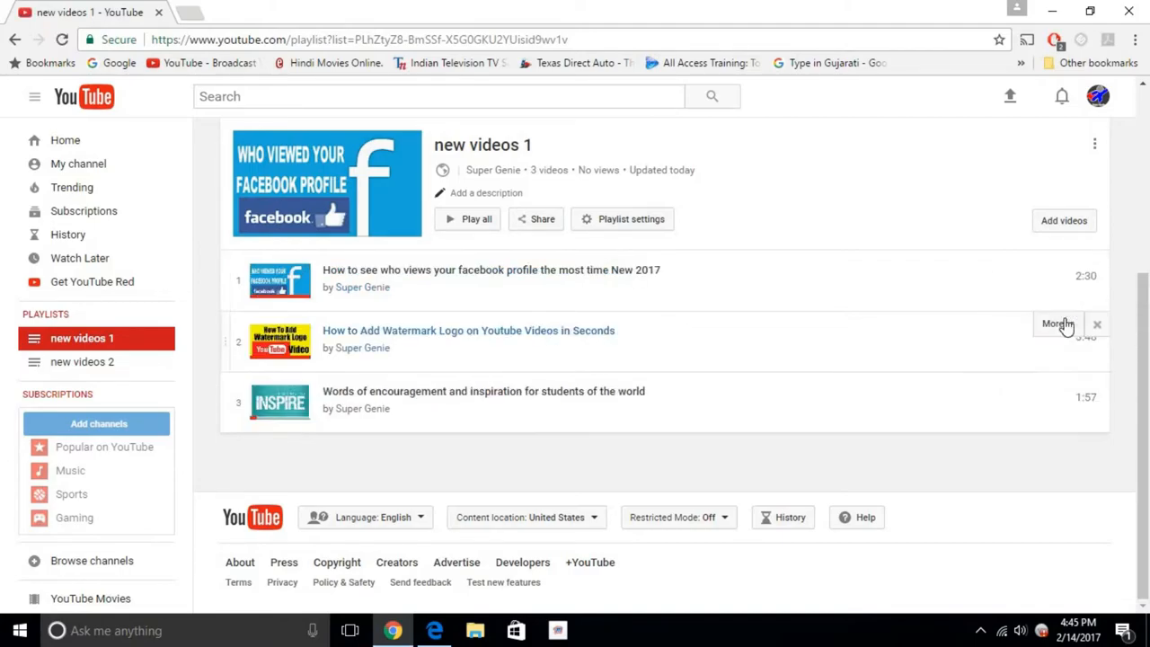
mouse_move(258, 388)
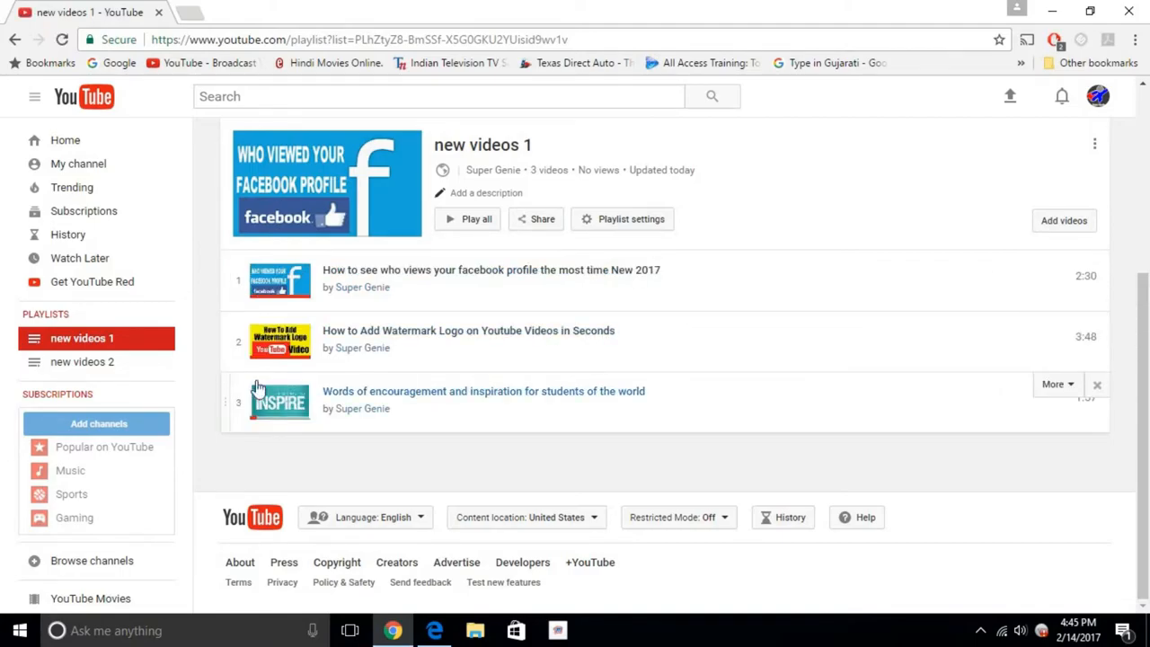
mouse_move(225, 292)
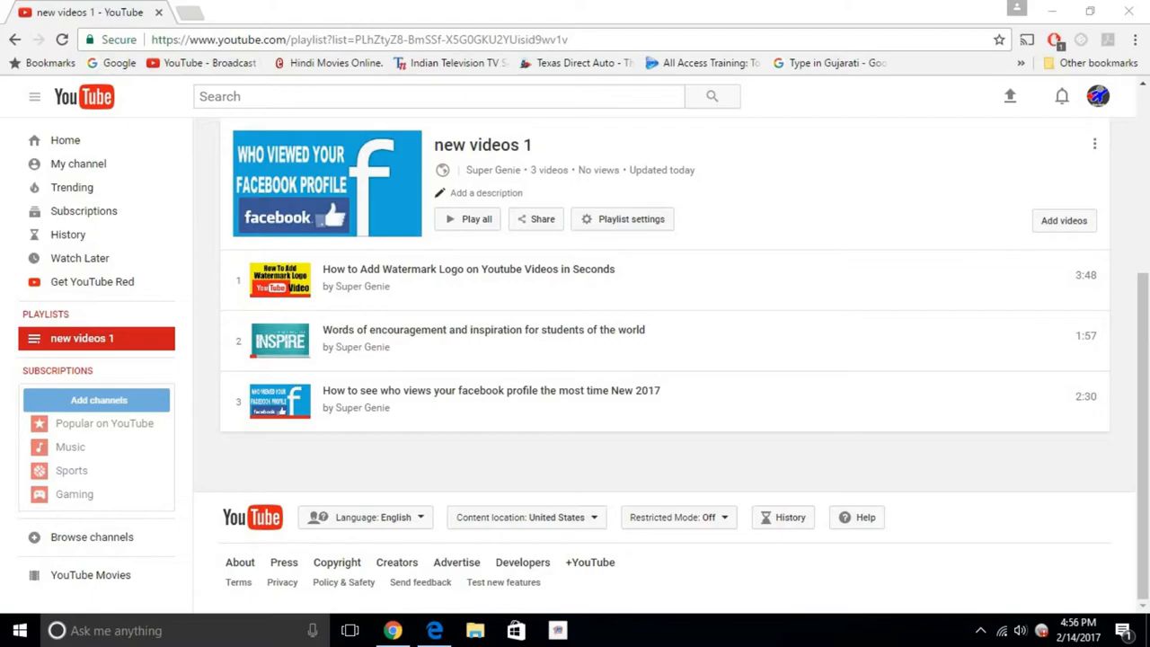
mouse_move(32, 601)
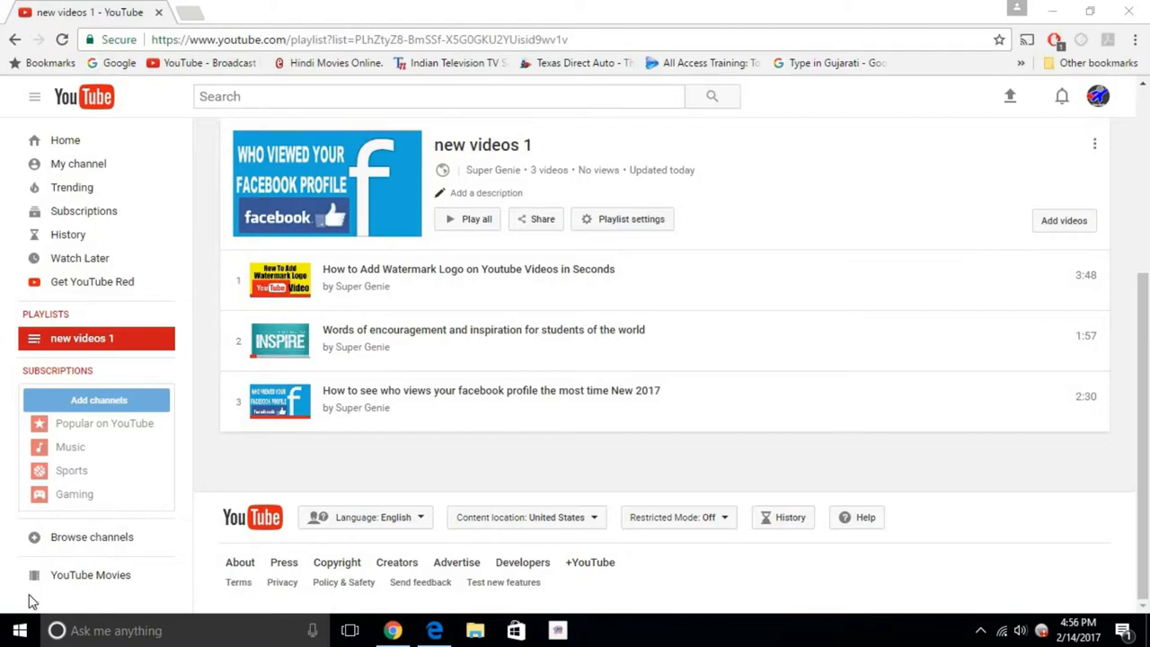
mouse_move(224, 206)
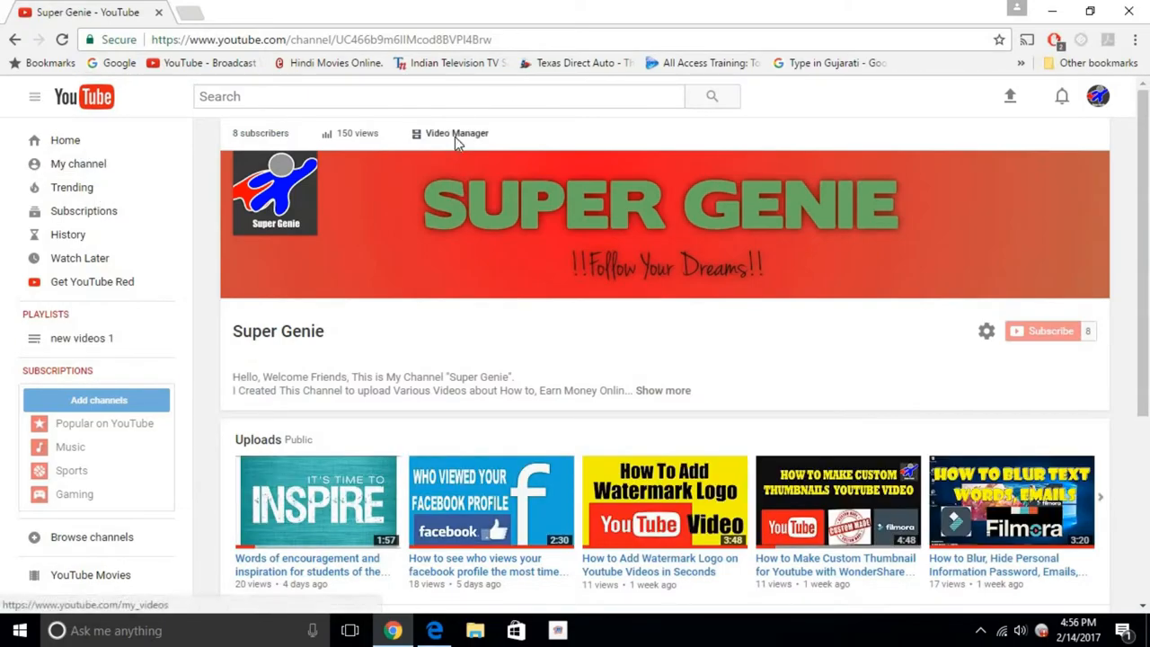
Open the Creator Studio Playlists page, now listing 'new videos 1' with three videos
click(456, 133)
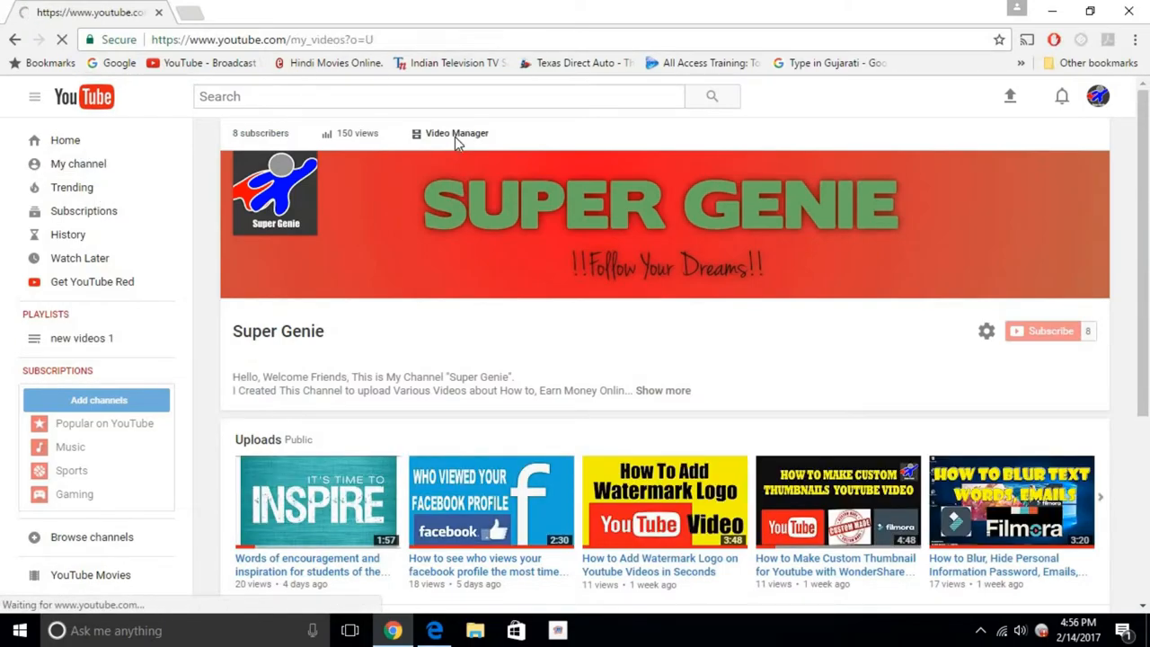
click(456, 133)
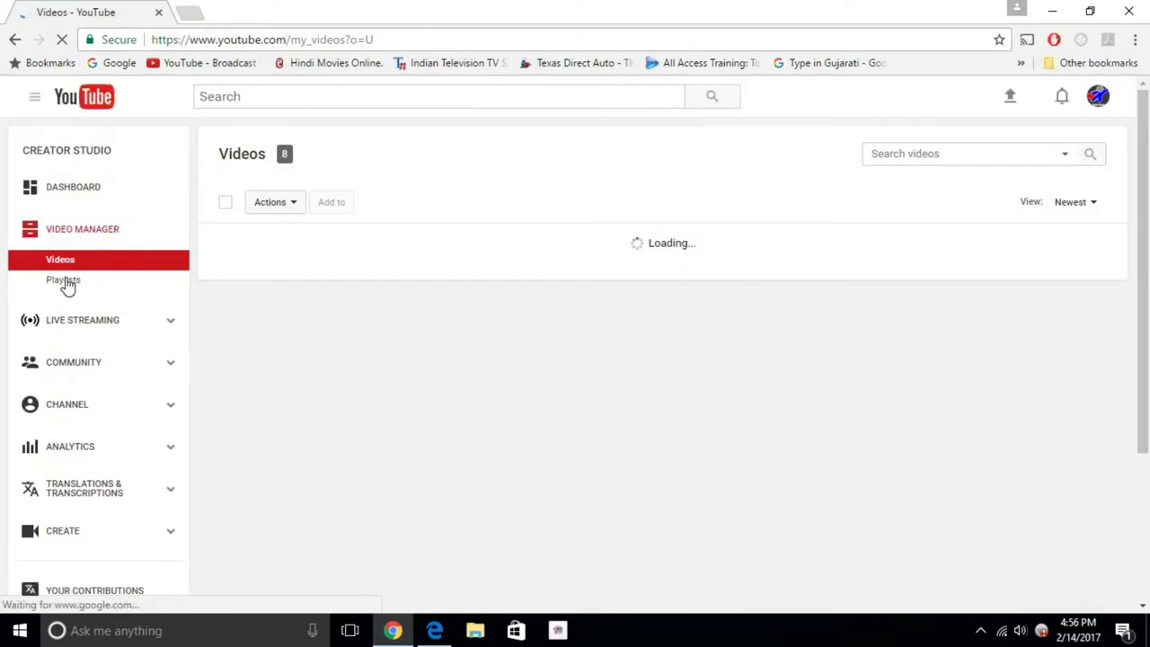
click(63, 279)
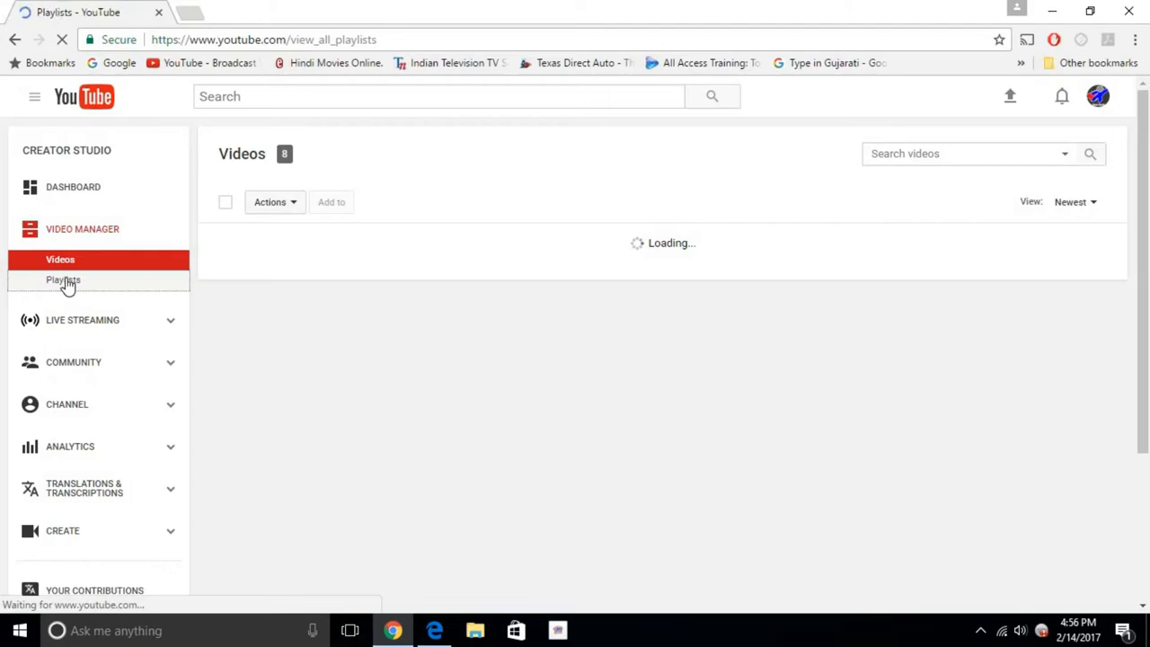
click(63, 280)
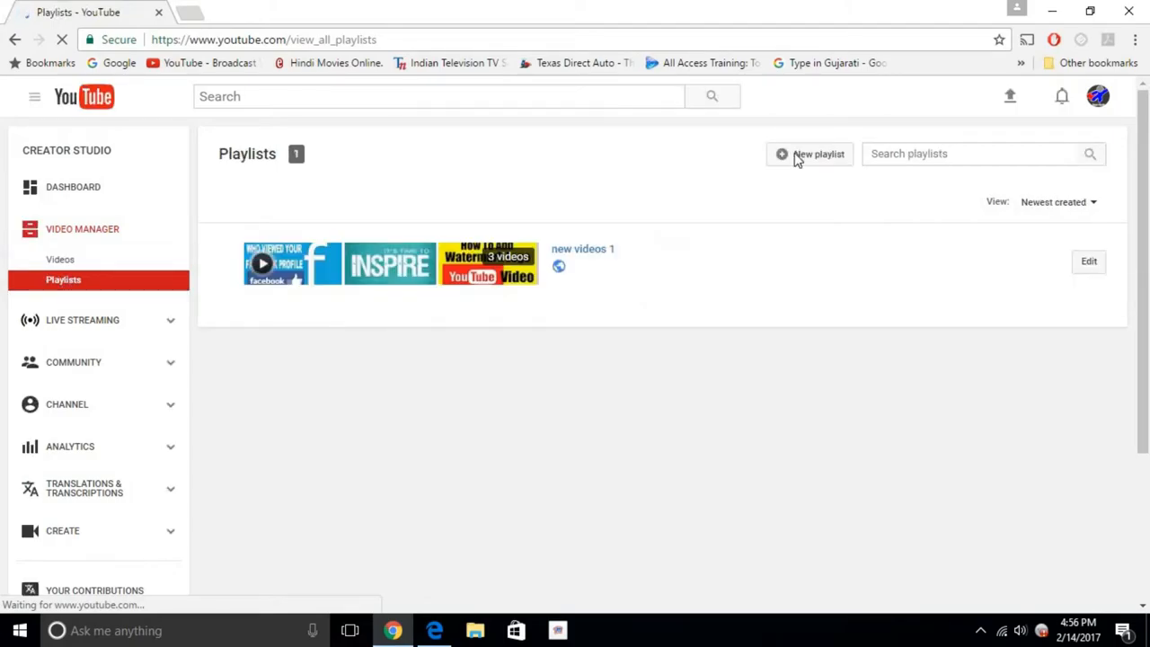
Create a second public playlist named 'just uploaded'
click(809, 154)
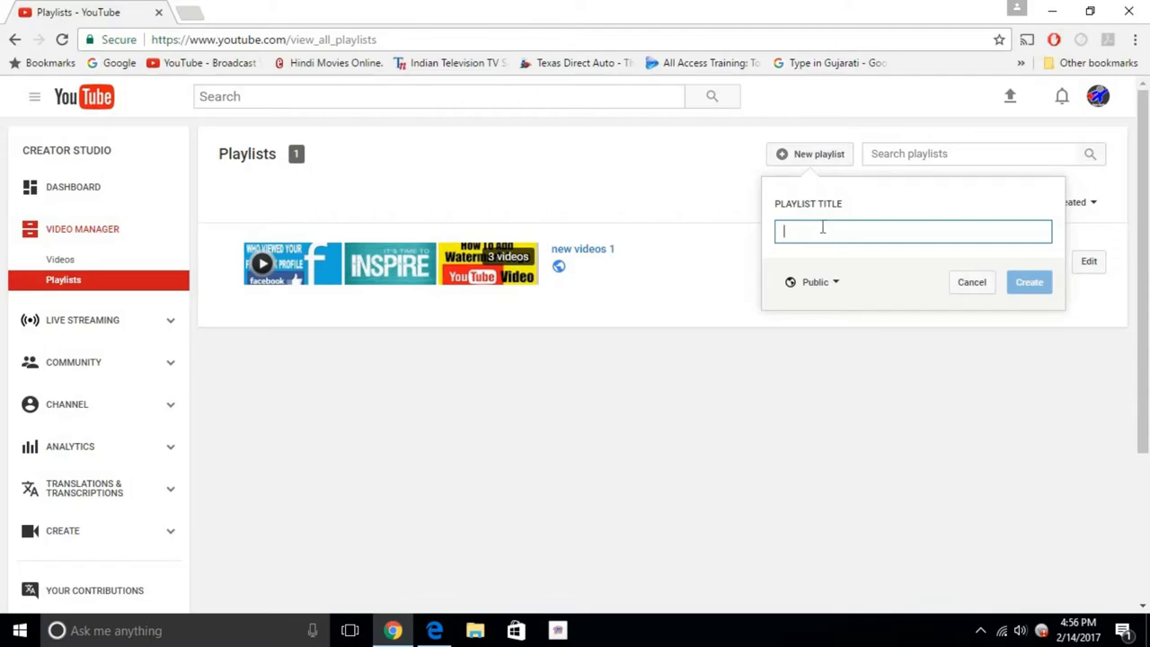
text(jus)
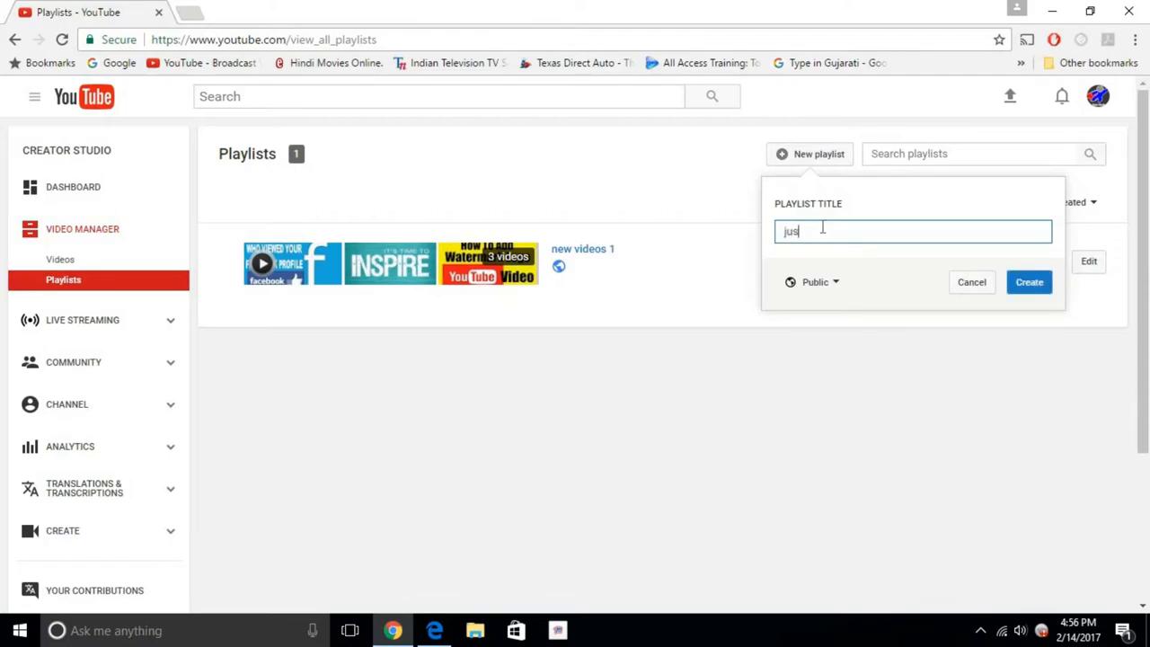
text(t upload)
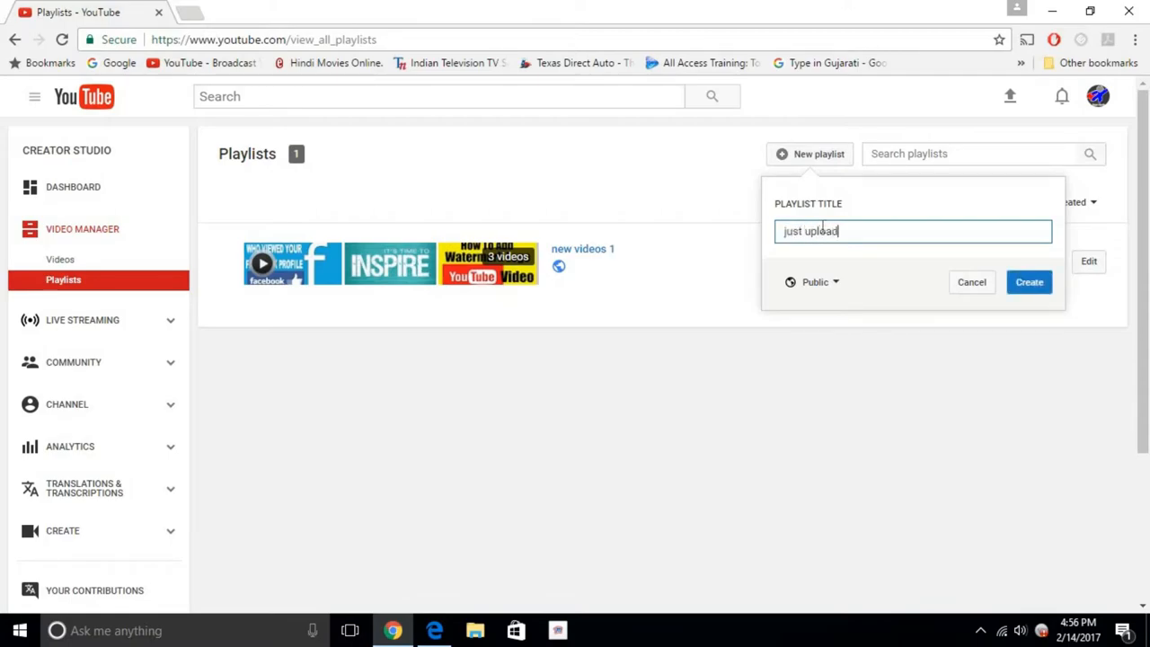
text(ed)
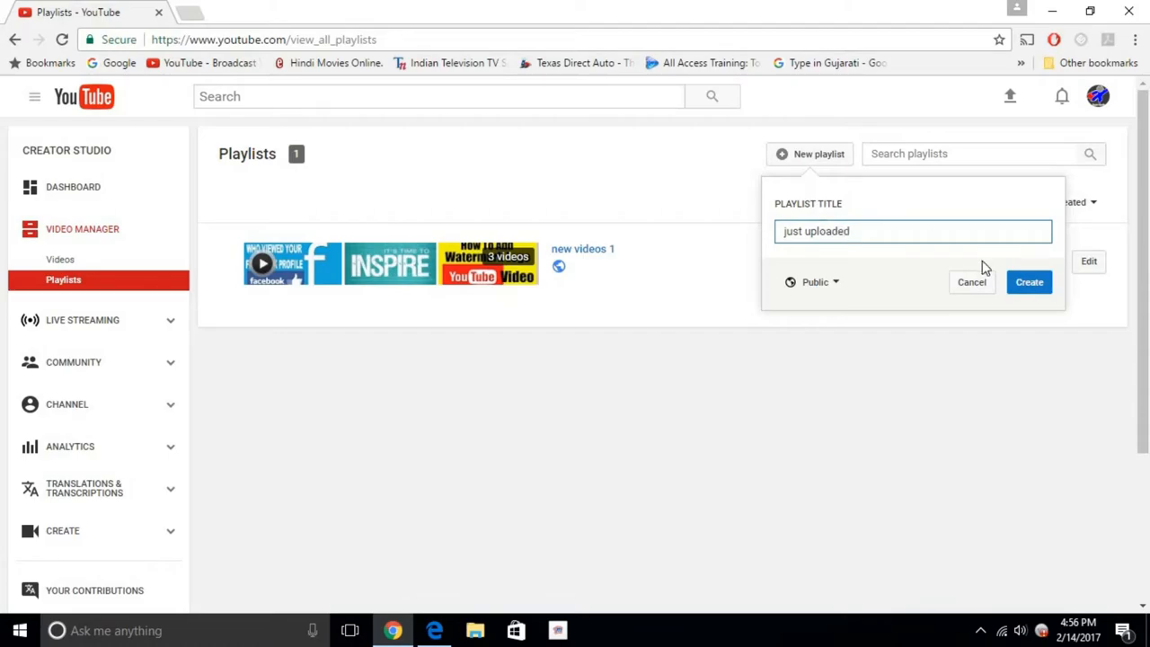
click(1028, 281)
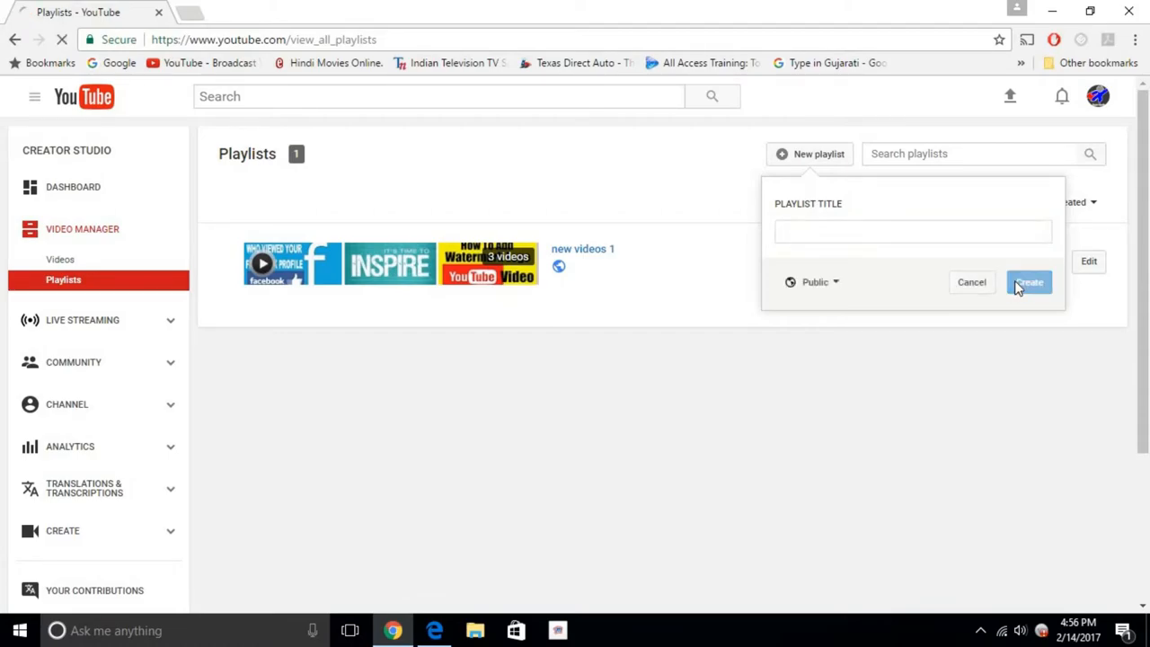
click(1028, 281)
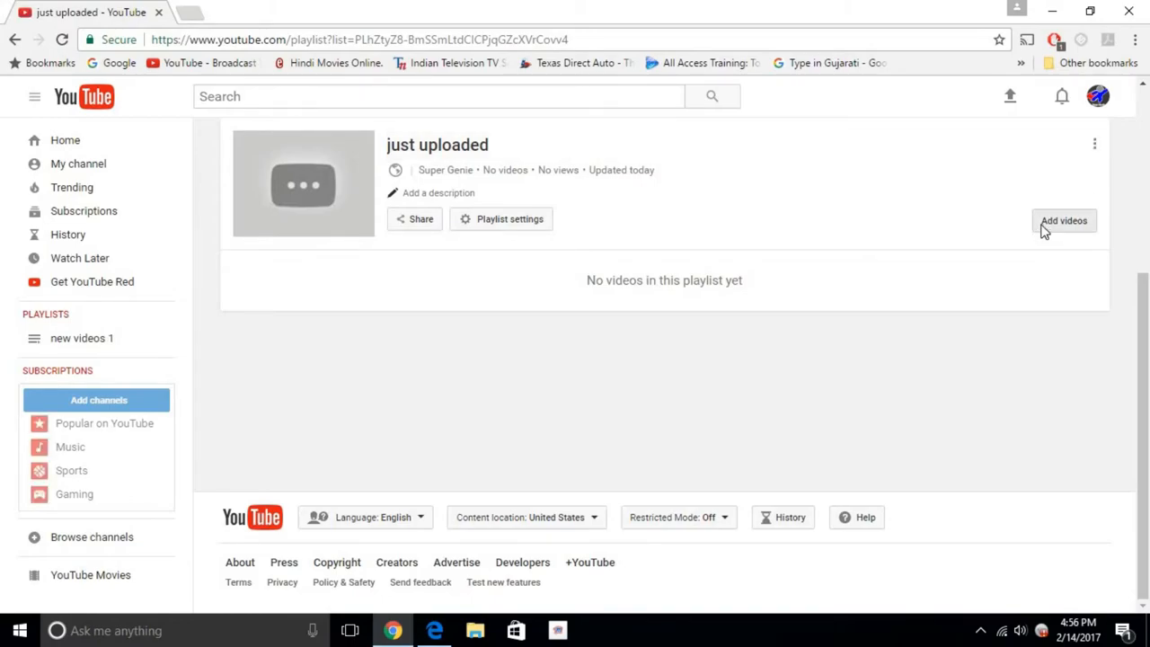
Add the Blur personal information and Swagbucks gift card uploads to 'just uploaded'
click(1063, 220)
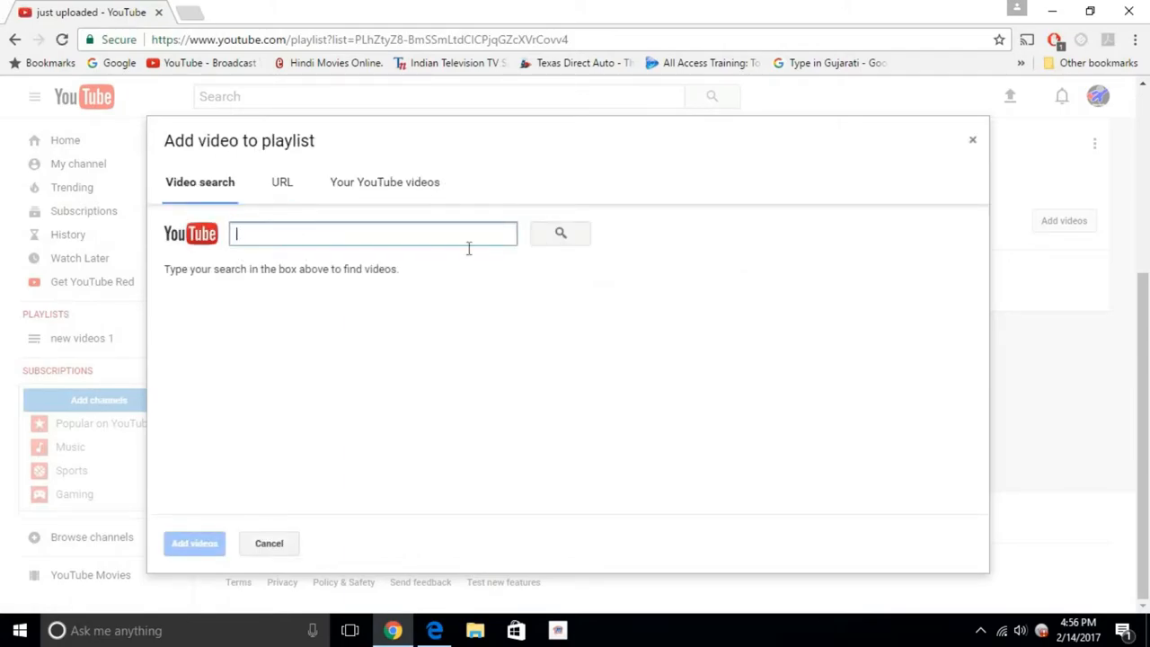
mouse_move(231, 200)
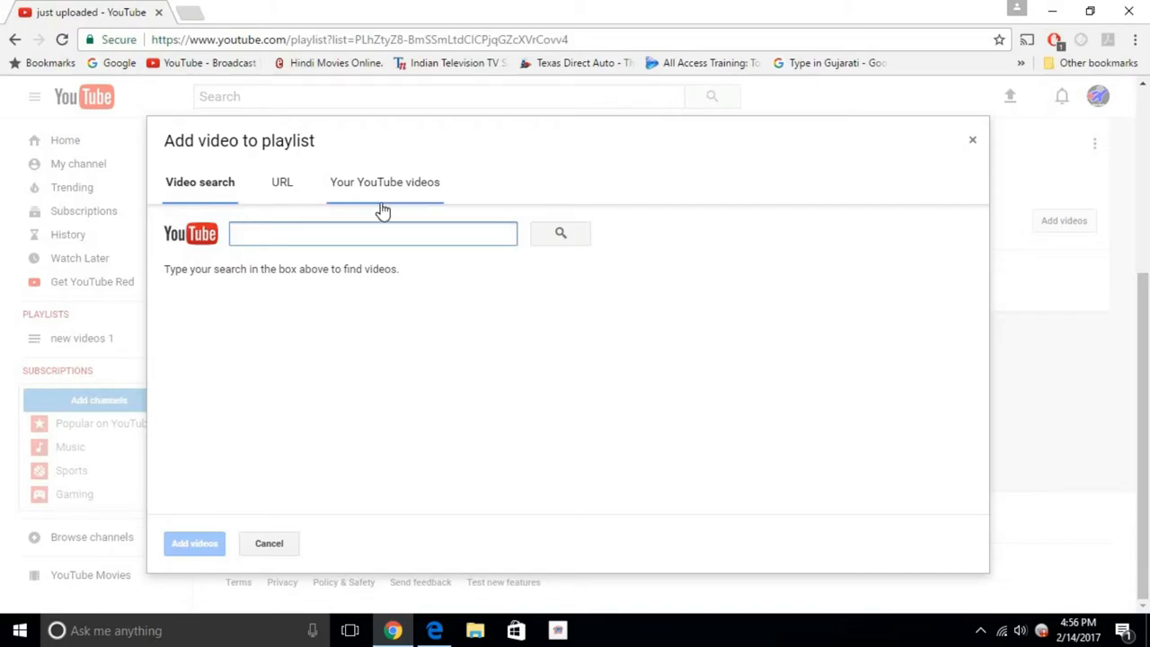
click(385, 182)
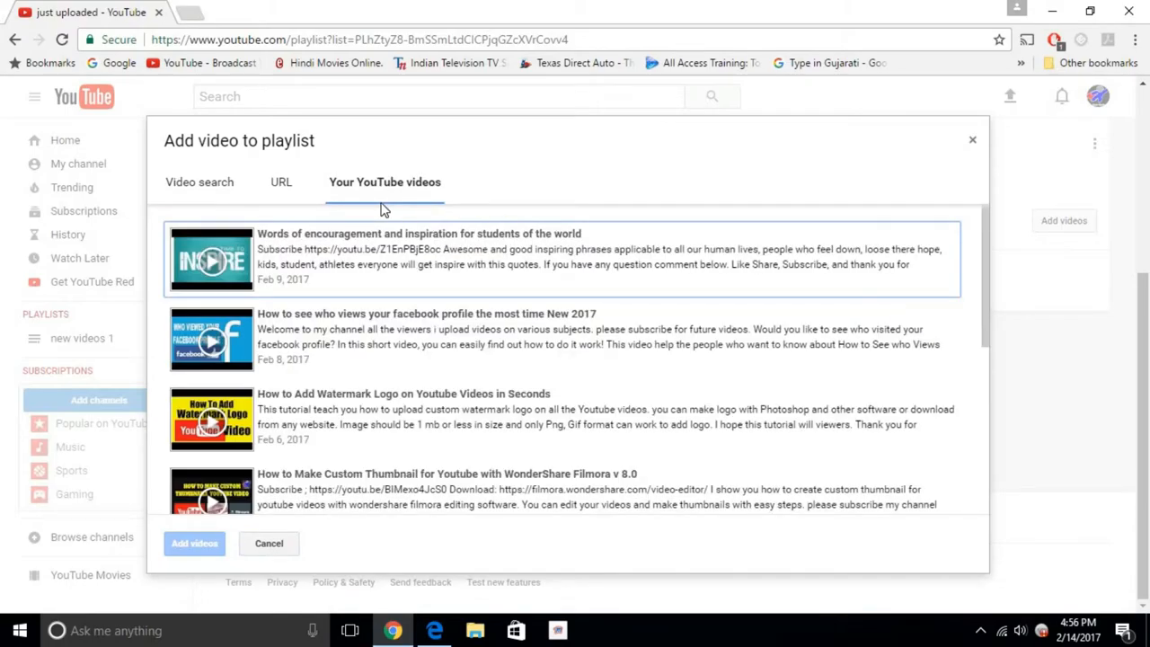
scroll(down, 3)
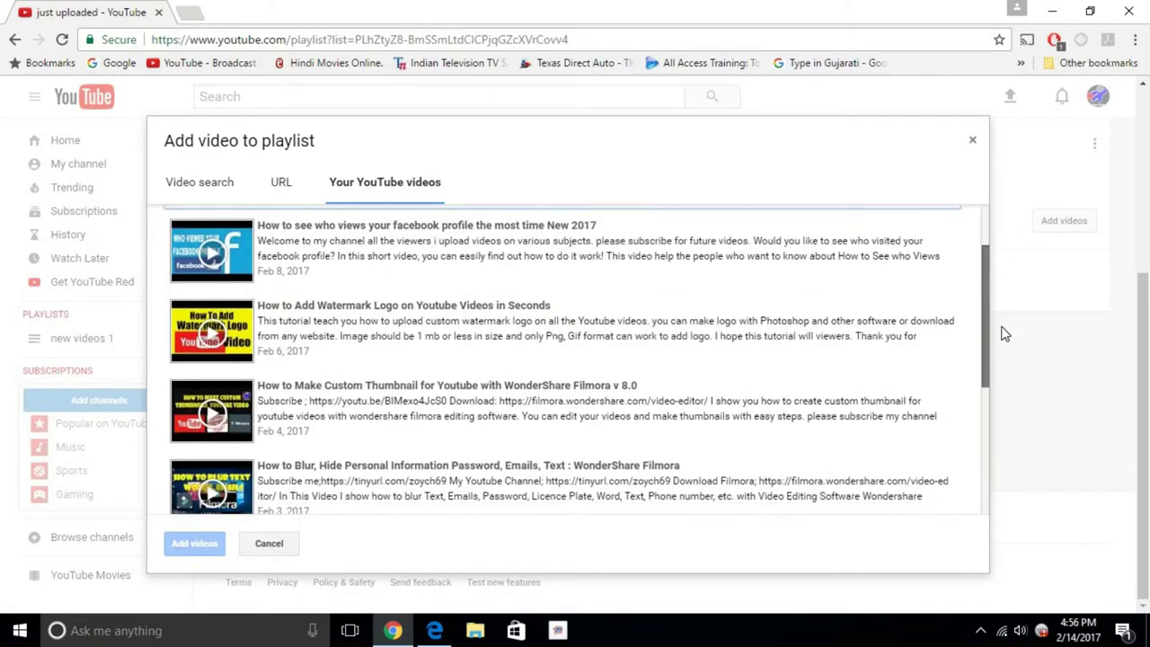
scroll(down, 3)
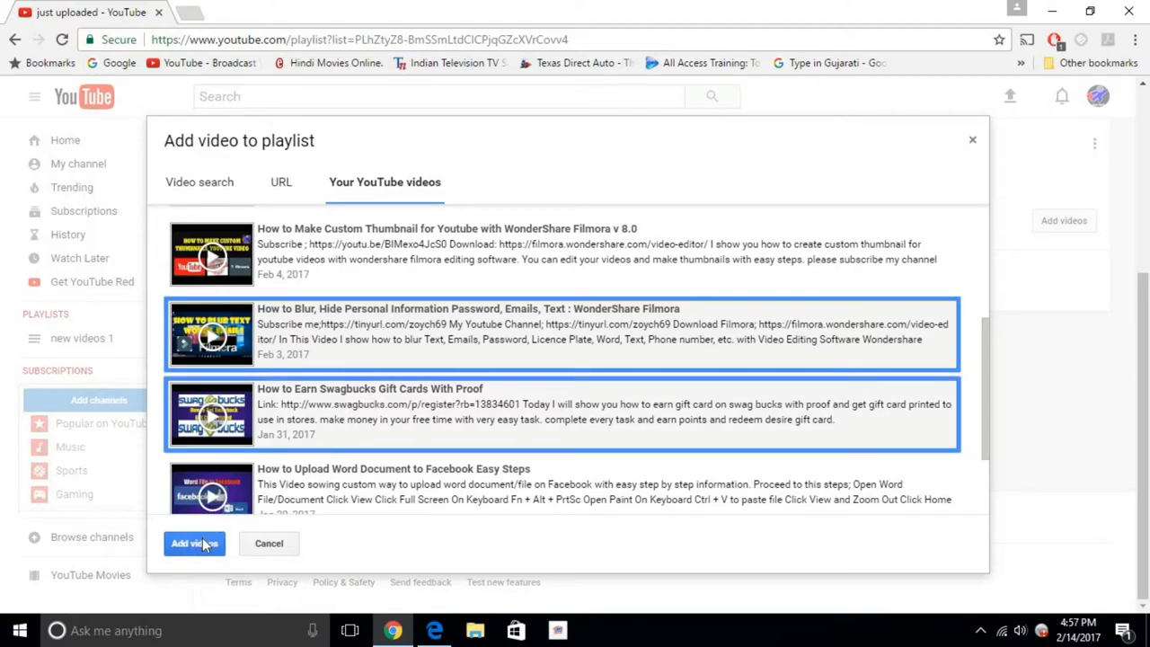
click(194, 542)
text(how)
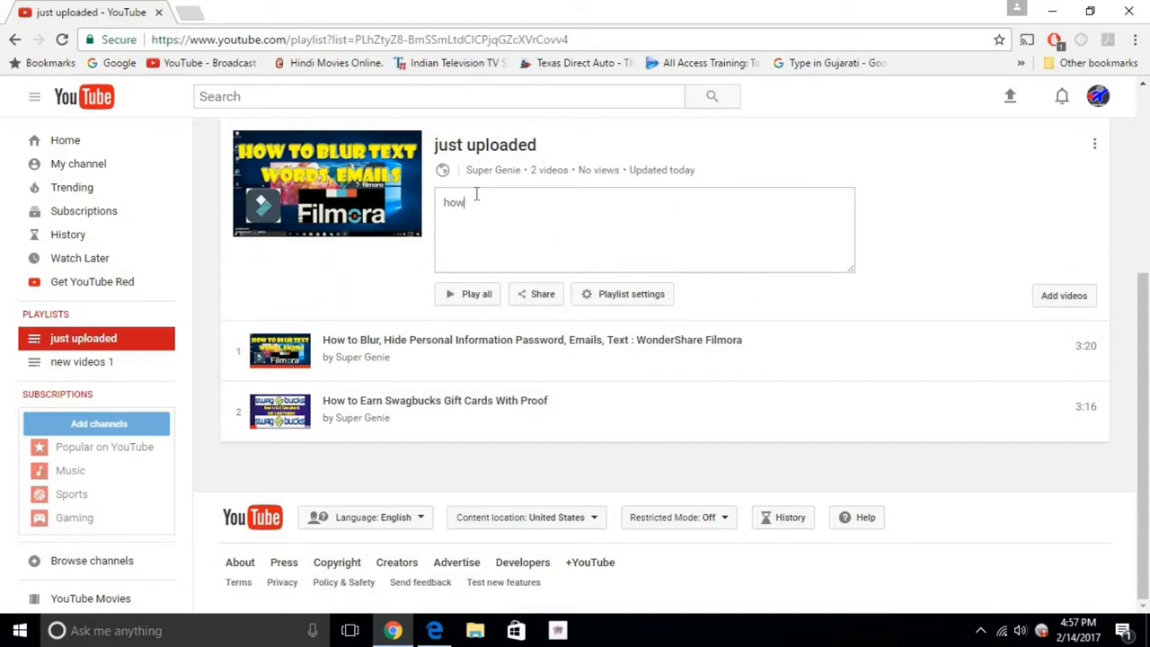
Finish typing the playlist description 'how to videos'
text(to video)
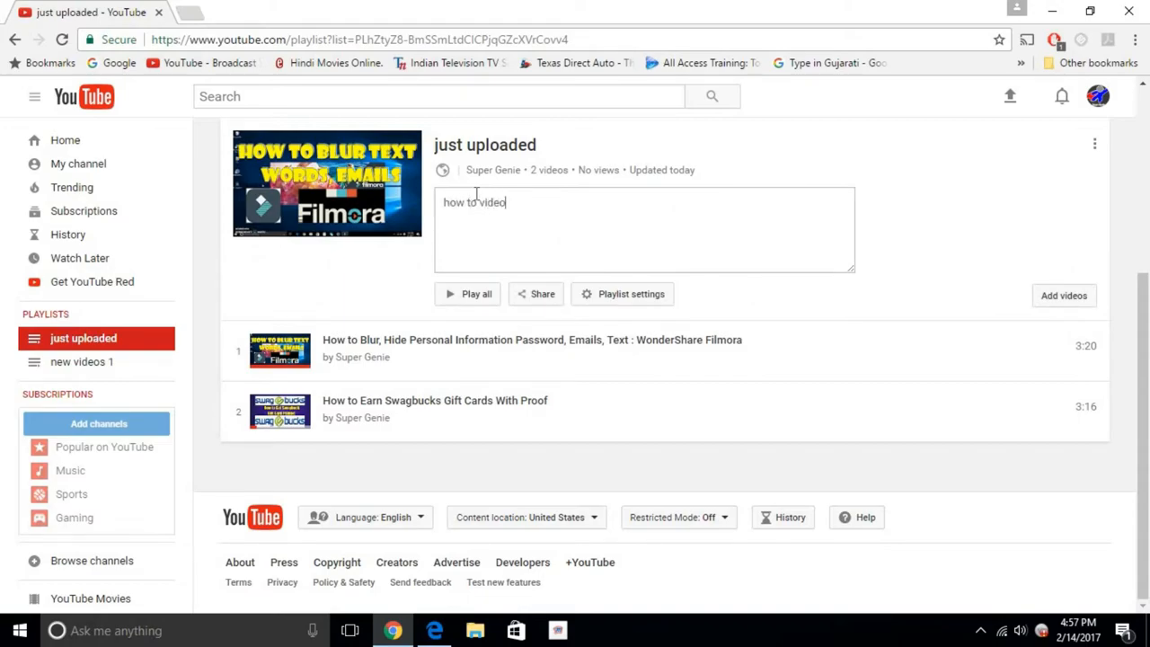
text(s)
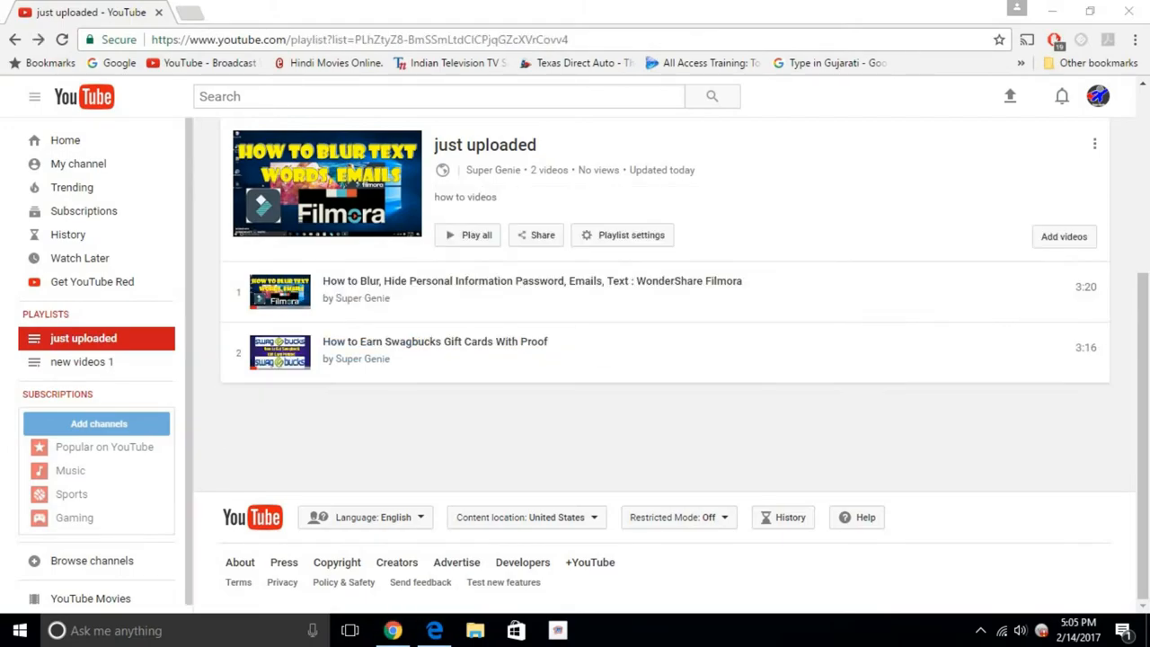
mouse_move(5, 486)
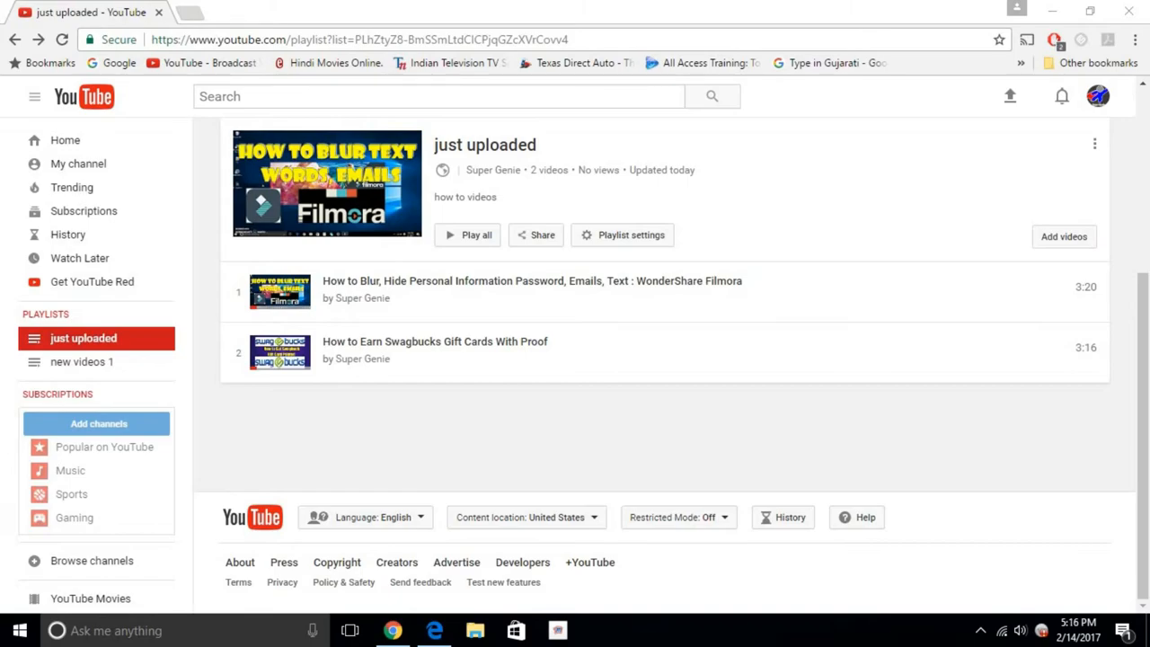
mouse_move(492, 442)
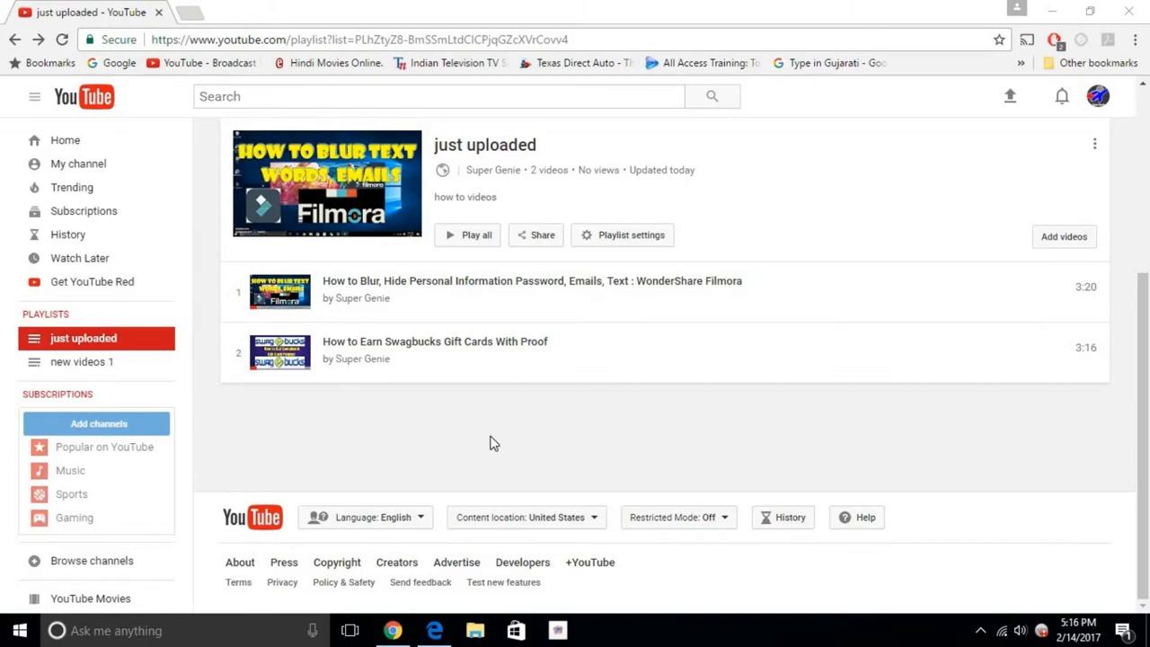
mouse_move(630, 235)
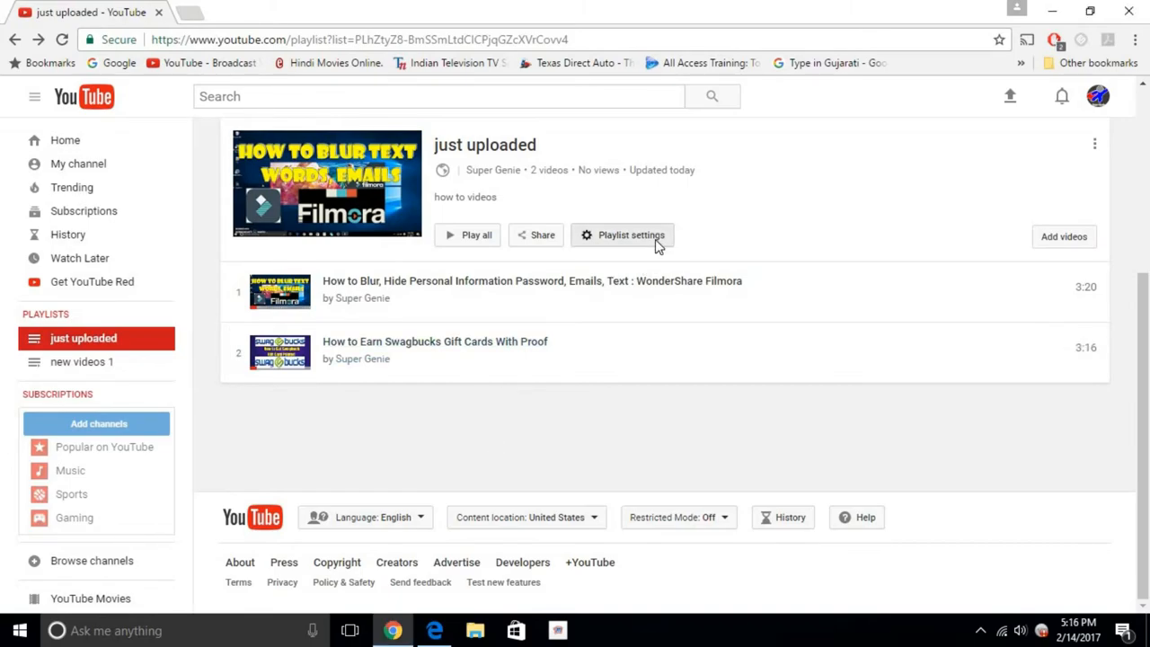
click(623, 235)
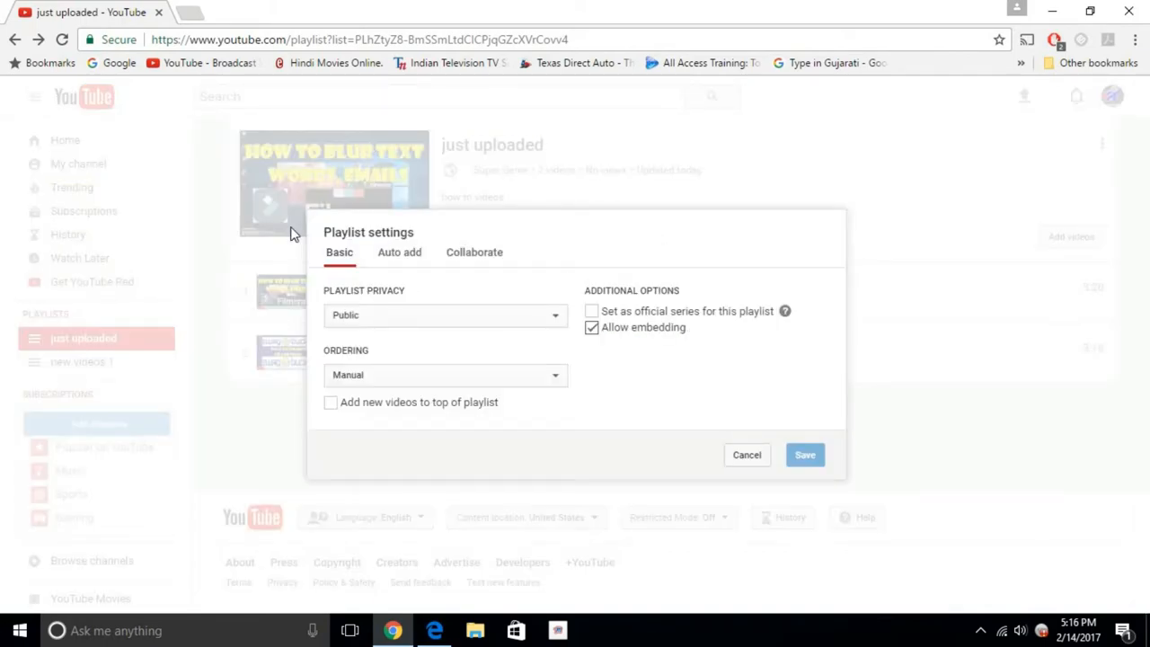
mouse_move(314, 281)
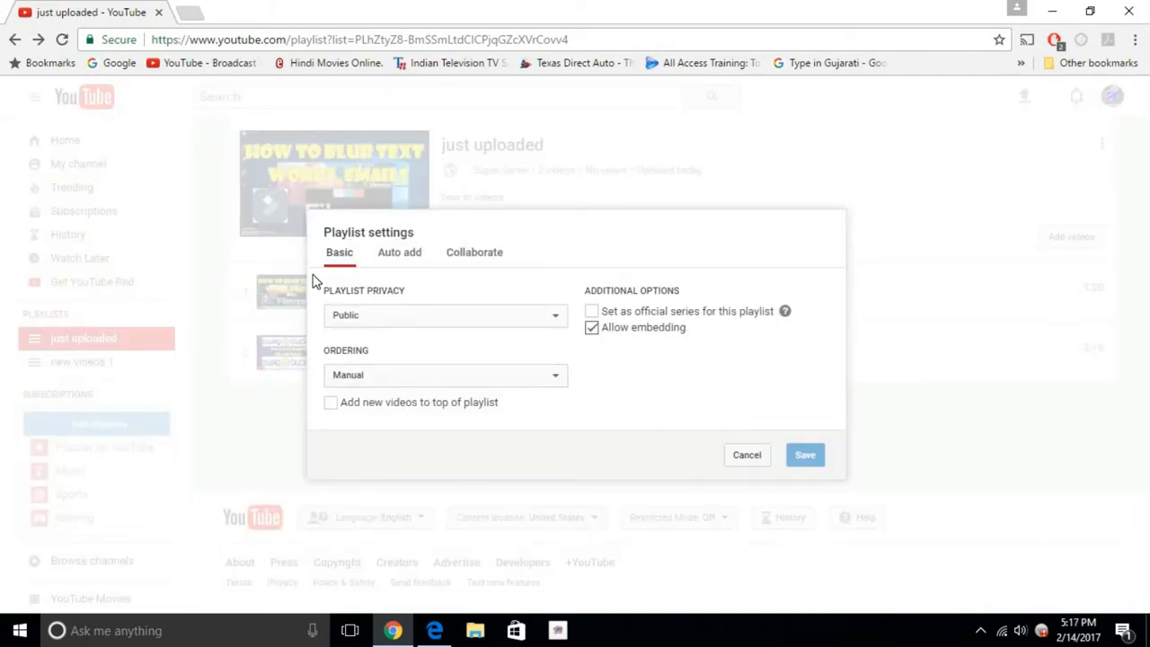
mouse_move(340, 271)
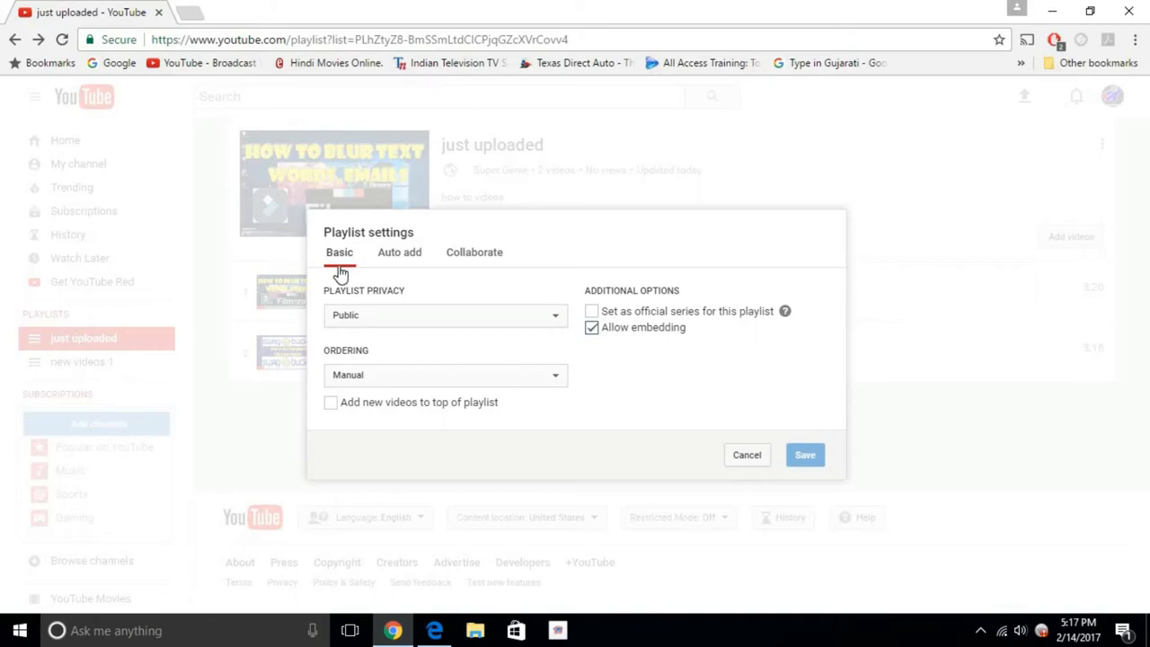
click(445, 314)
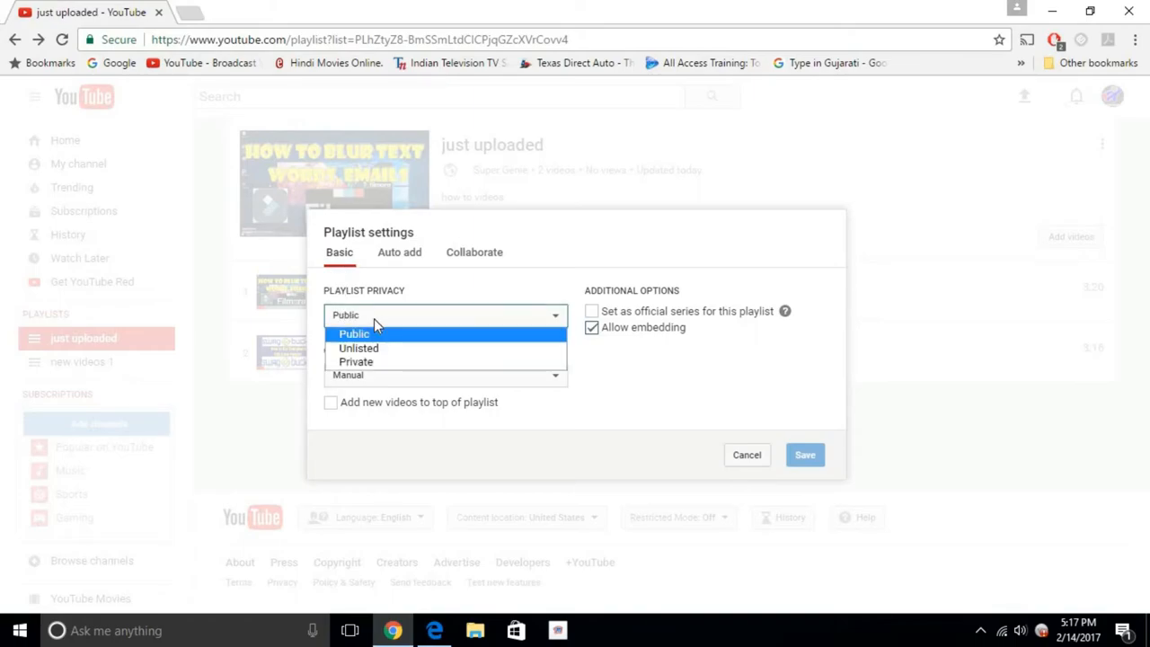
mouse_move(358, 347)
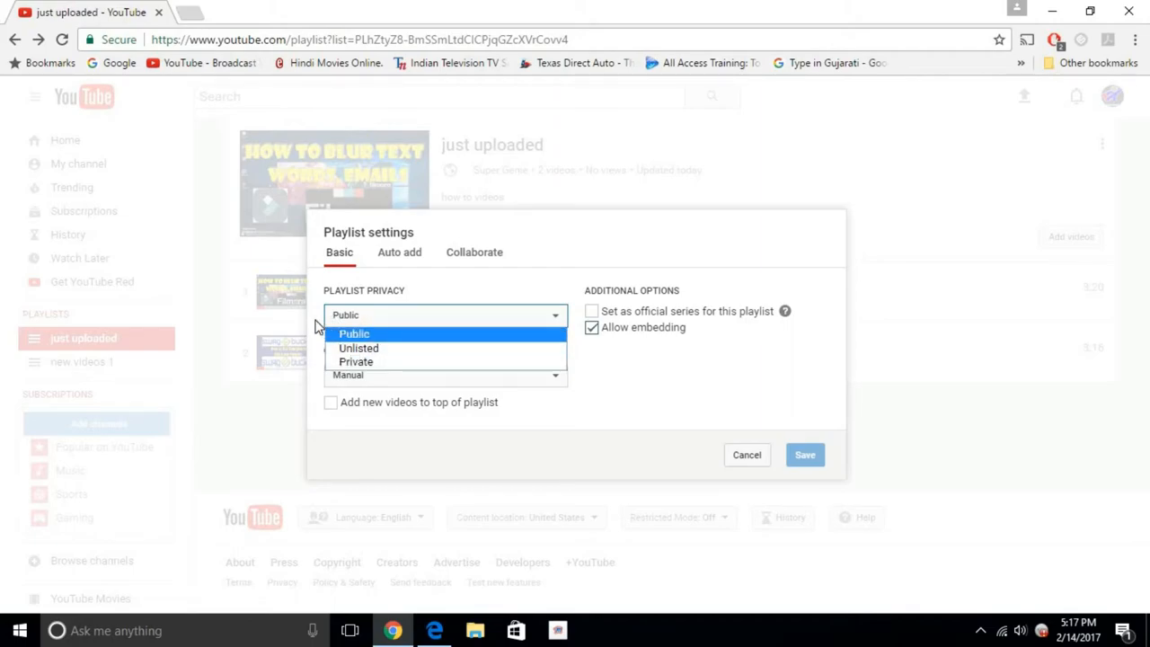
click(354, 333)
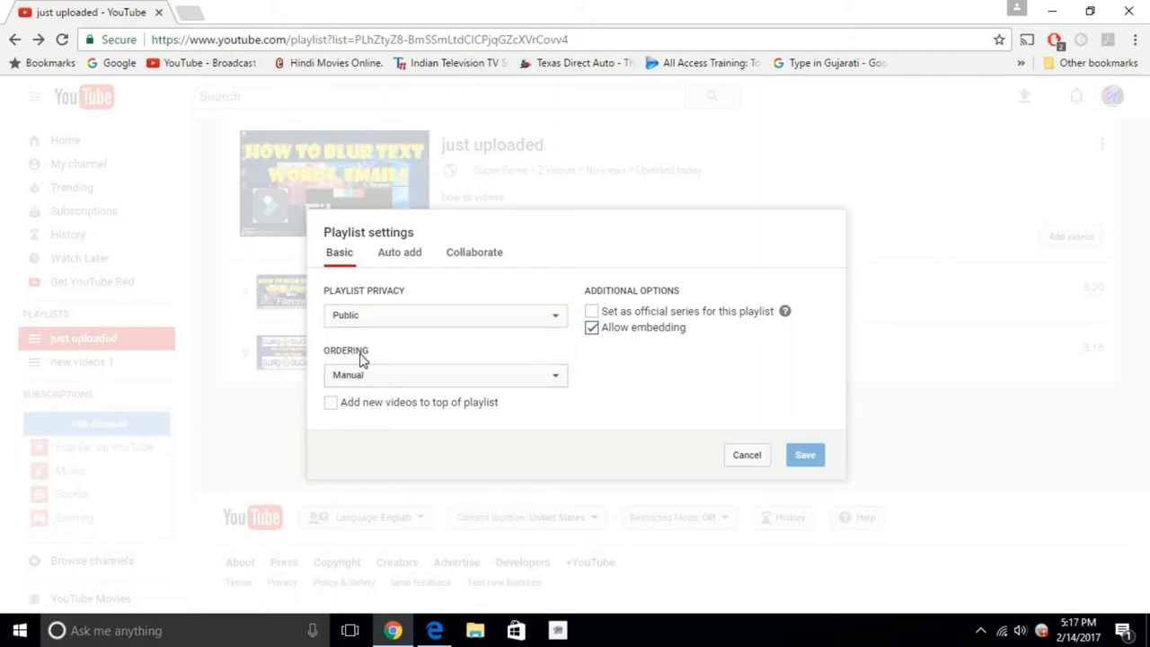
click(445, 375)
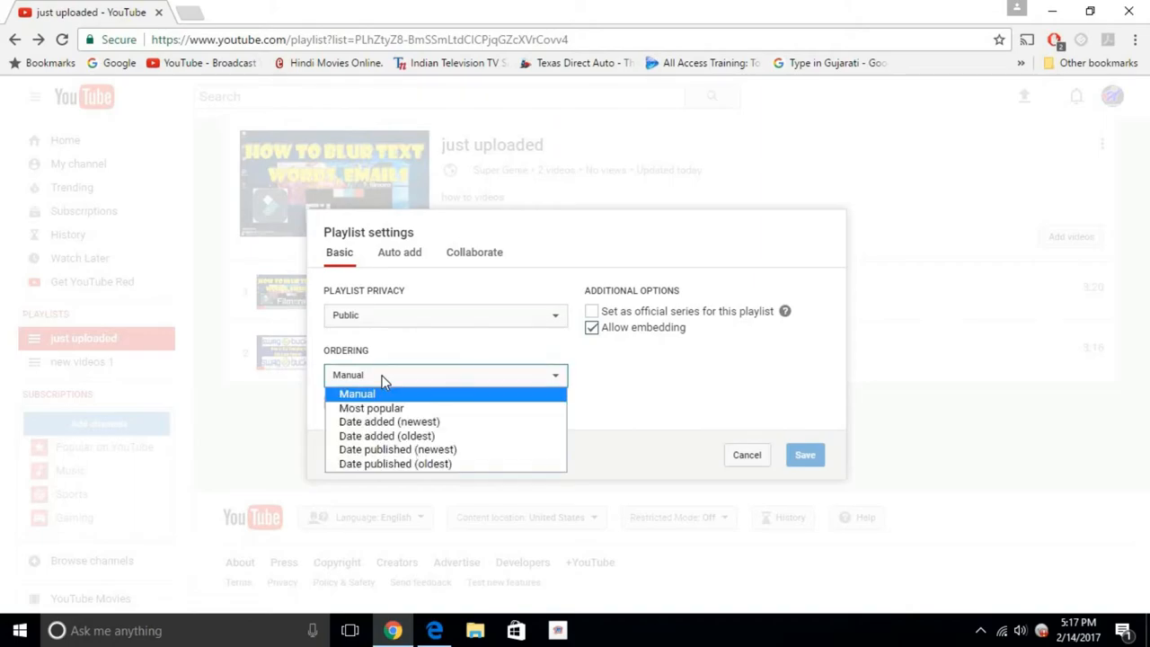
mouse_move(371, 407)
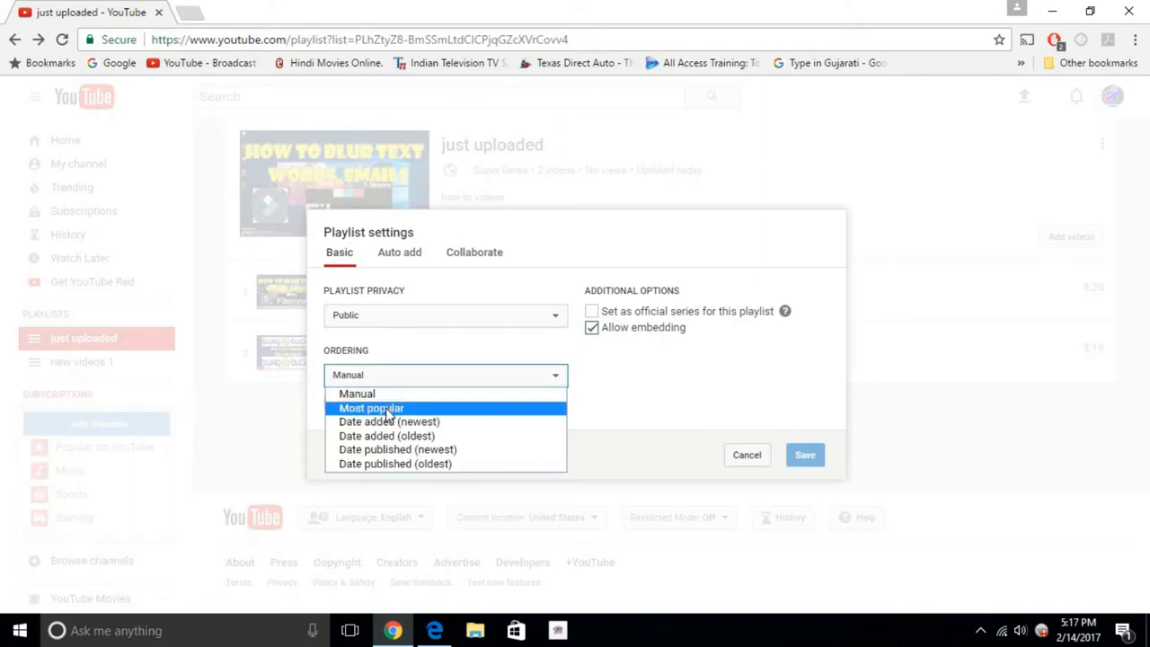
mouse_move(503, 355)
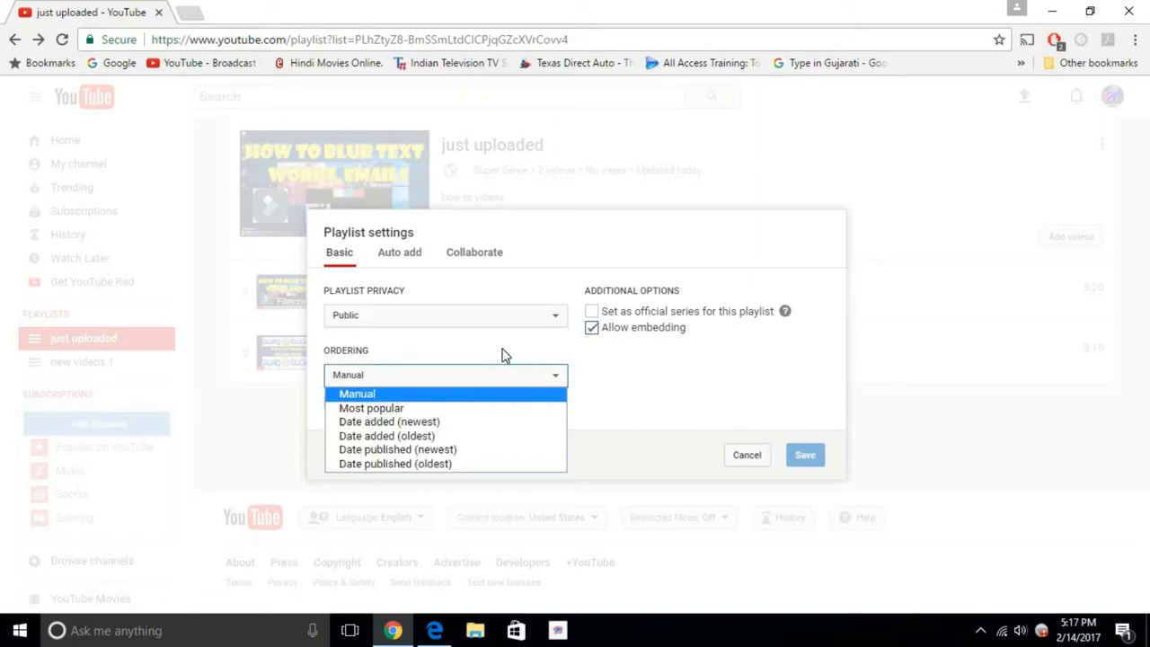
click(357, 392)
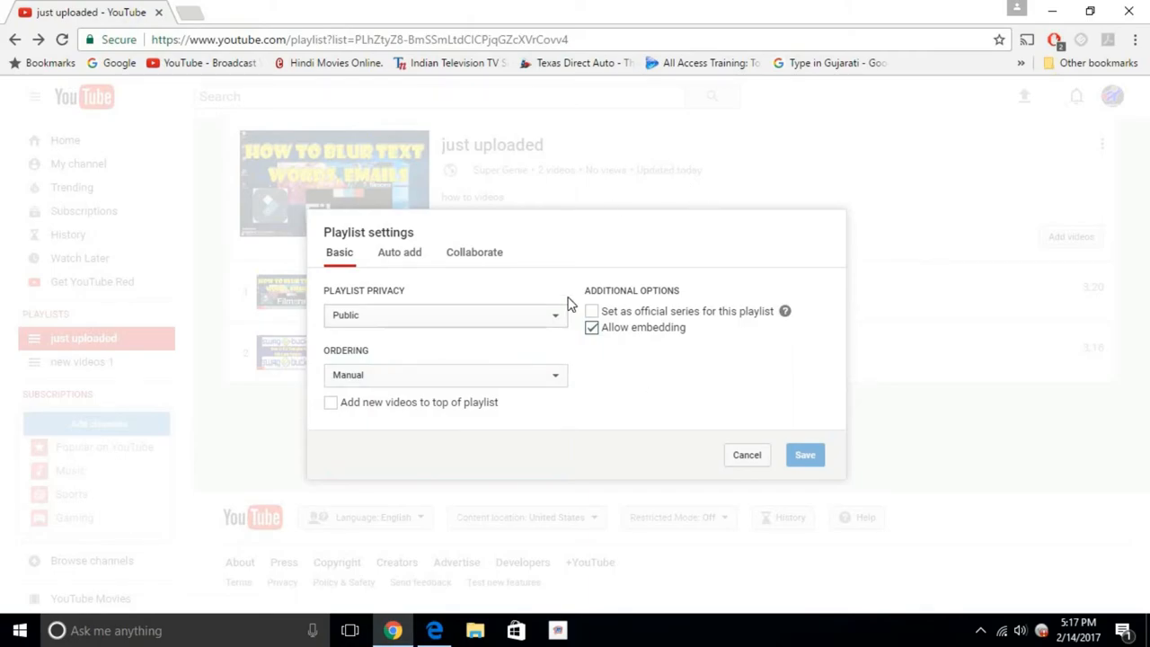
mouse_move(679, 356)
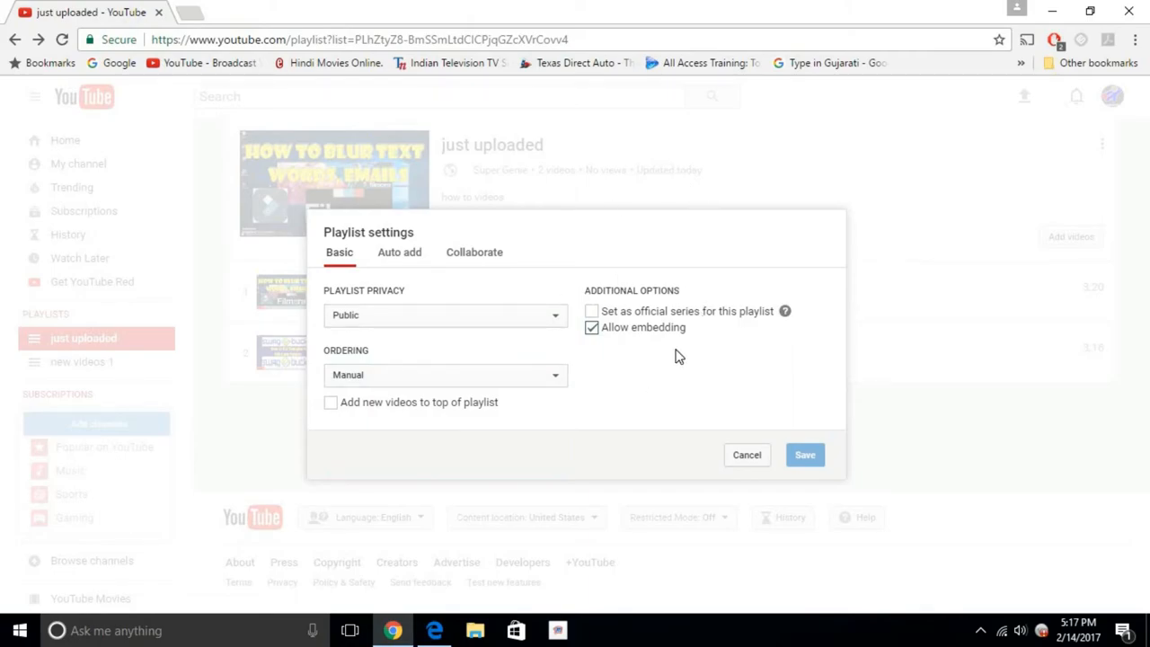
mouse_move(735, 302)
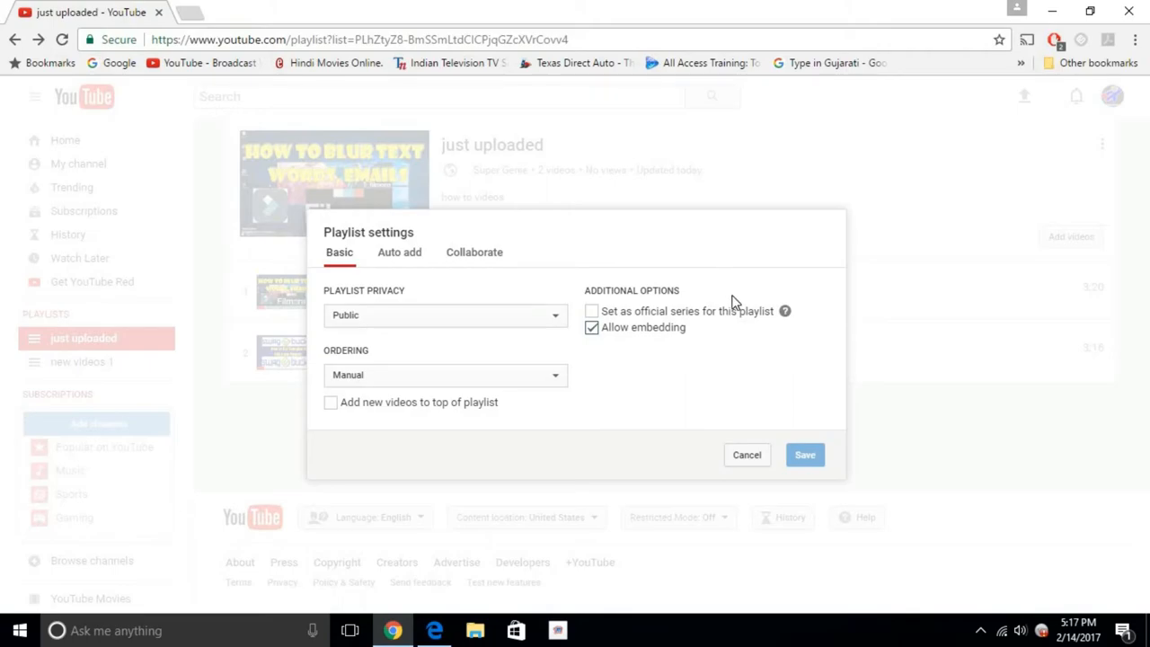
mouse_move(726, 347)
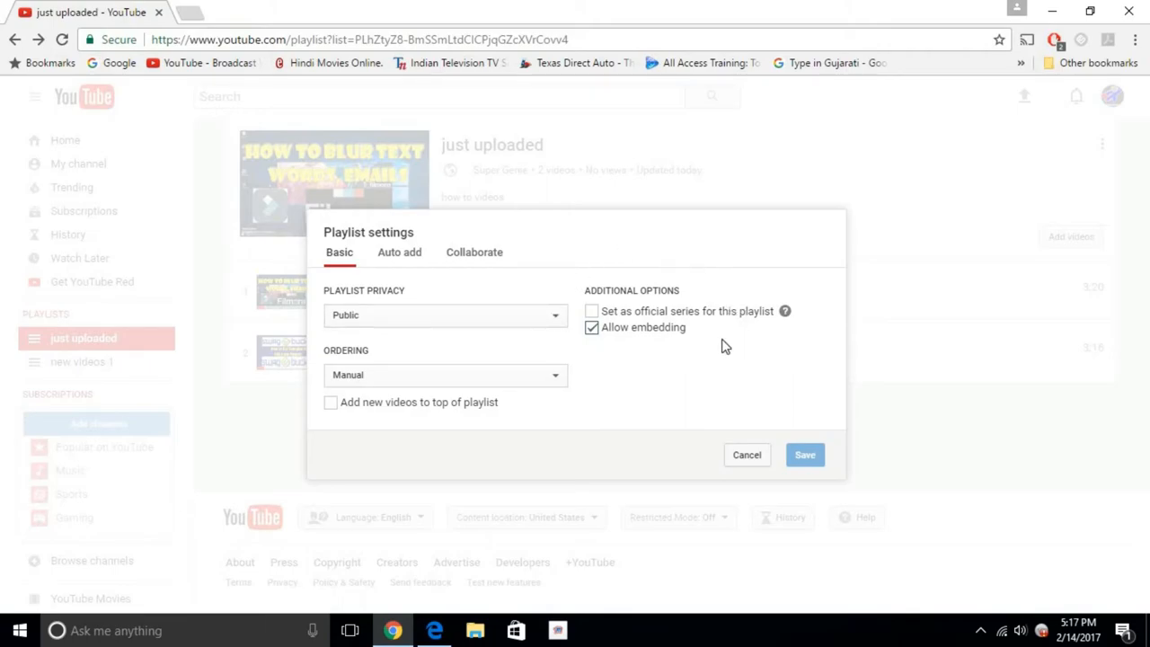
mouse_move(736, 327)
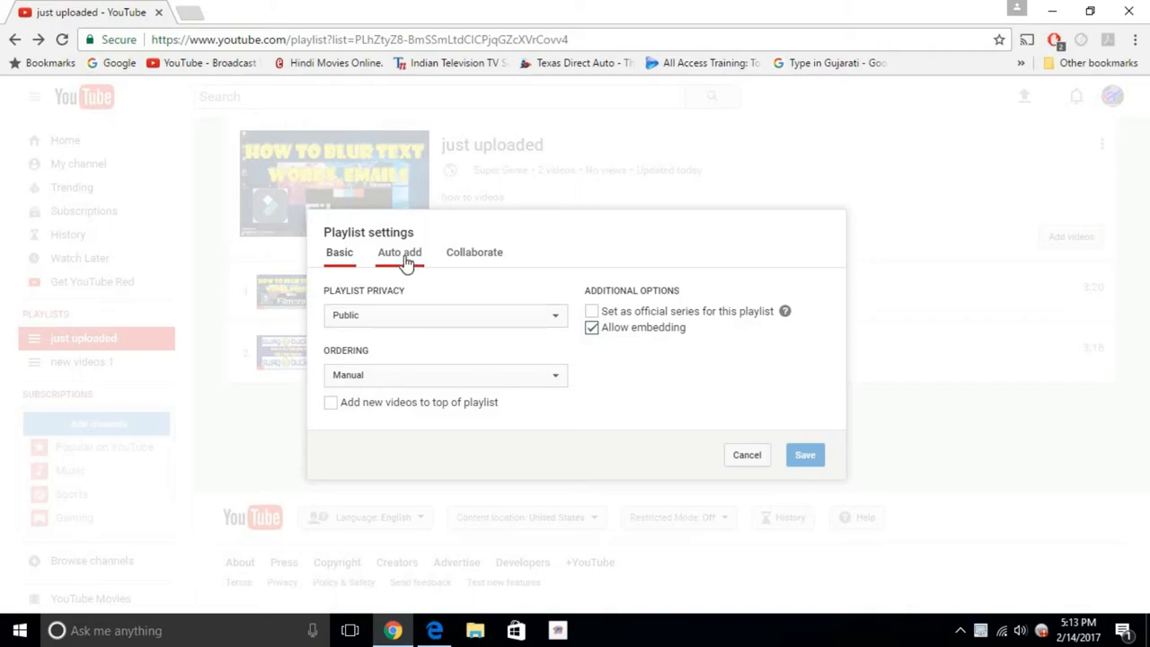
Add an auto-add rule matching titles that contain 'How to'
click(399, 251)
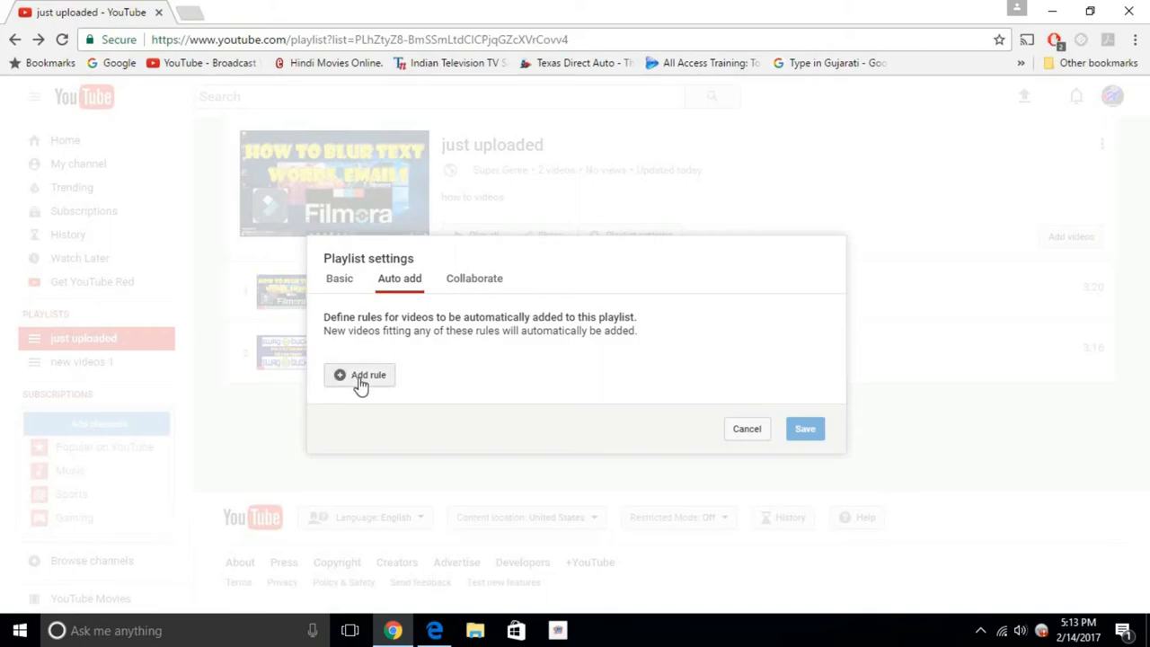
click(359, 375)
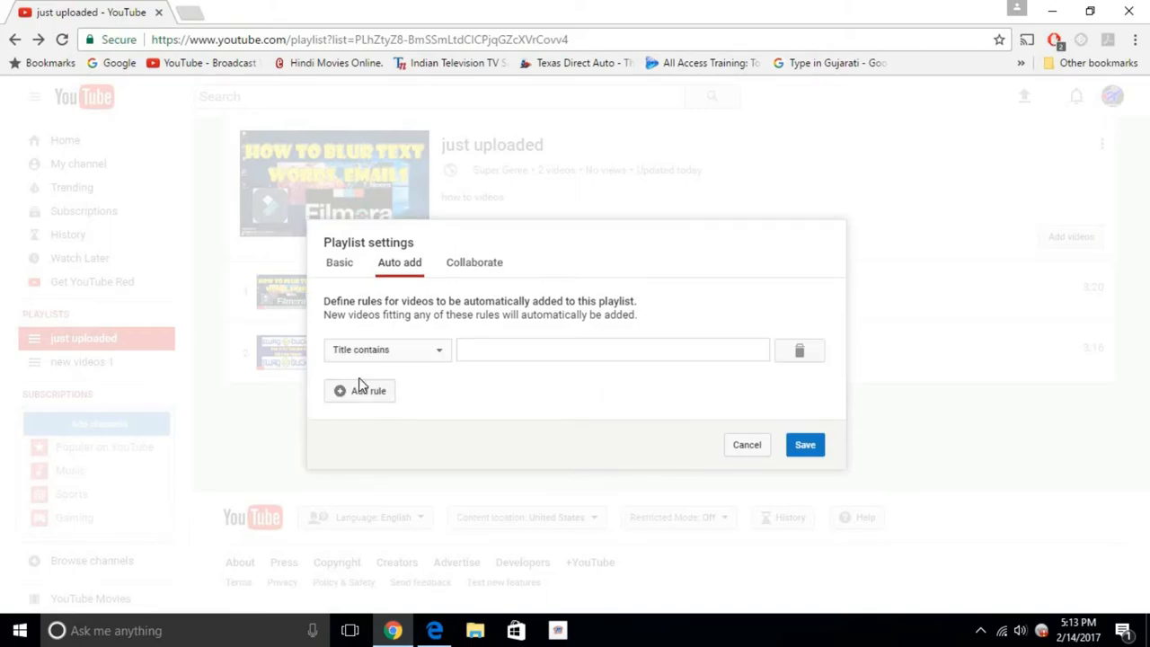
click(386, 349)
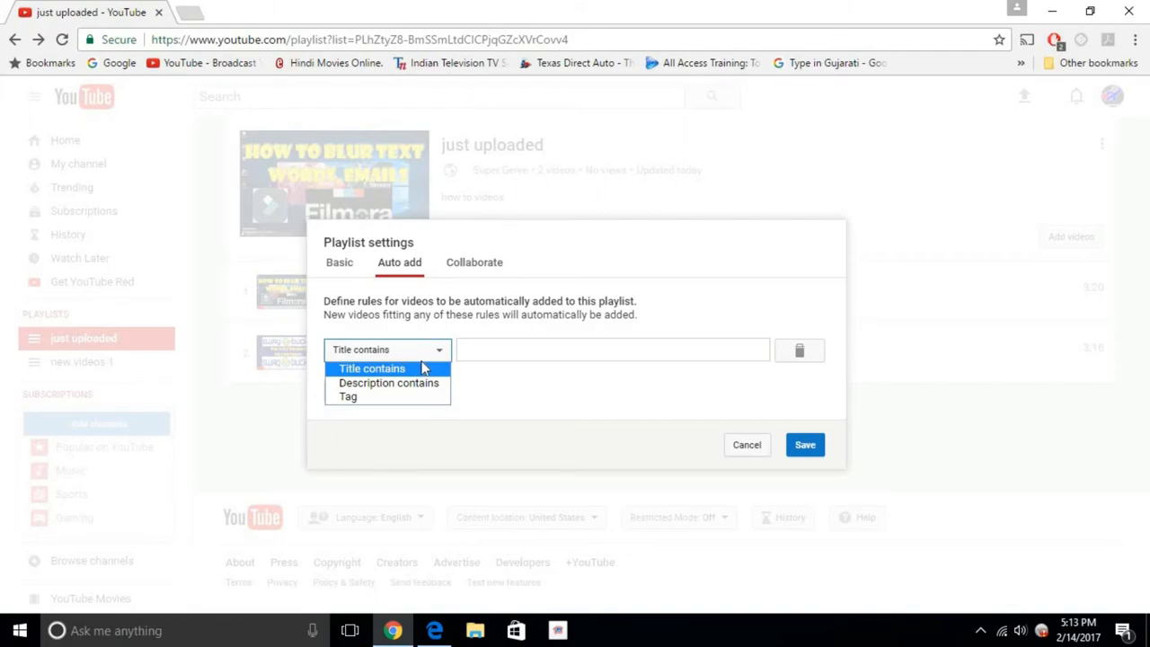
mouse_move(402, 362)
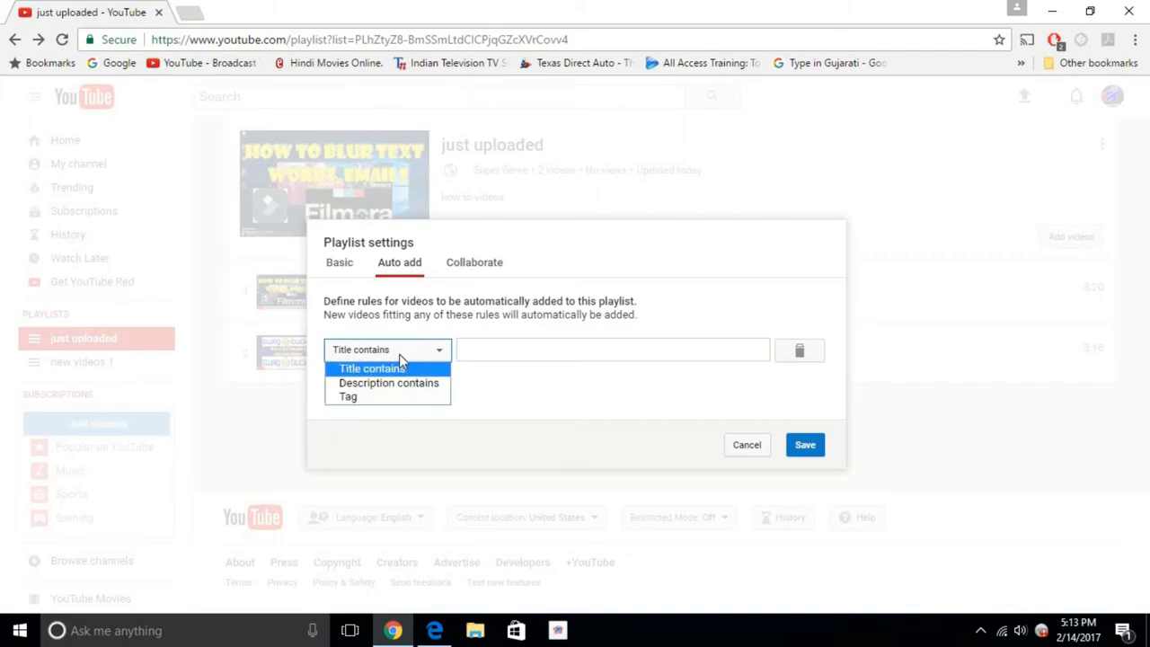
click(371, 368)
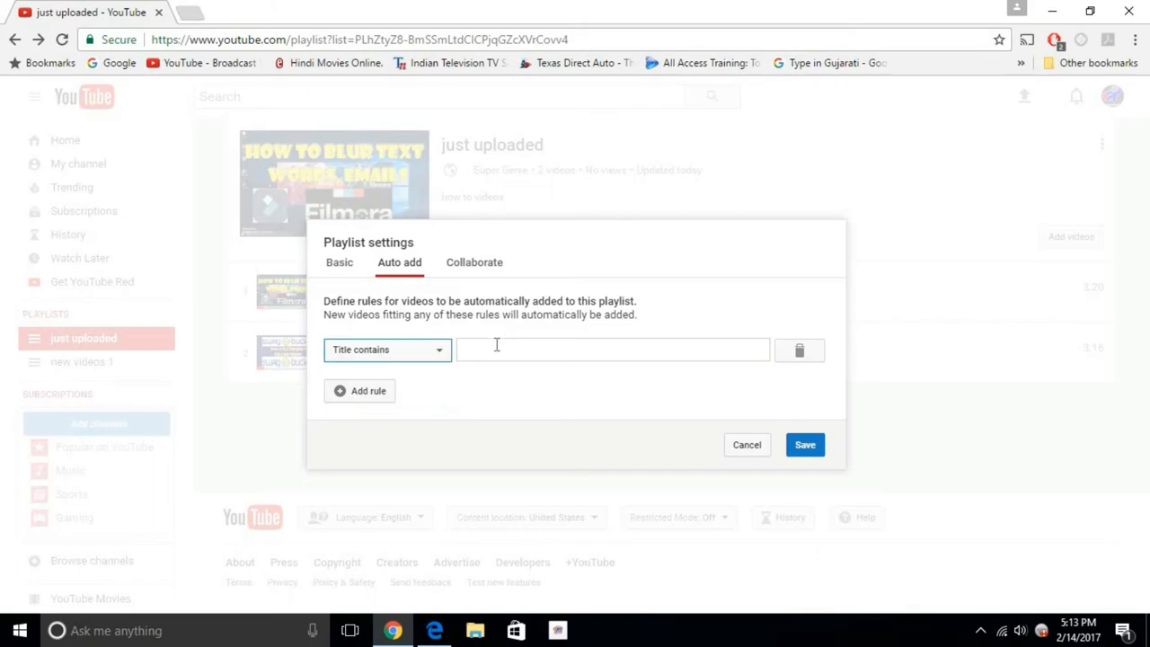
click(614, 349)
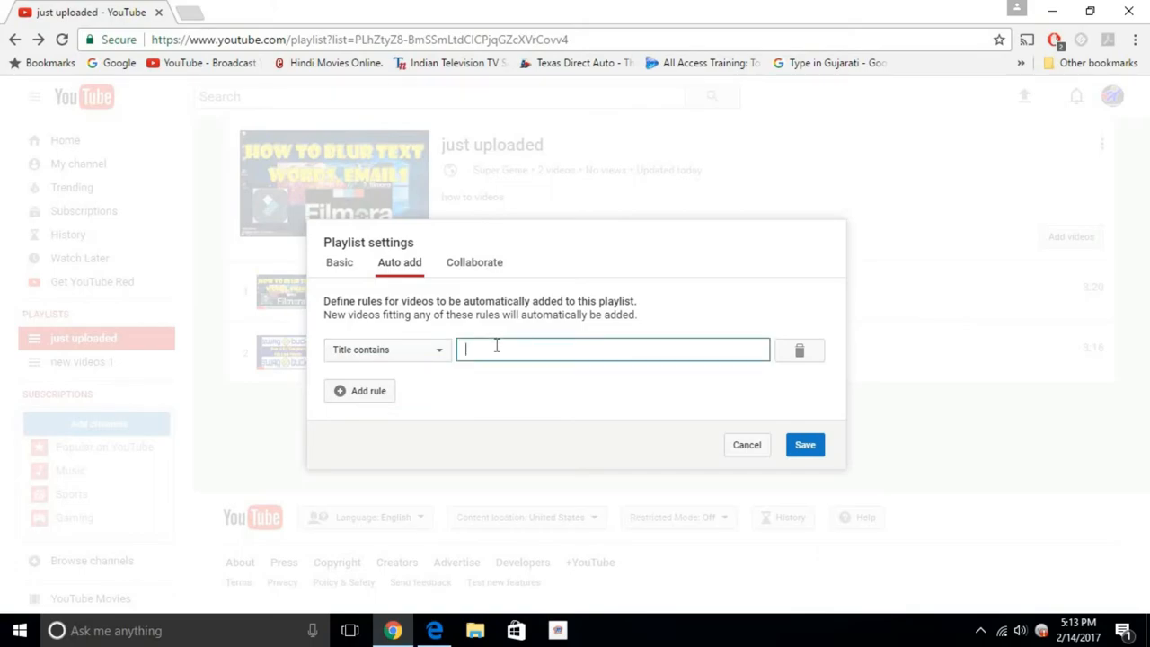
text(How to)
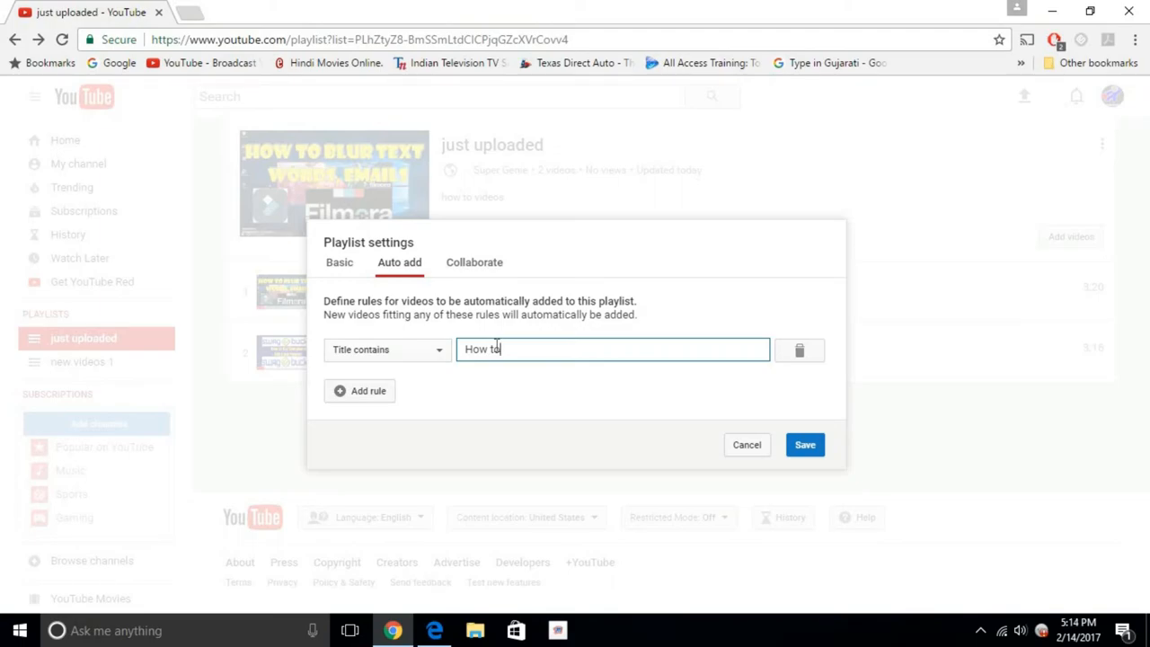
mouse_move(359, 371)
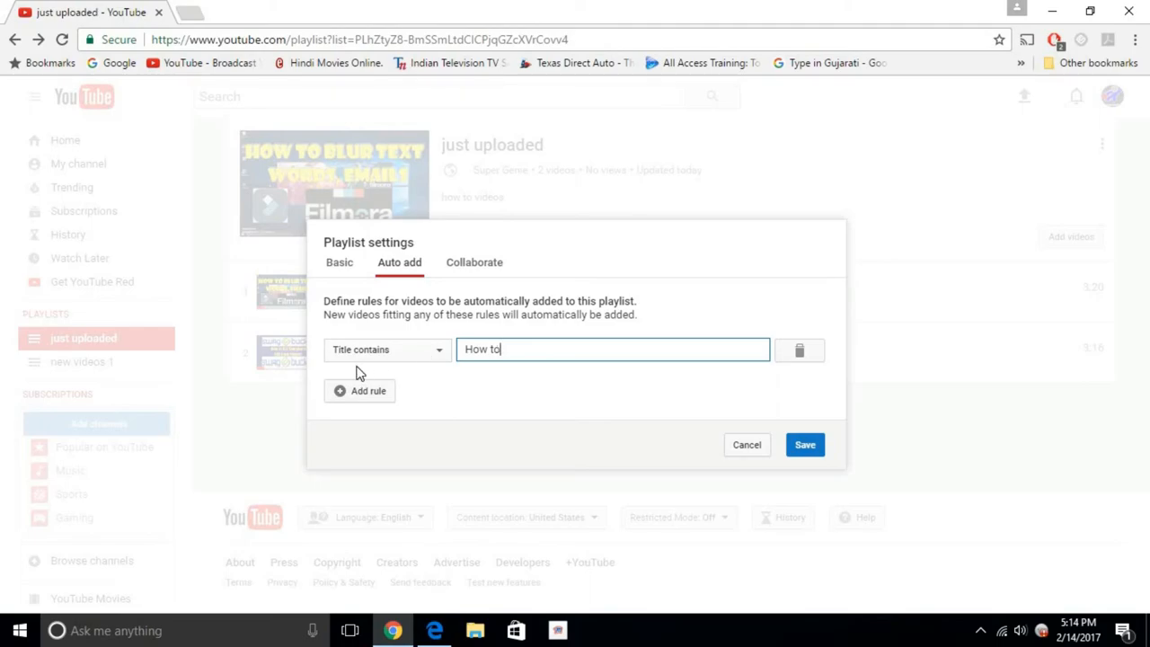
mouse_move(551, 349)
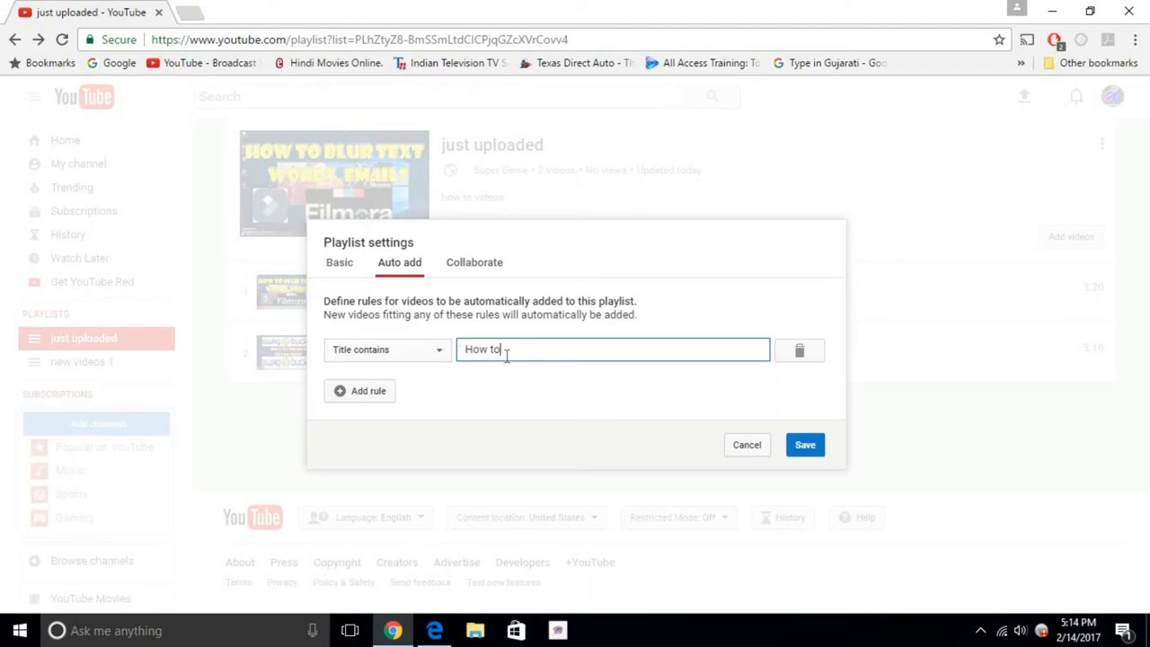
Save the 'How to' title rule and confirm without adding the 4 recent matching videos
click(804, 443)
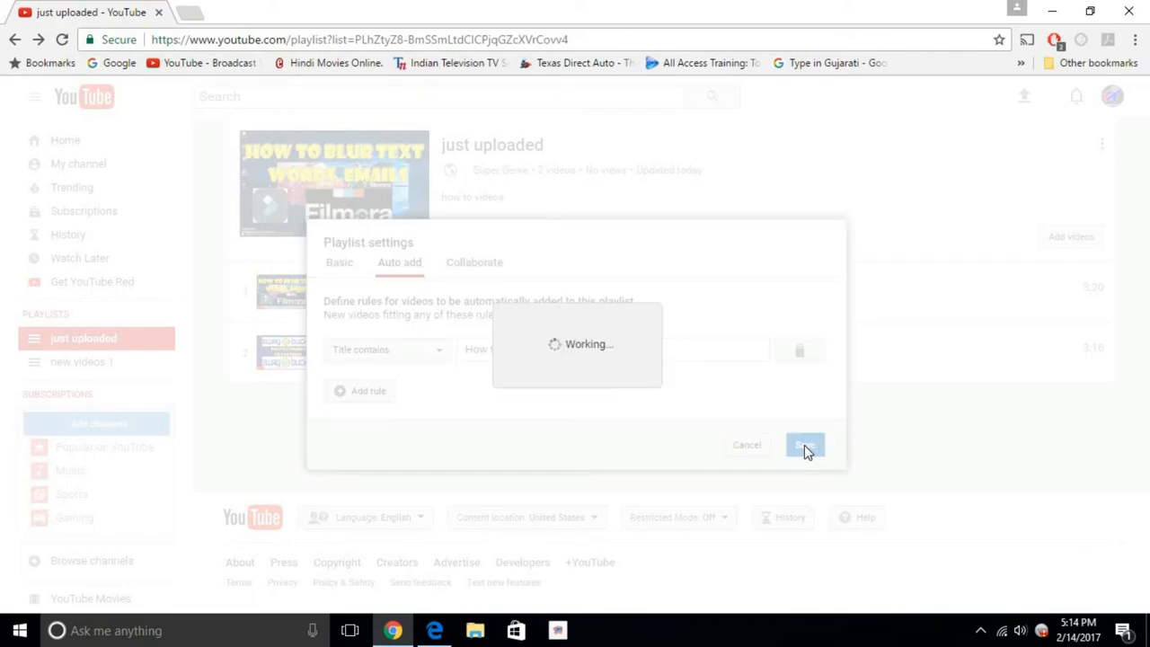
click(803, 444)
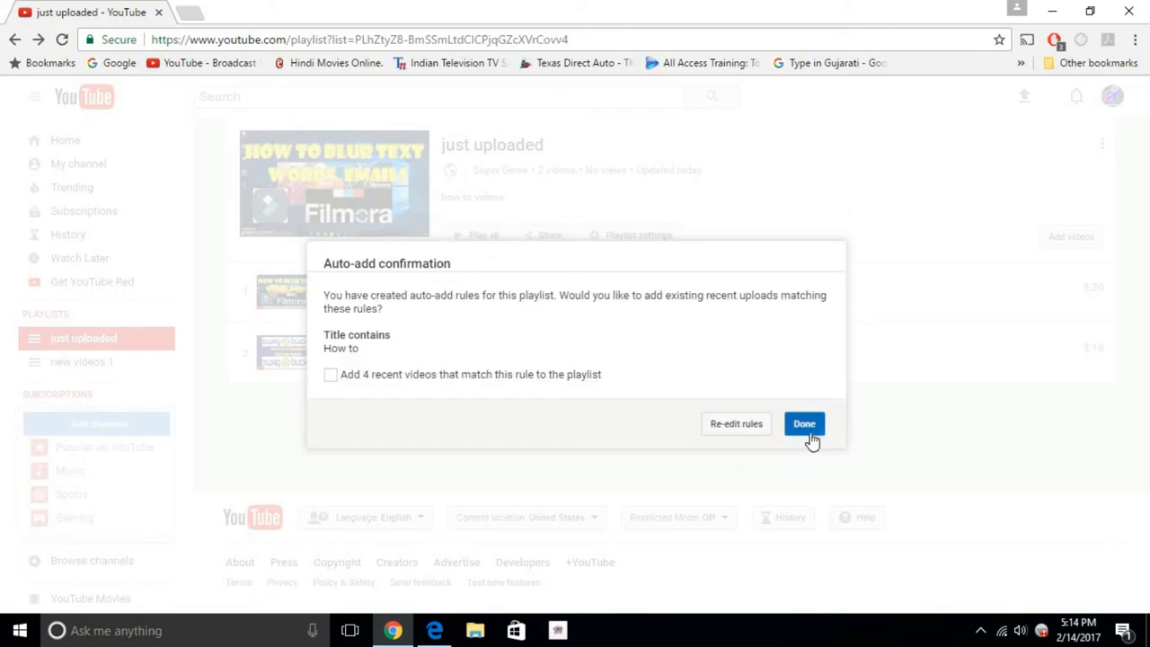
click(804, 423)
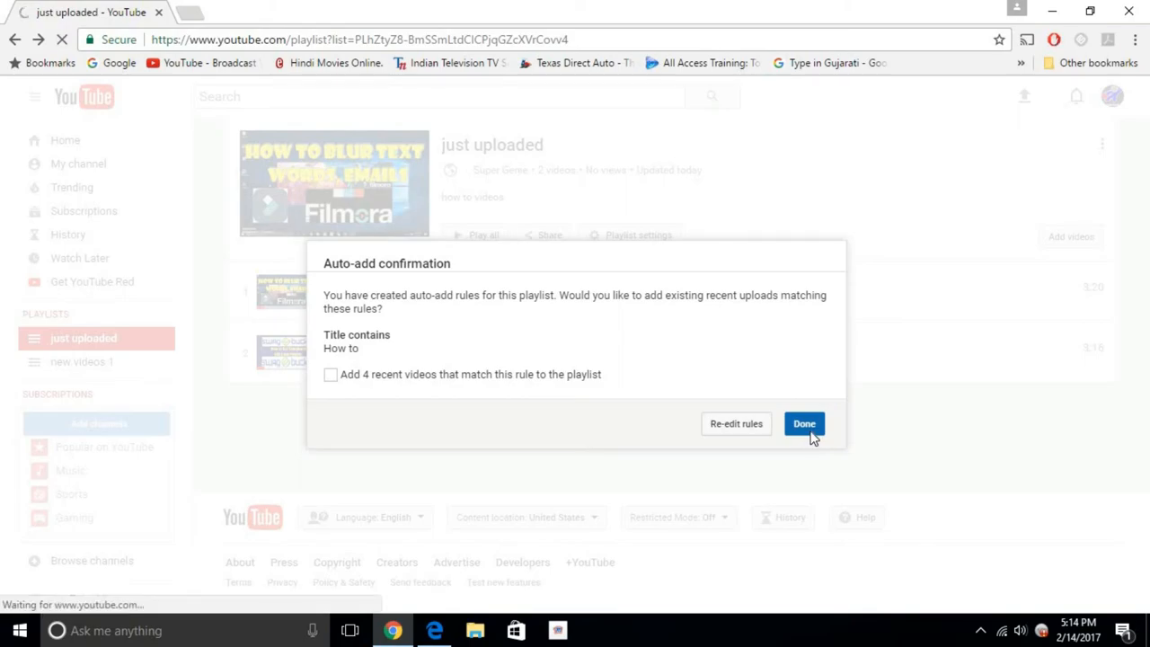
click(803, 423)
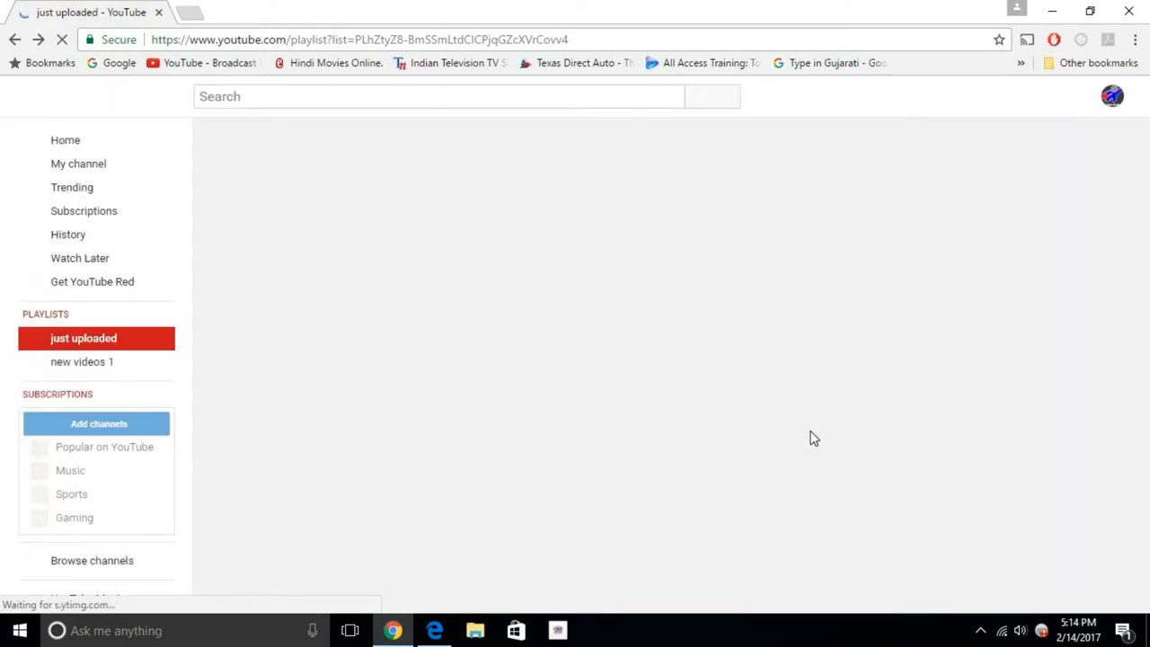